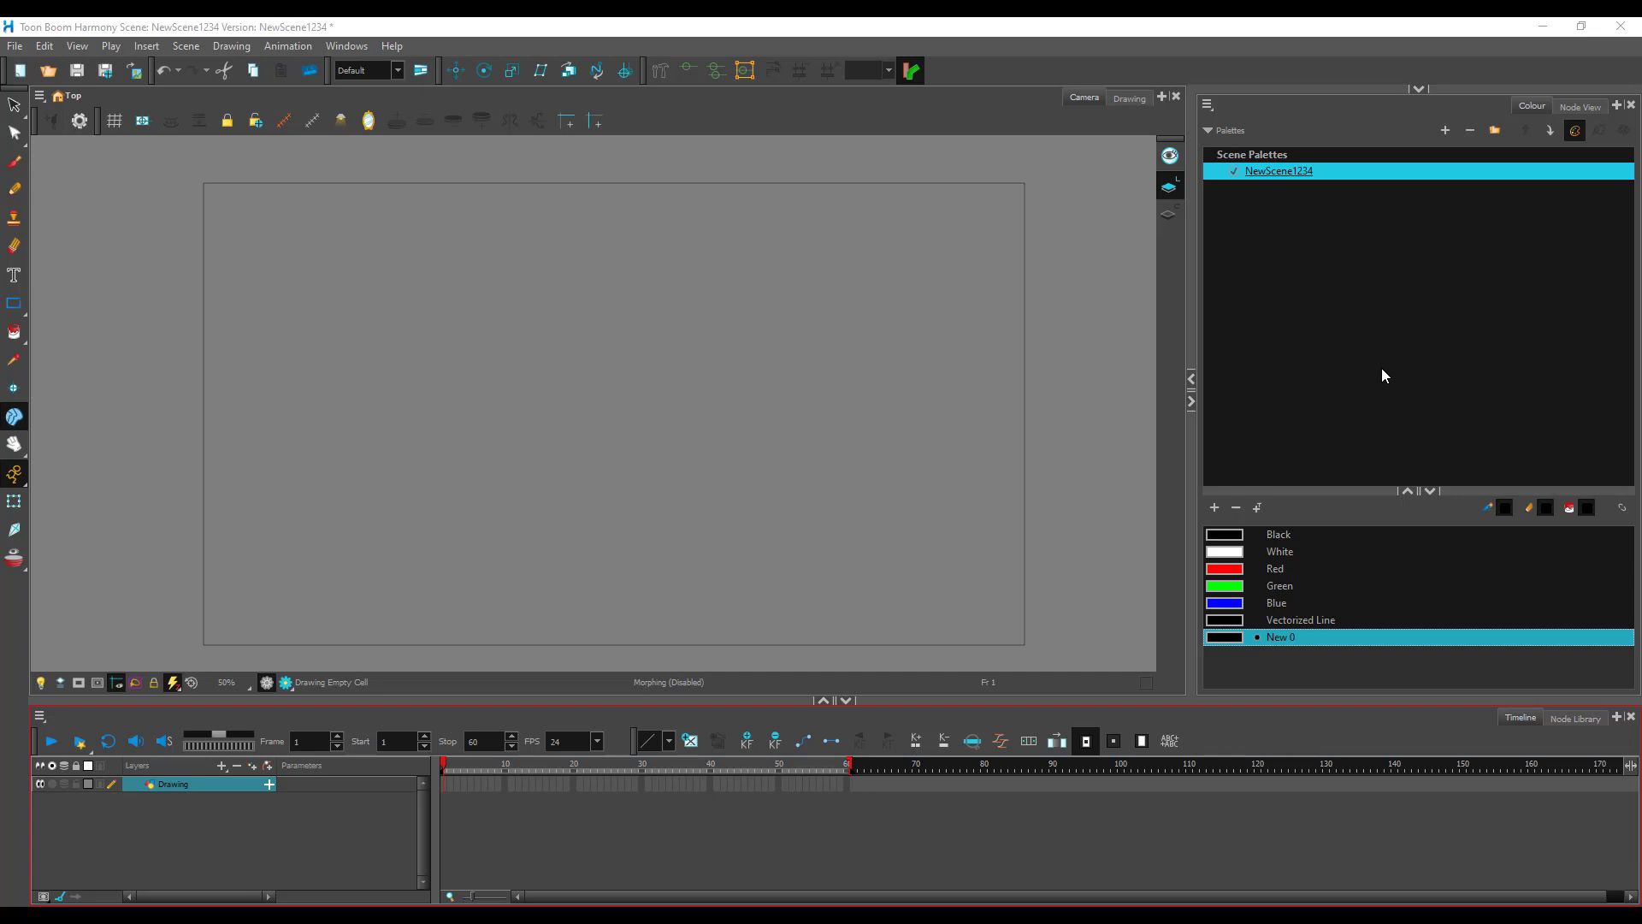
mouse_move(483, 34)
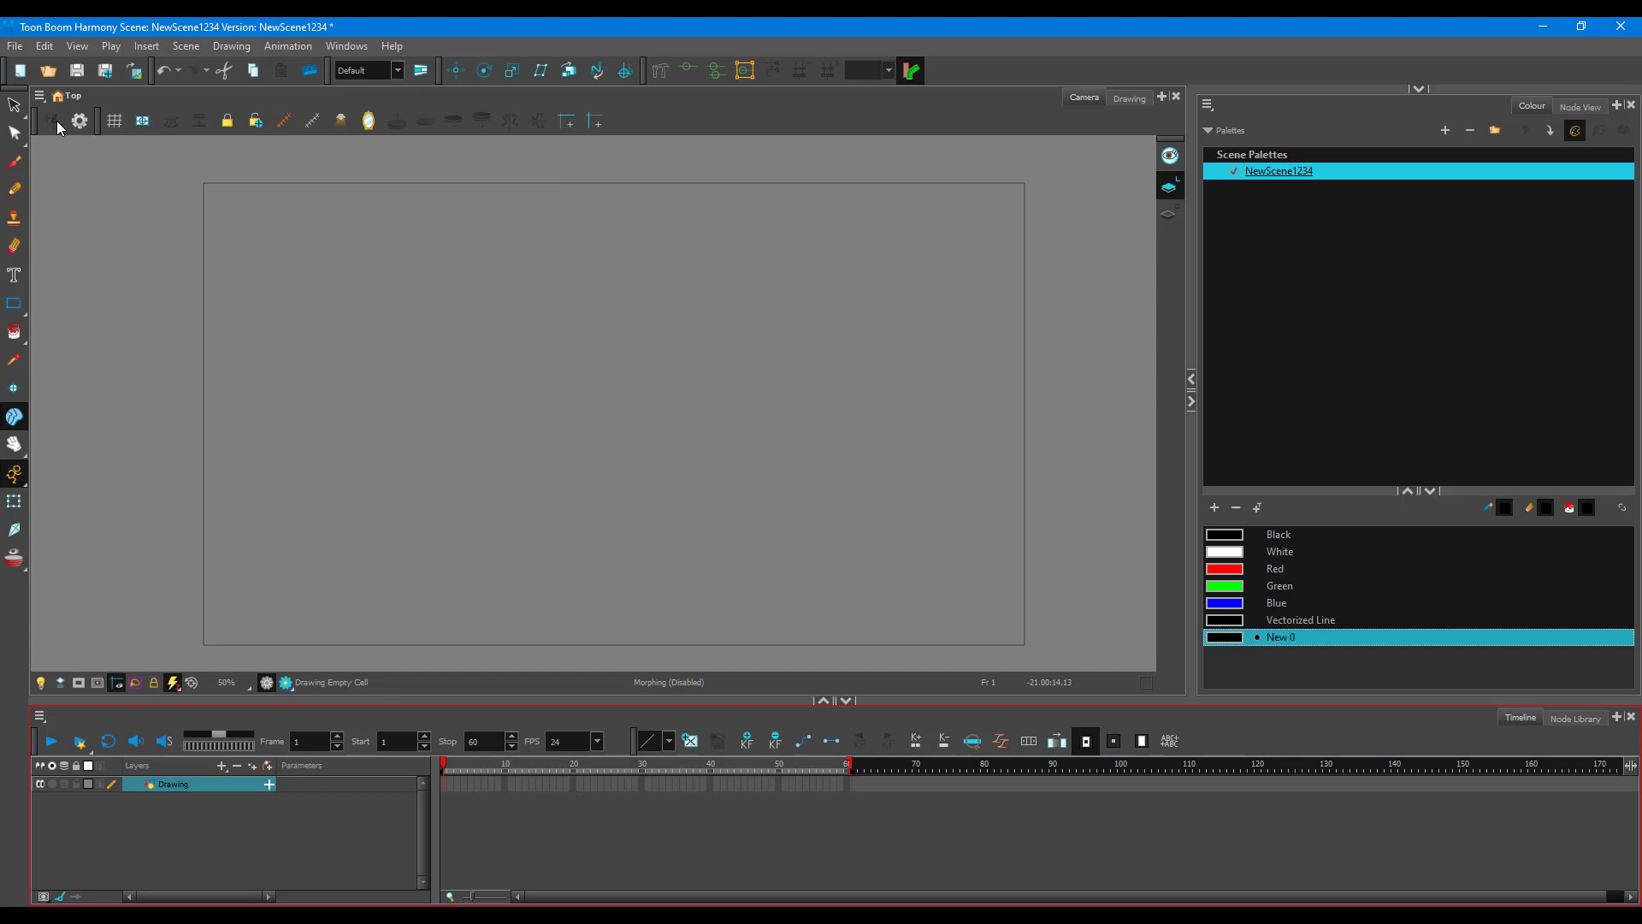
Browse the File menu's Import choices to reach the Images option
click(16, 44)
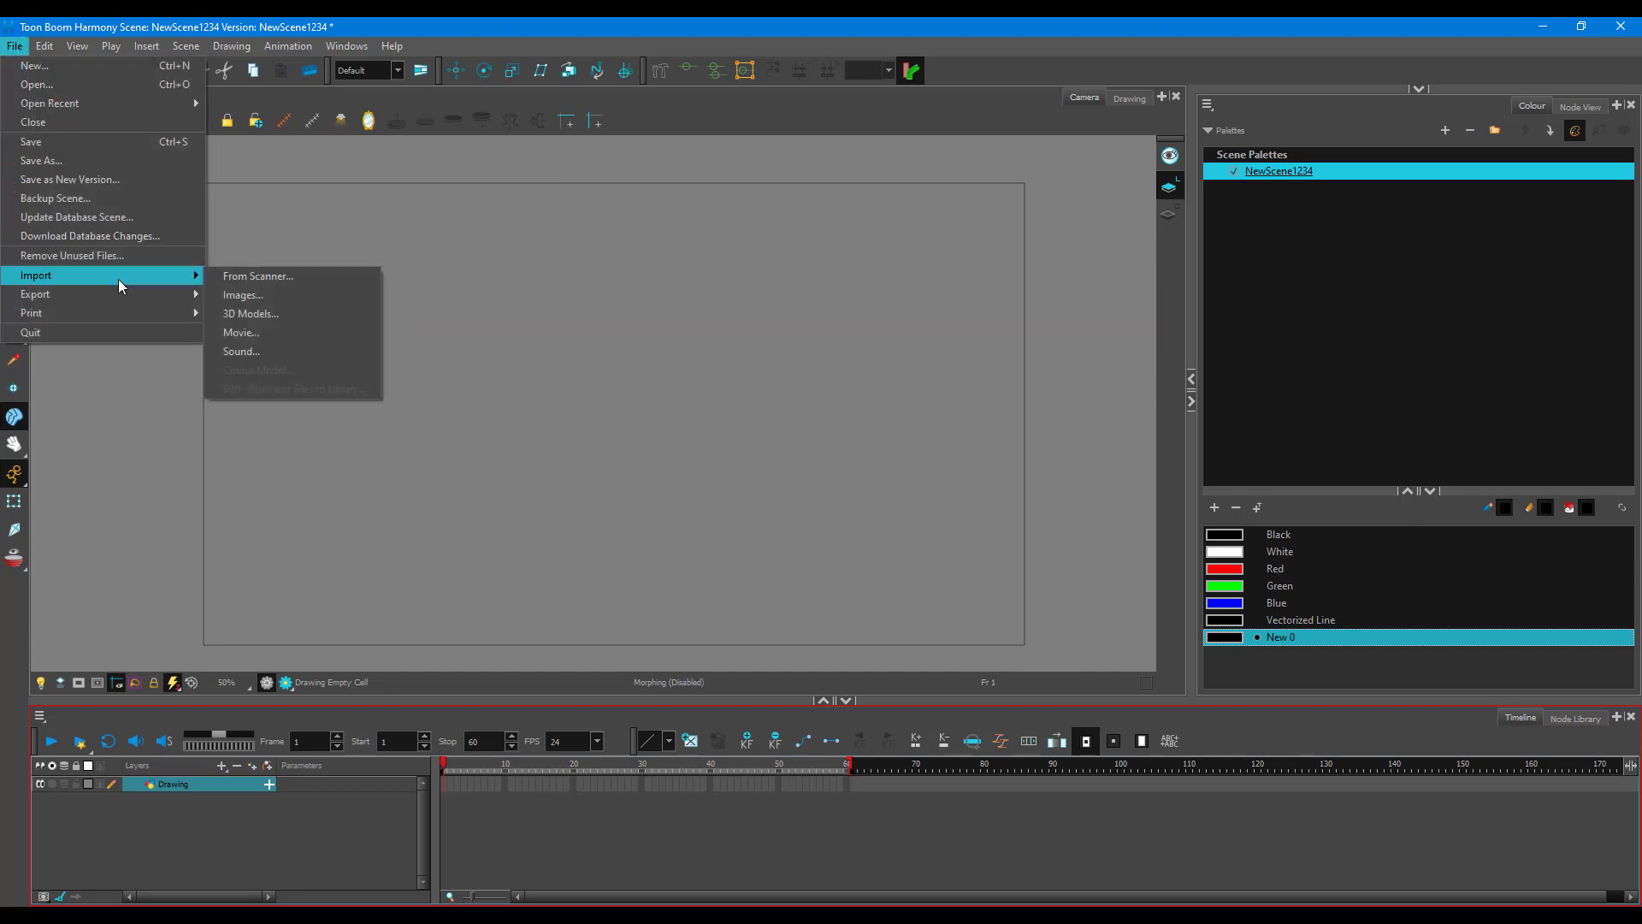
mouse_move(243, 294)
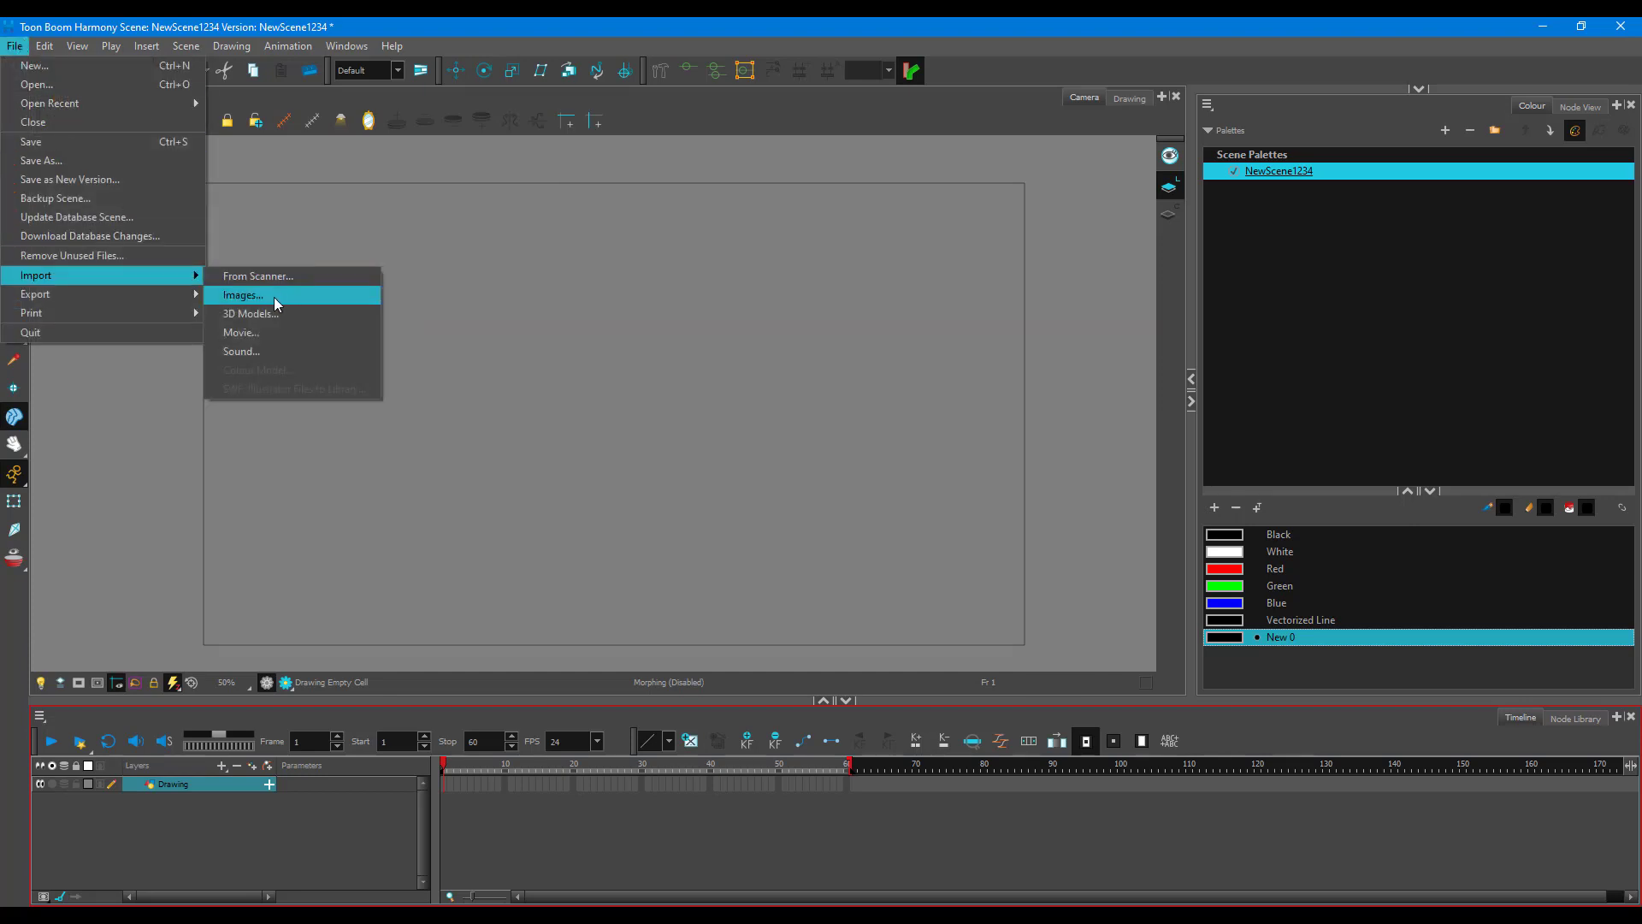
Choose Capture.PNG from the Desktop as the image file to import
click(243, 294)
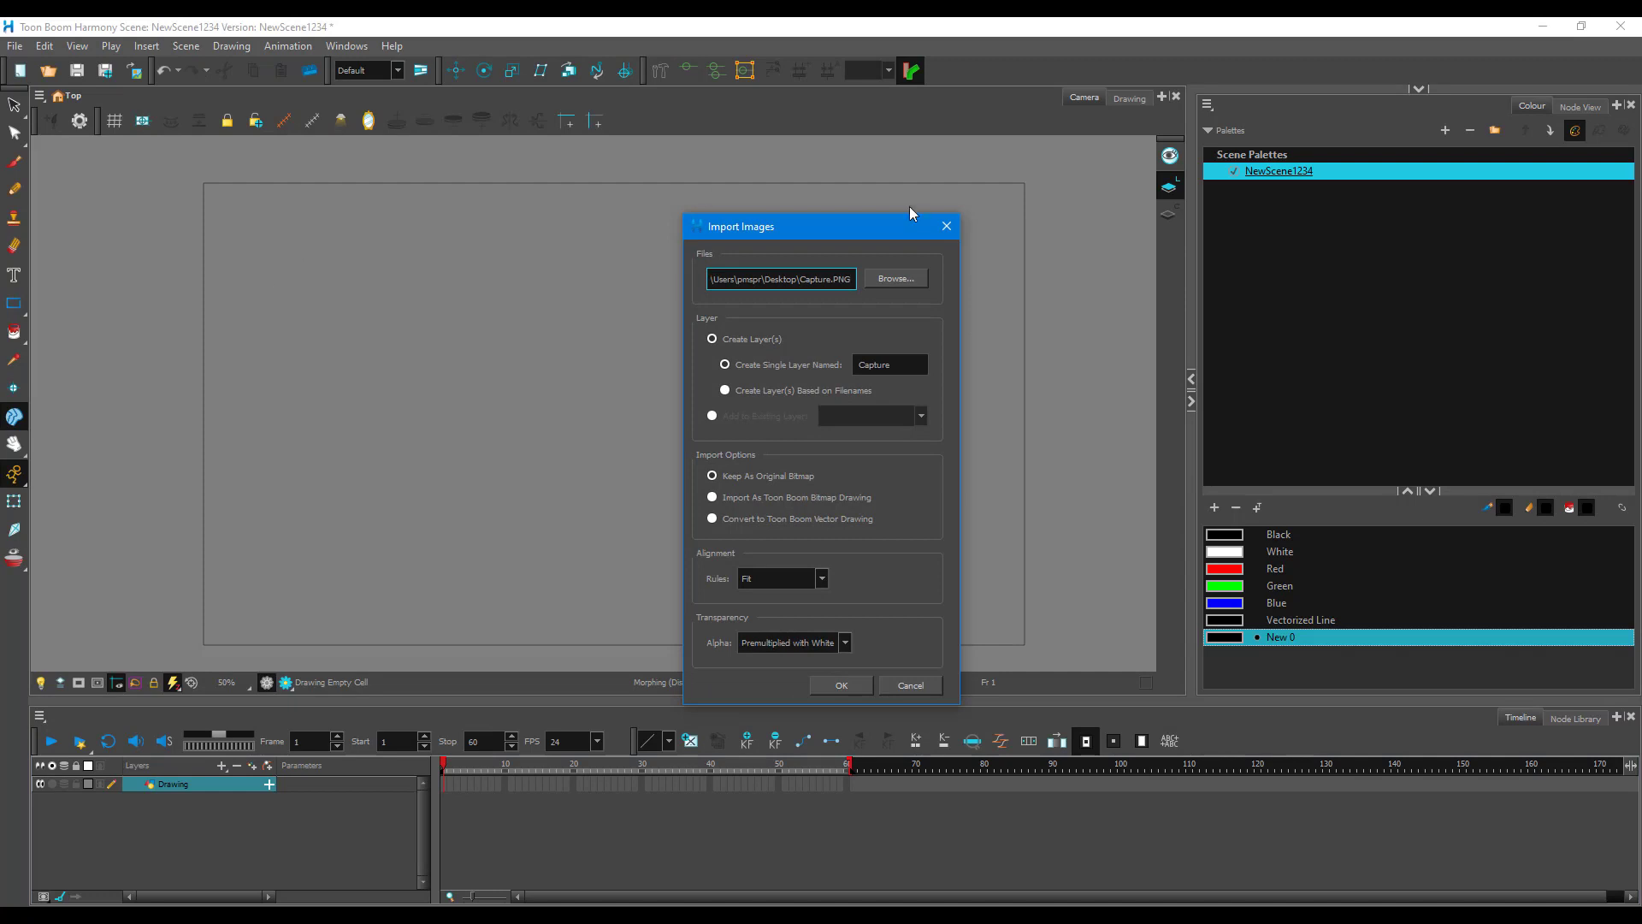
click(893, 279)
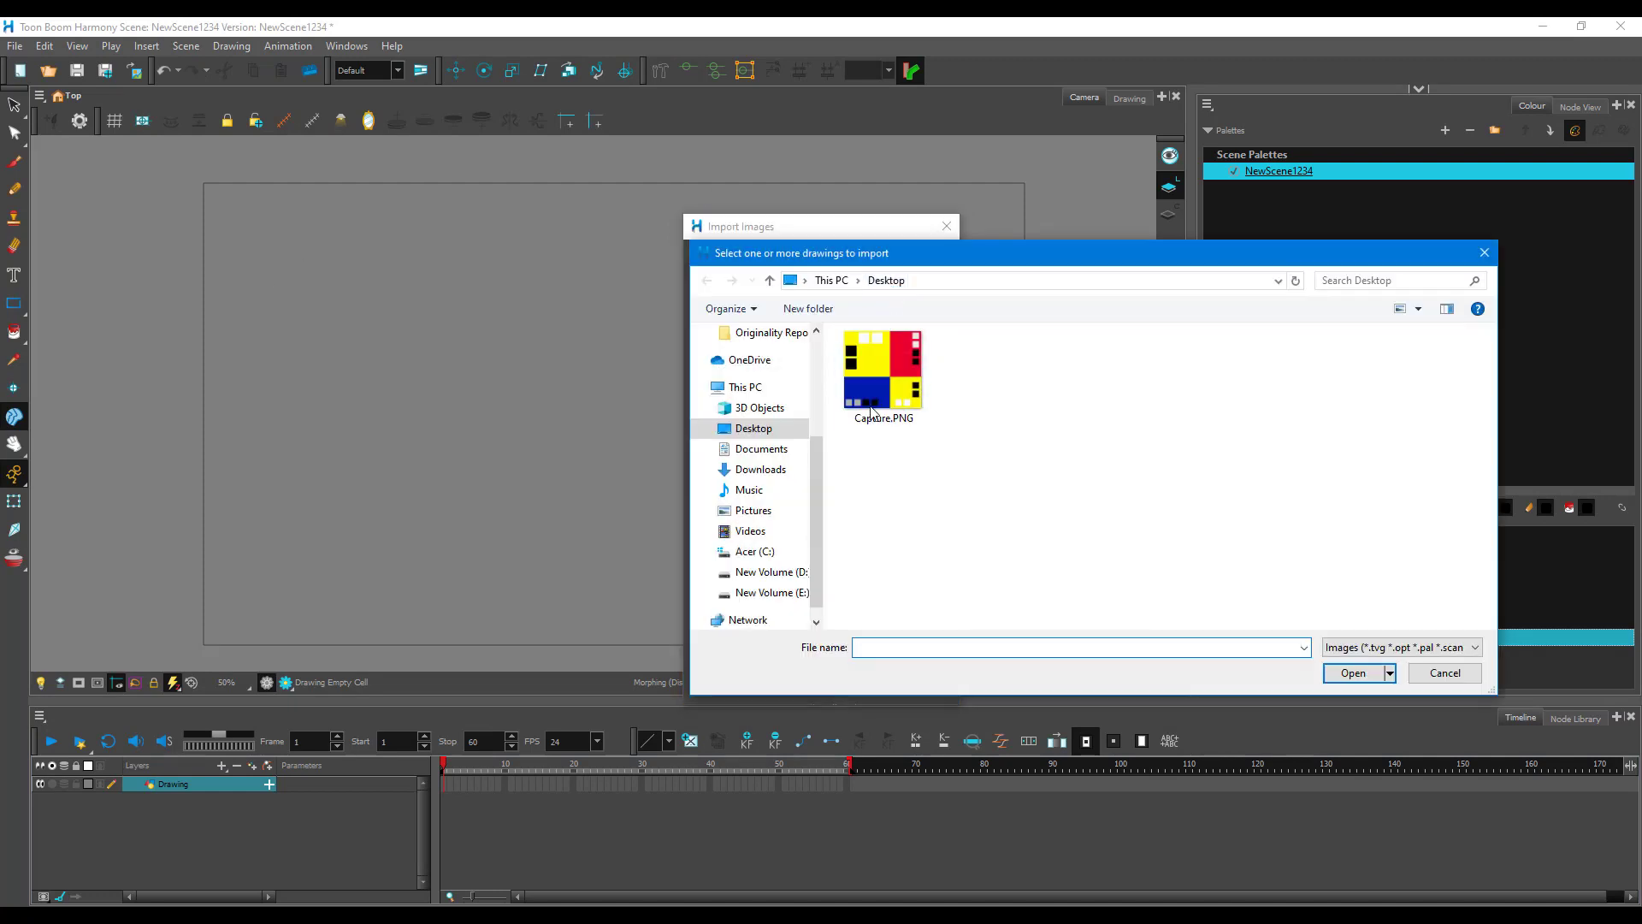
click(882, 371)
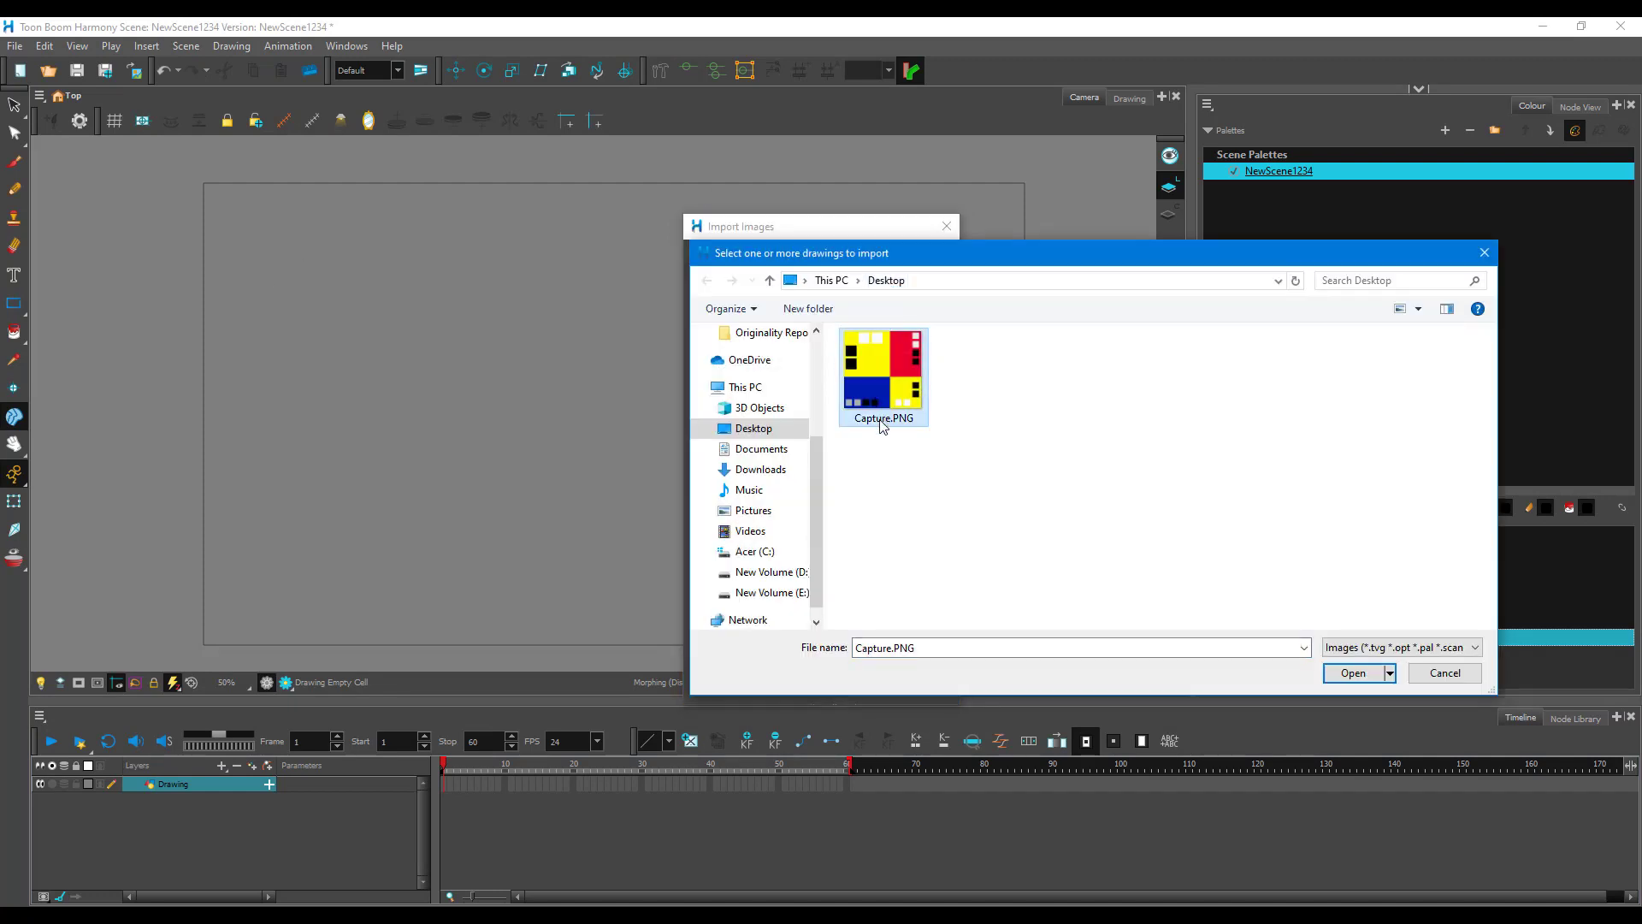
mouse_move(1007, 482)
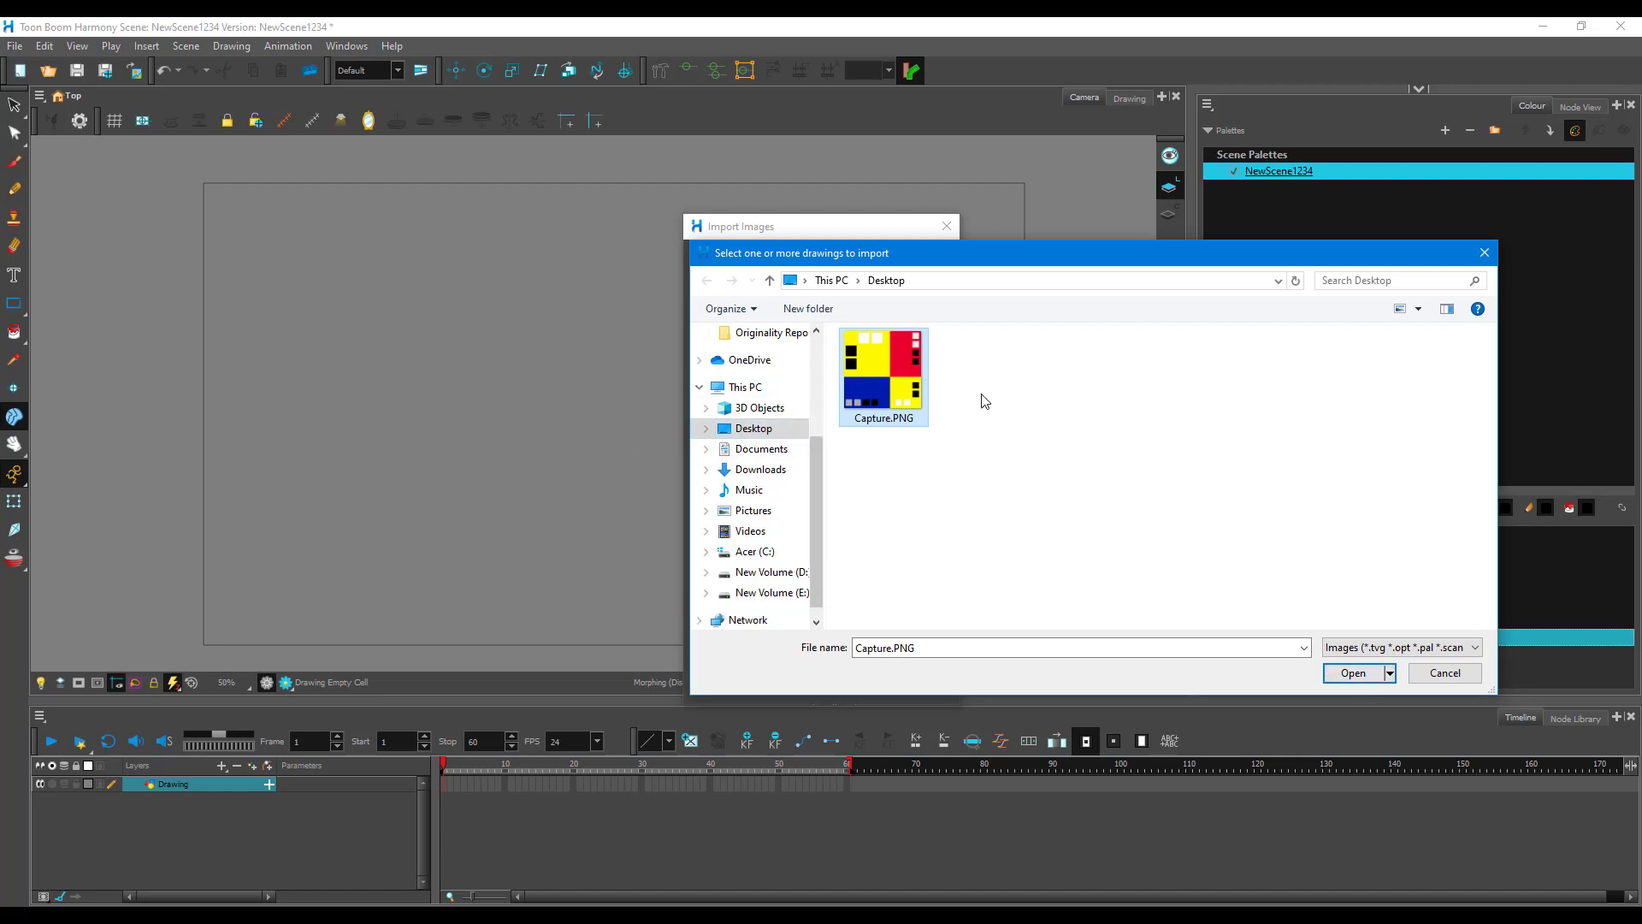
click(1351, 672)
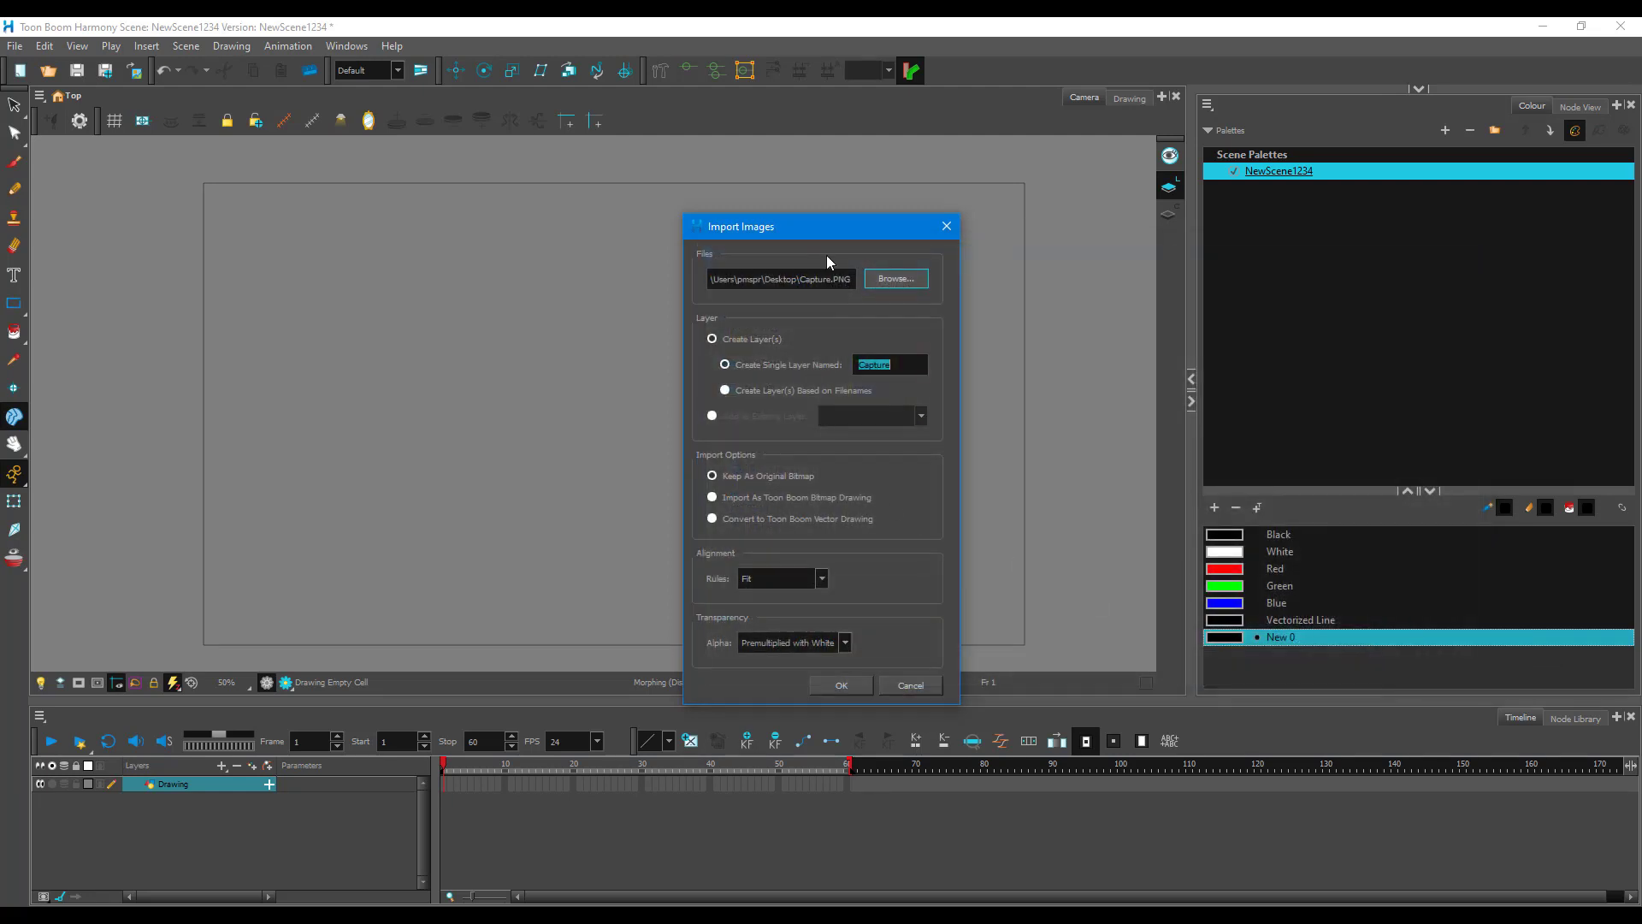
mouse_move(795, 543)
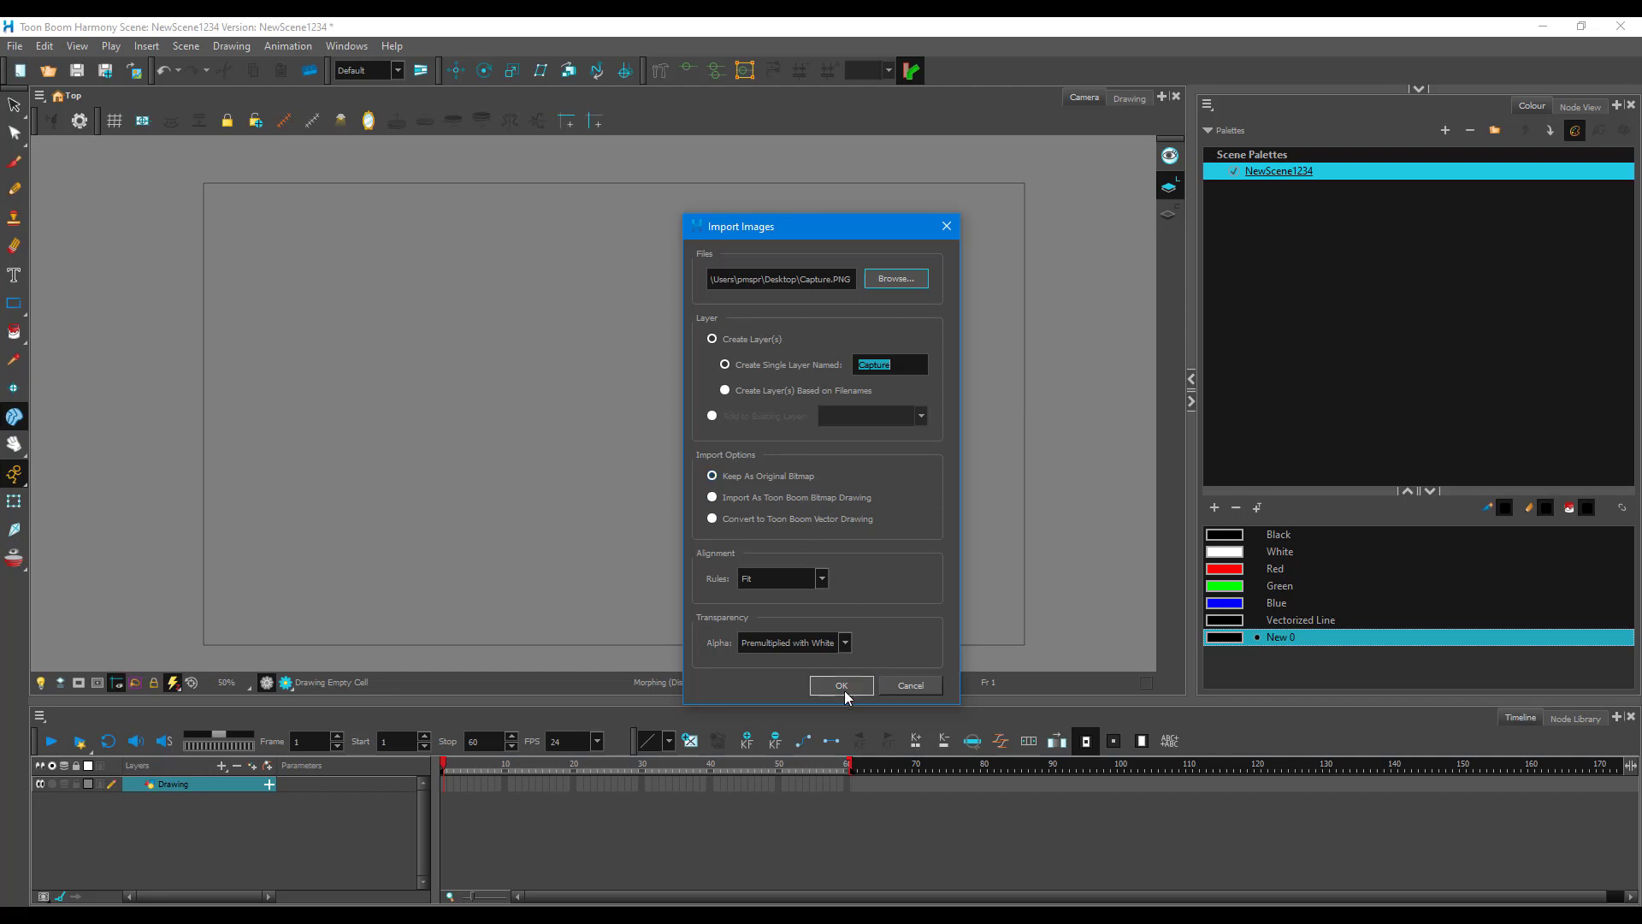
Import Capture.PNG as a Capture layer and briefly fade it with the Light Table
click(841, 684)
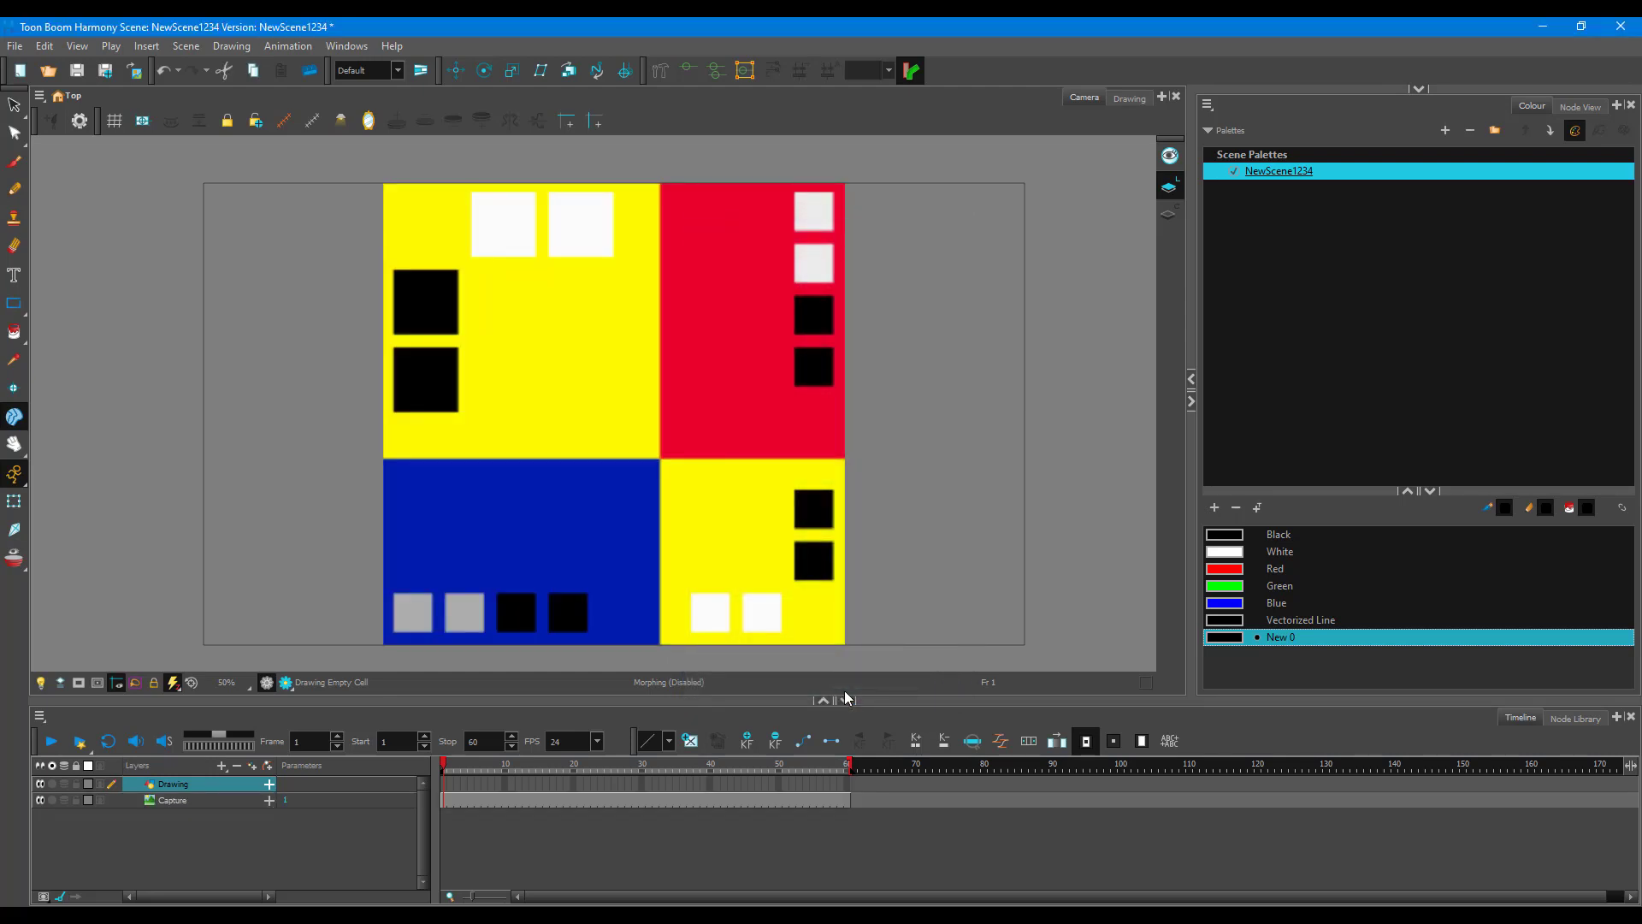
click(41, 682)
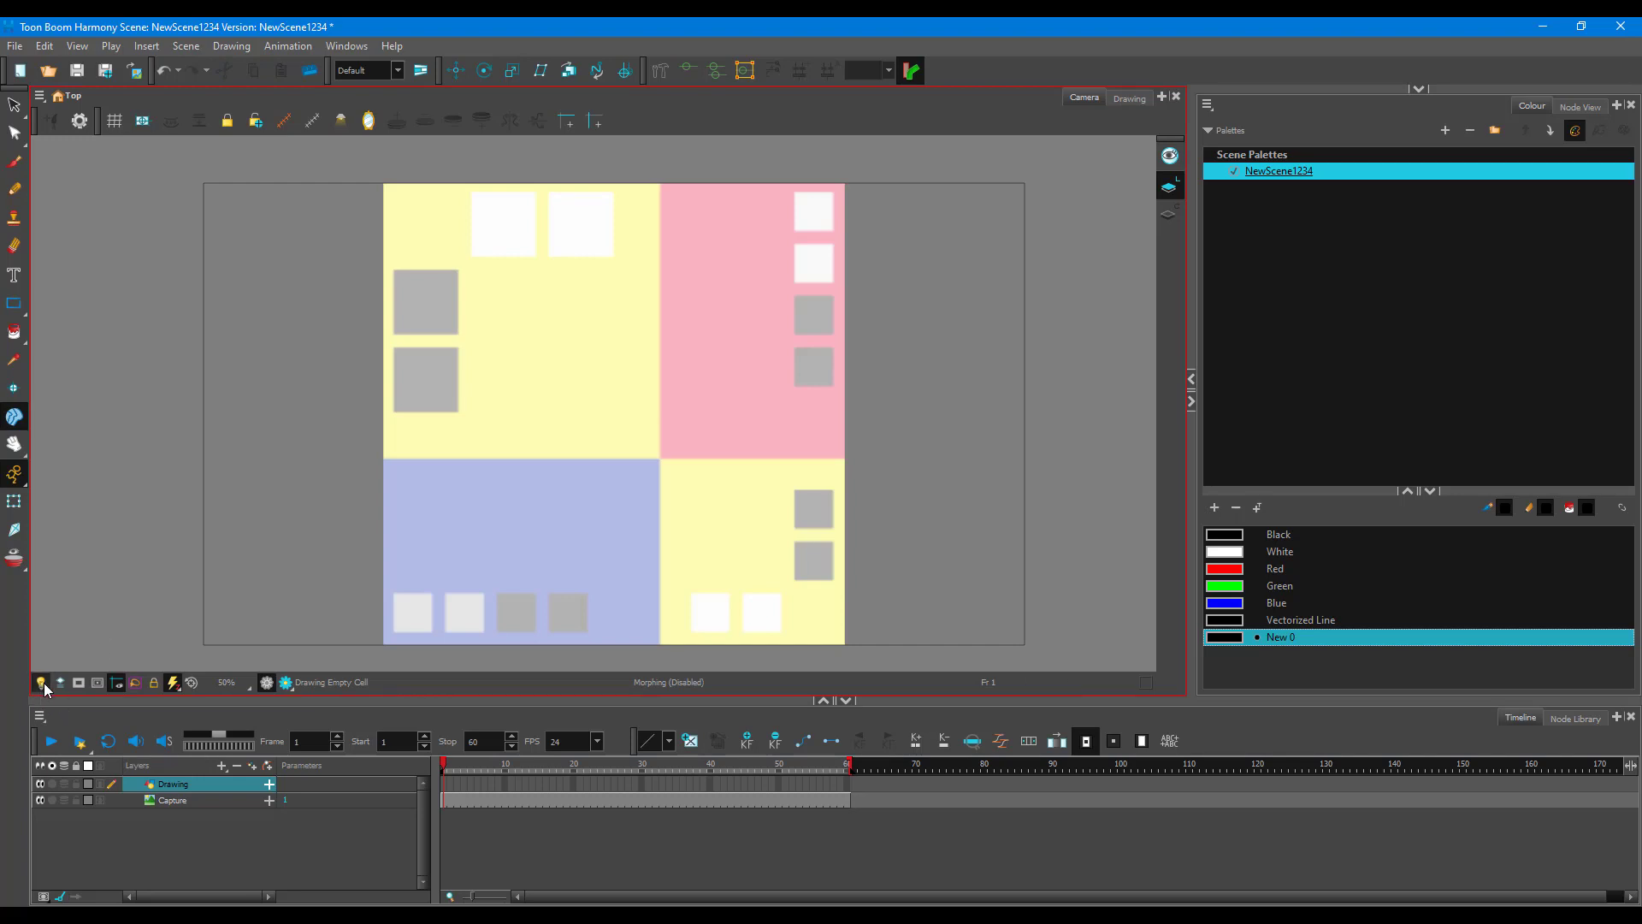
click(39, 682)
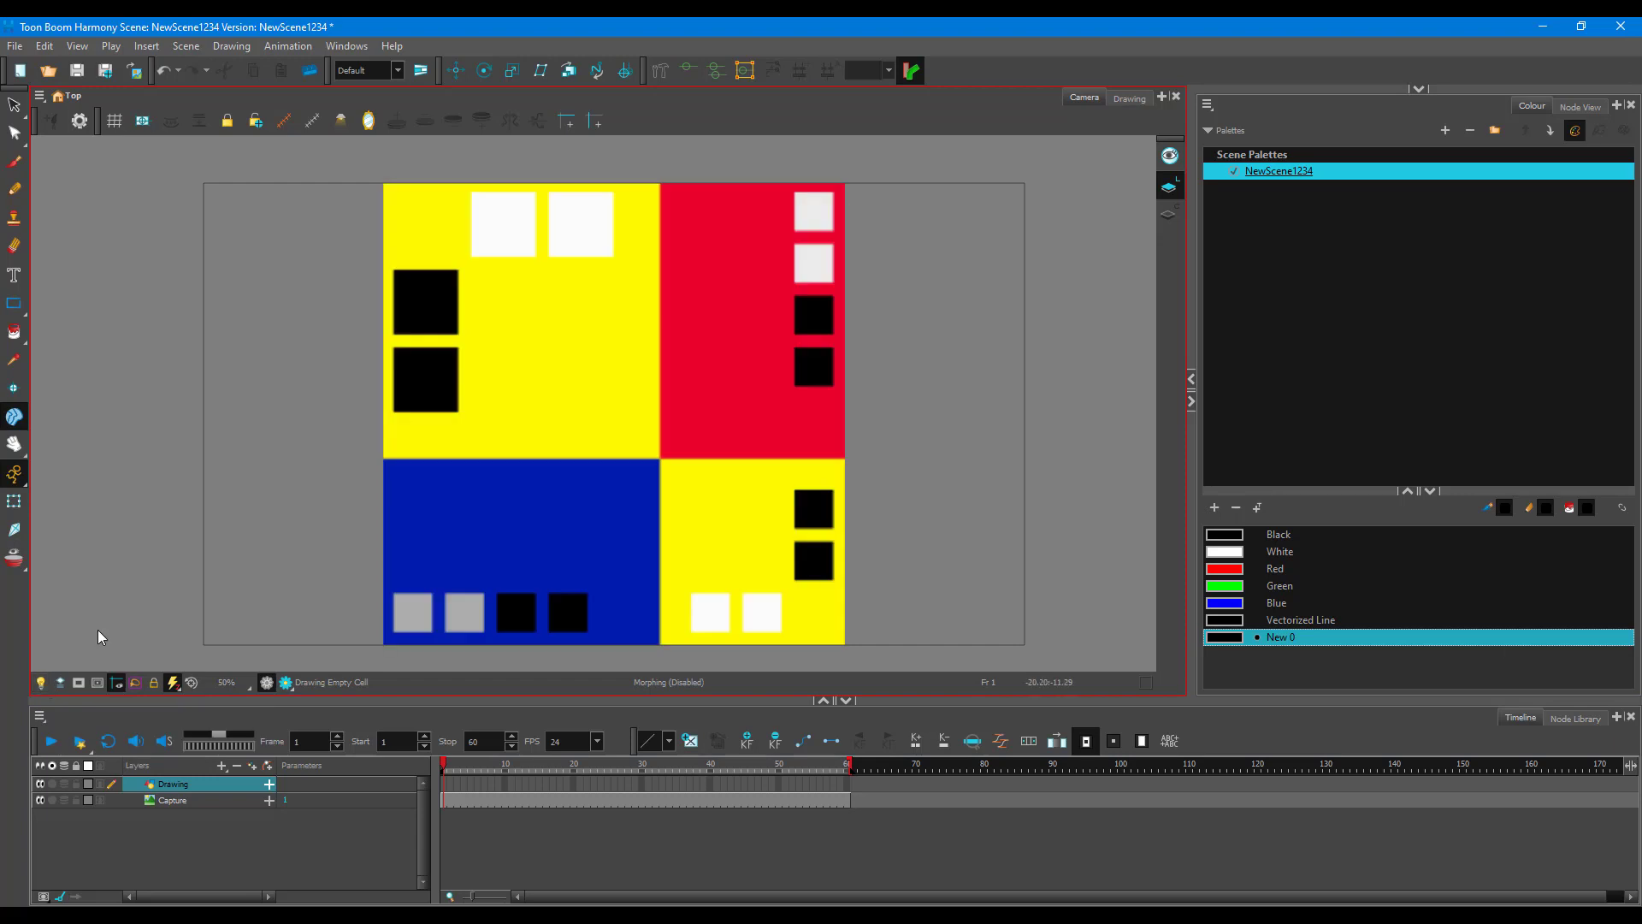
mouse_move(106, 633)
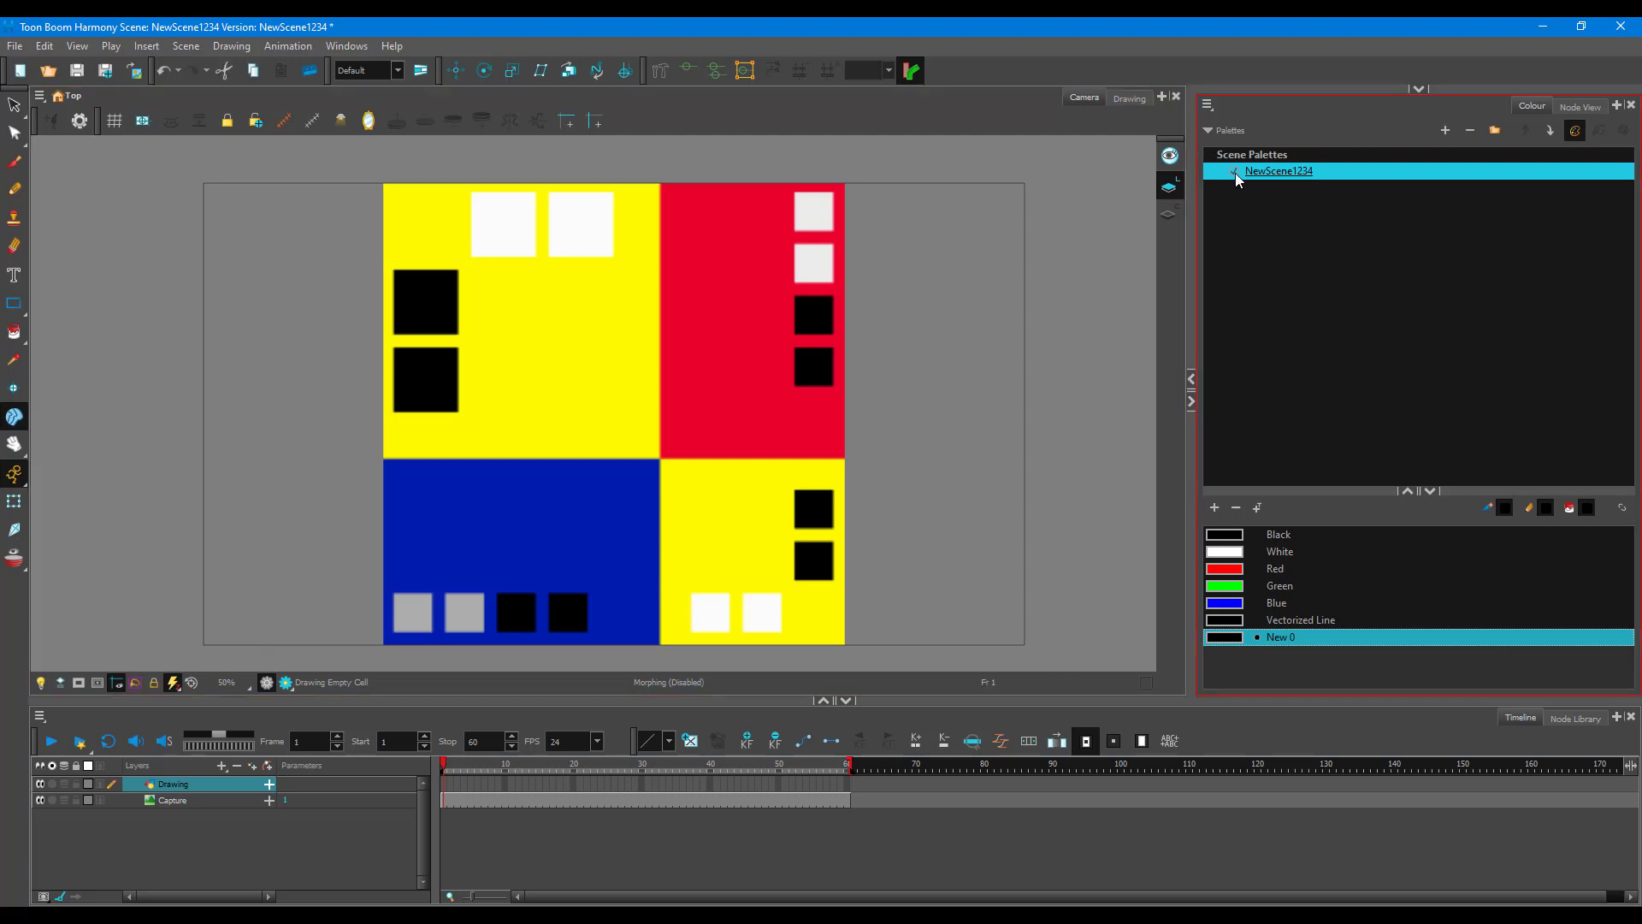
mouse_move(1438, 134)
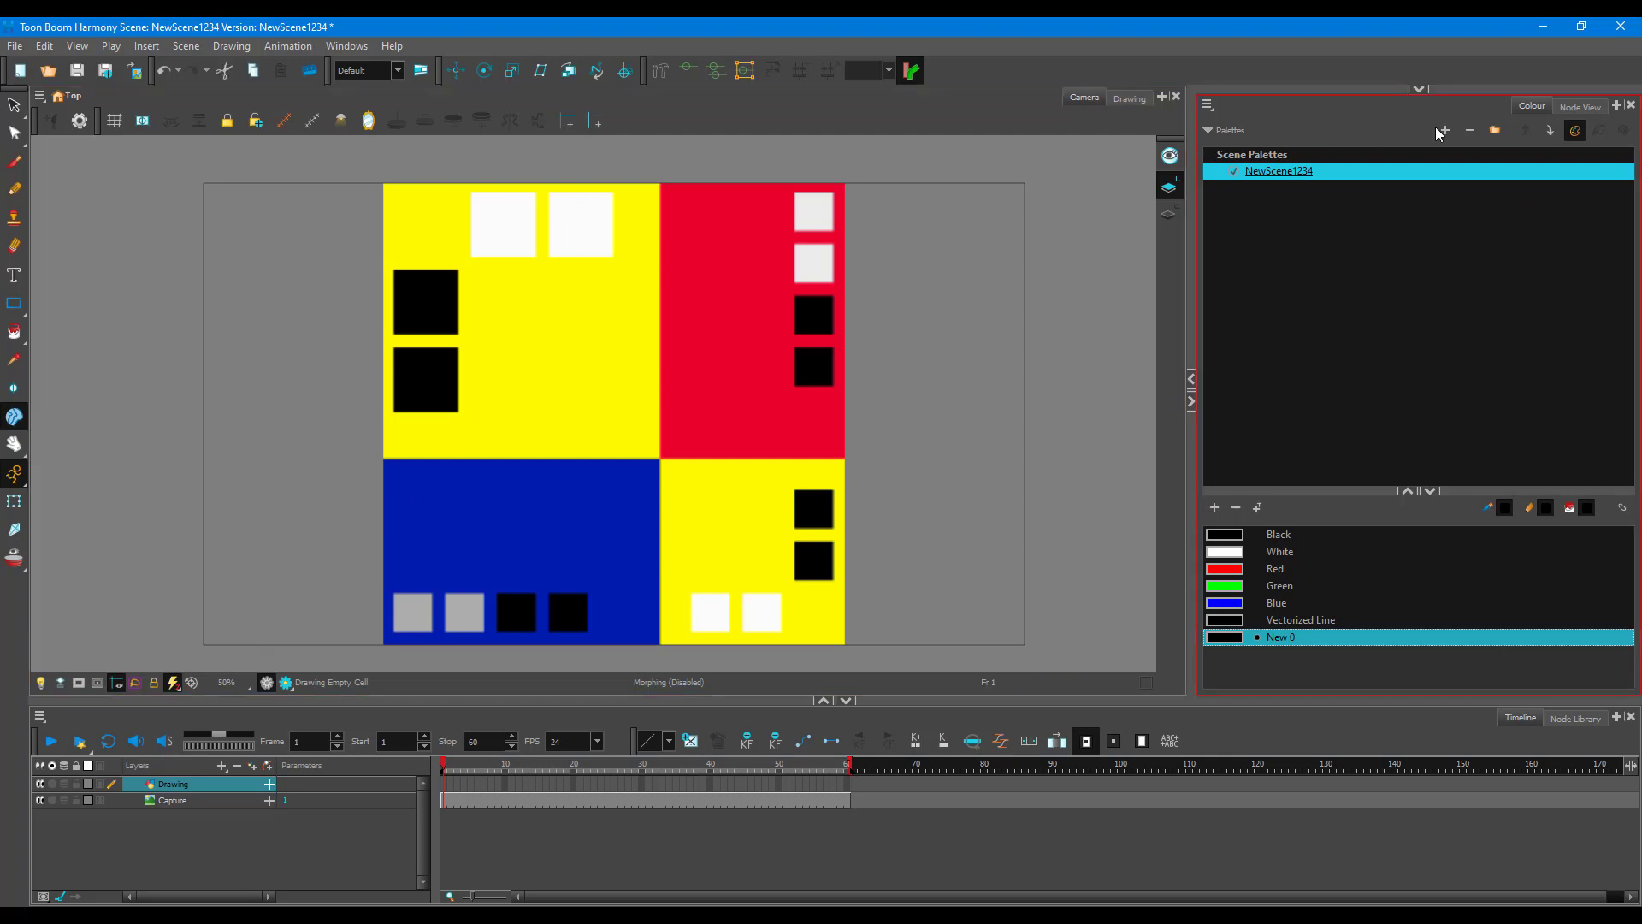
Create a new scene palette named TutorTube
click(1443, 130)
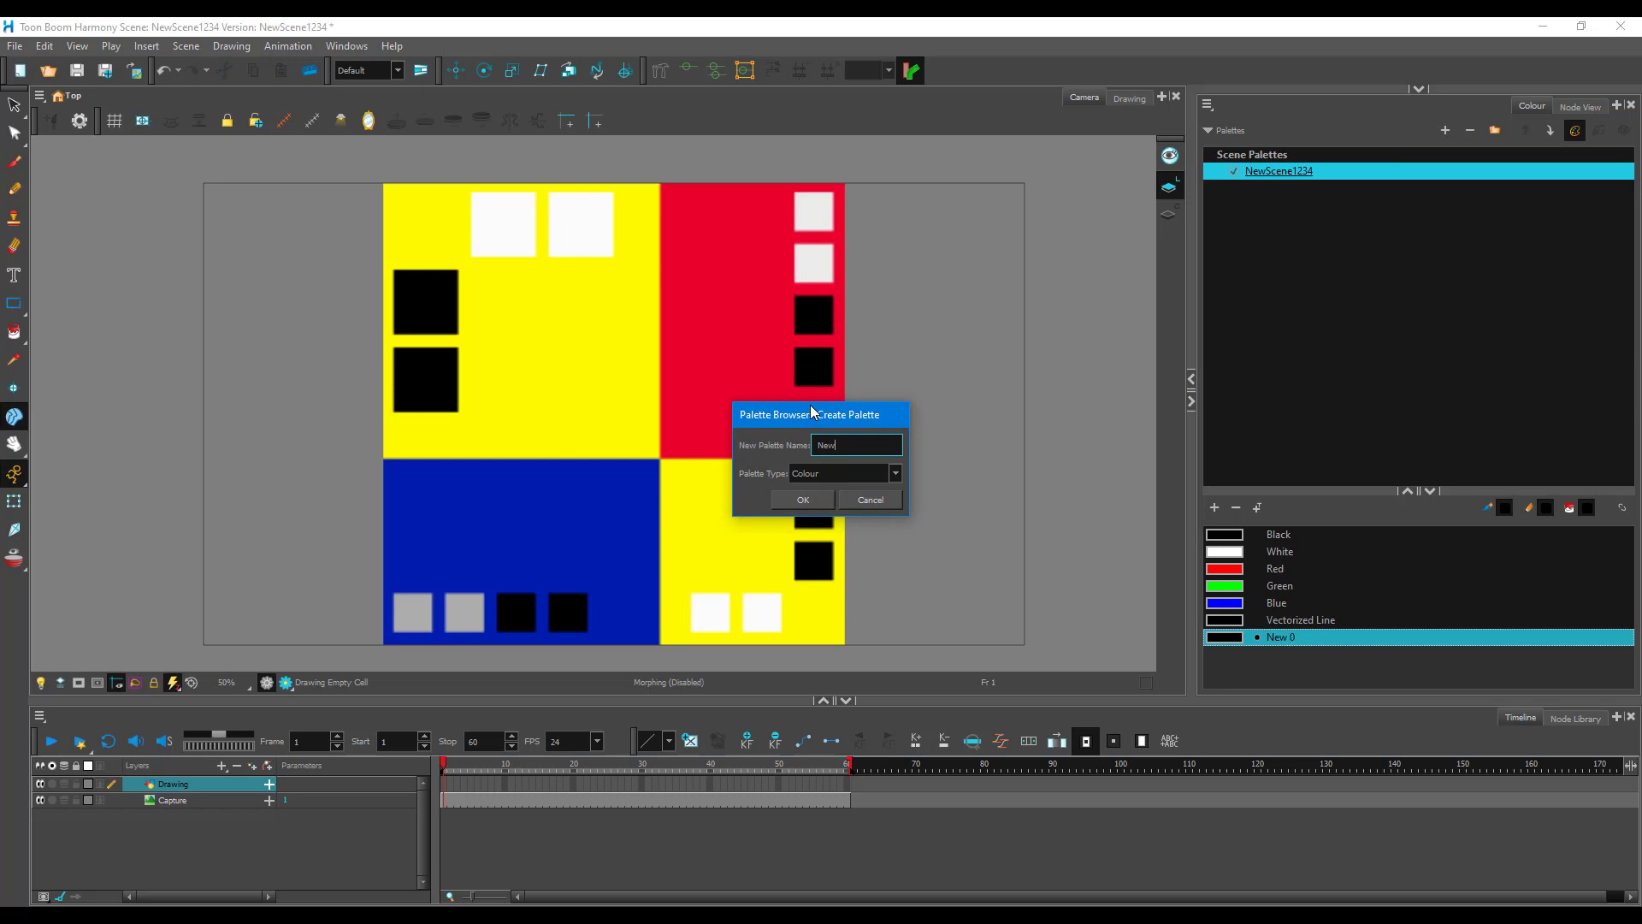
text(TutorTube)
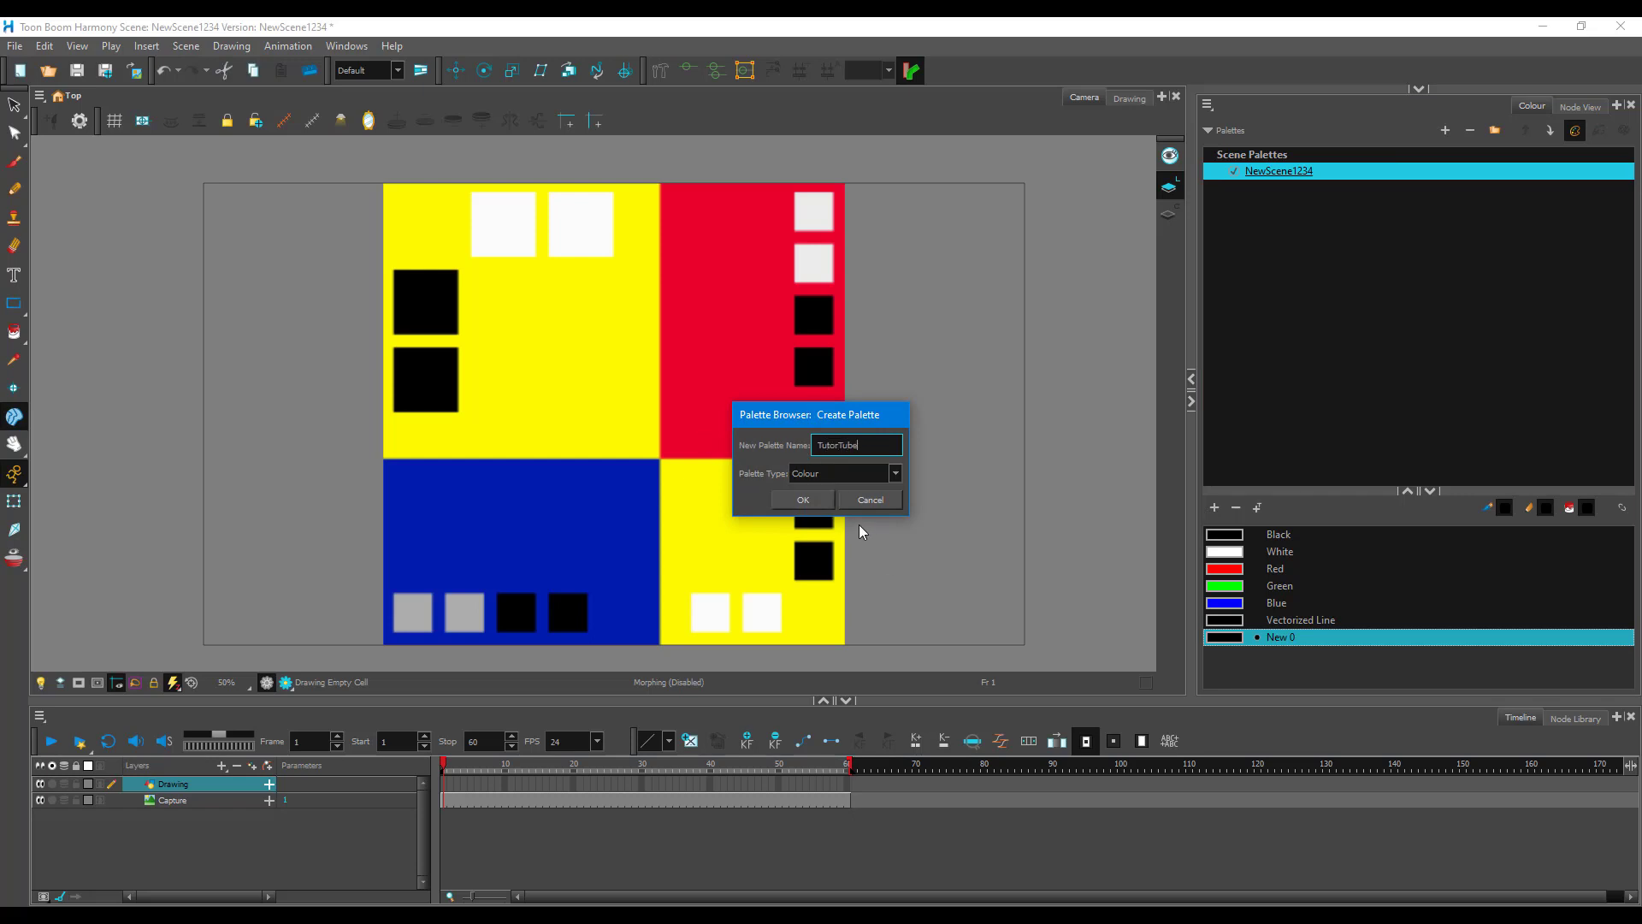
click(802, 500)
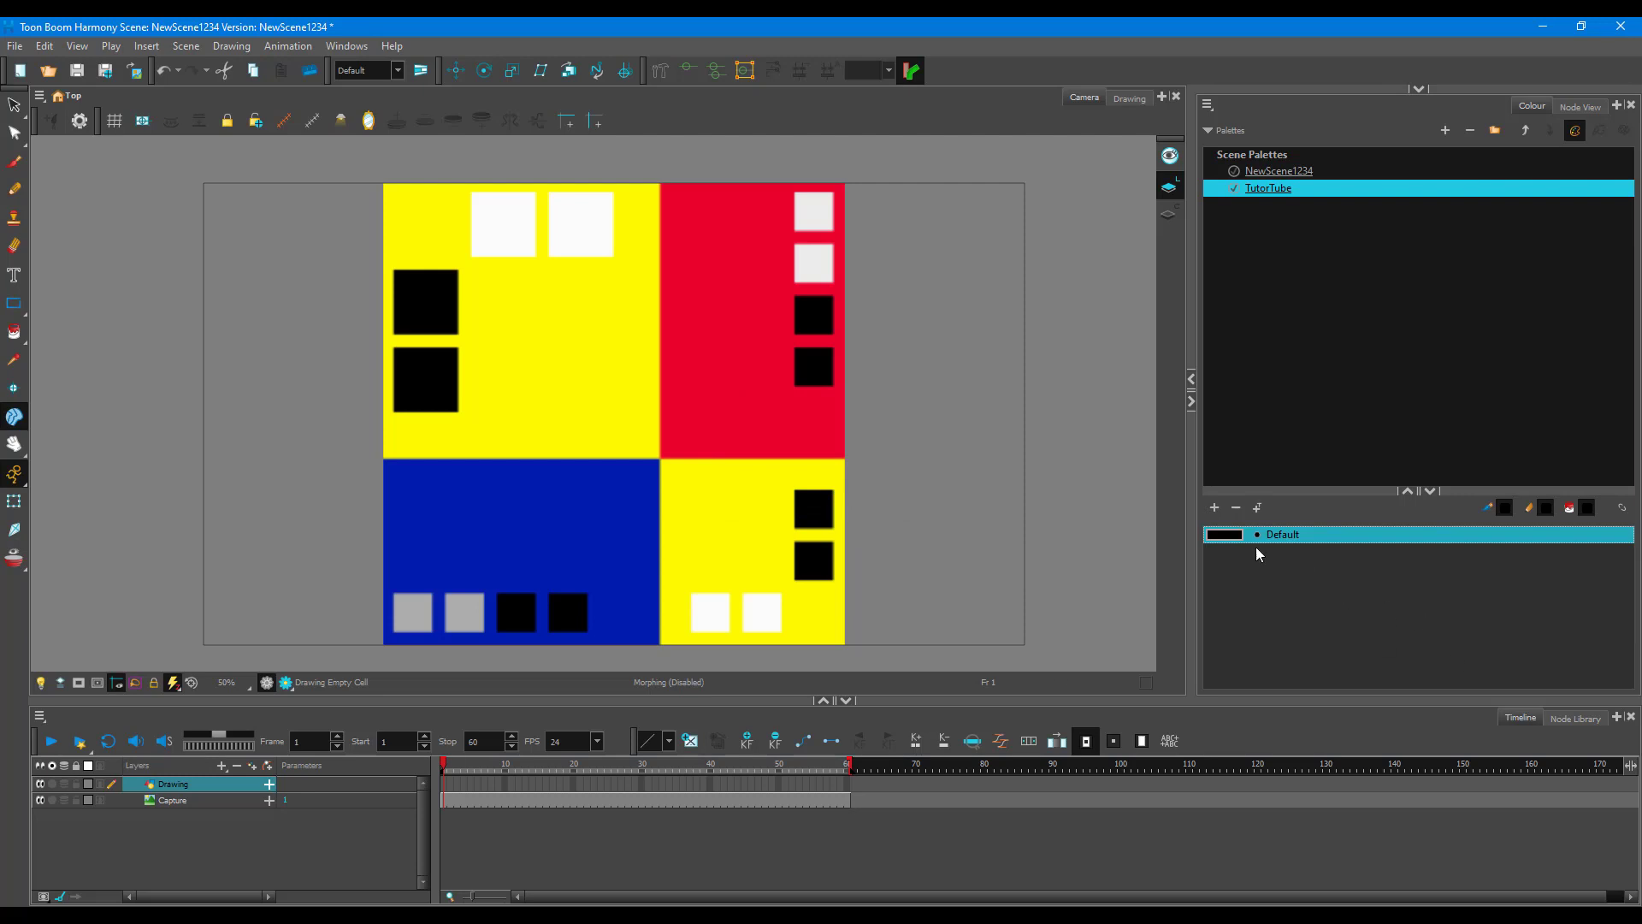
mouse_move(1215, 508)
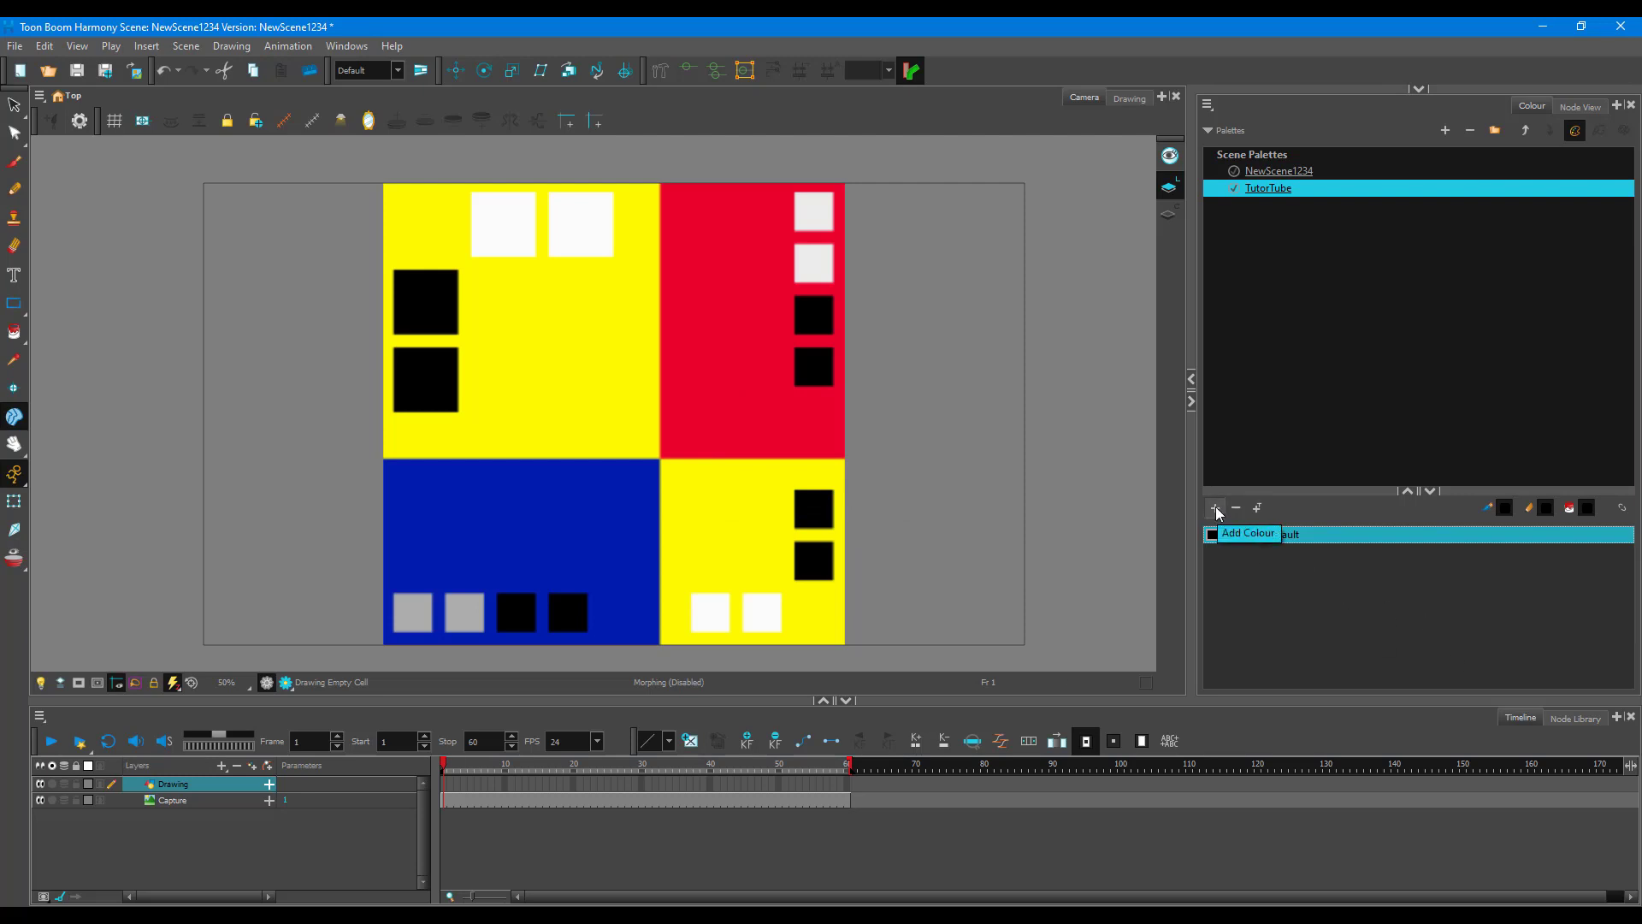
Add colours New 1 through New 9 and switch the palette to Swatch Mode
click(1215, 508)
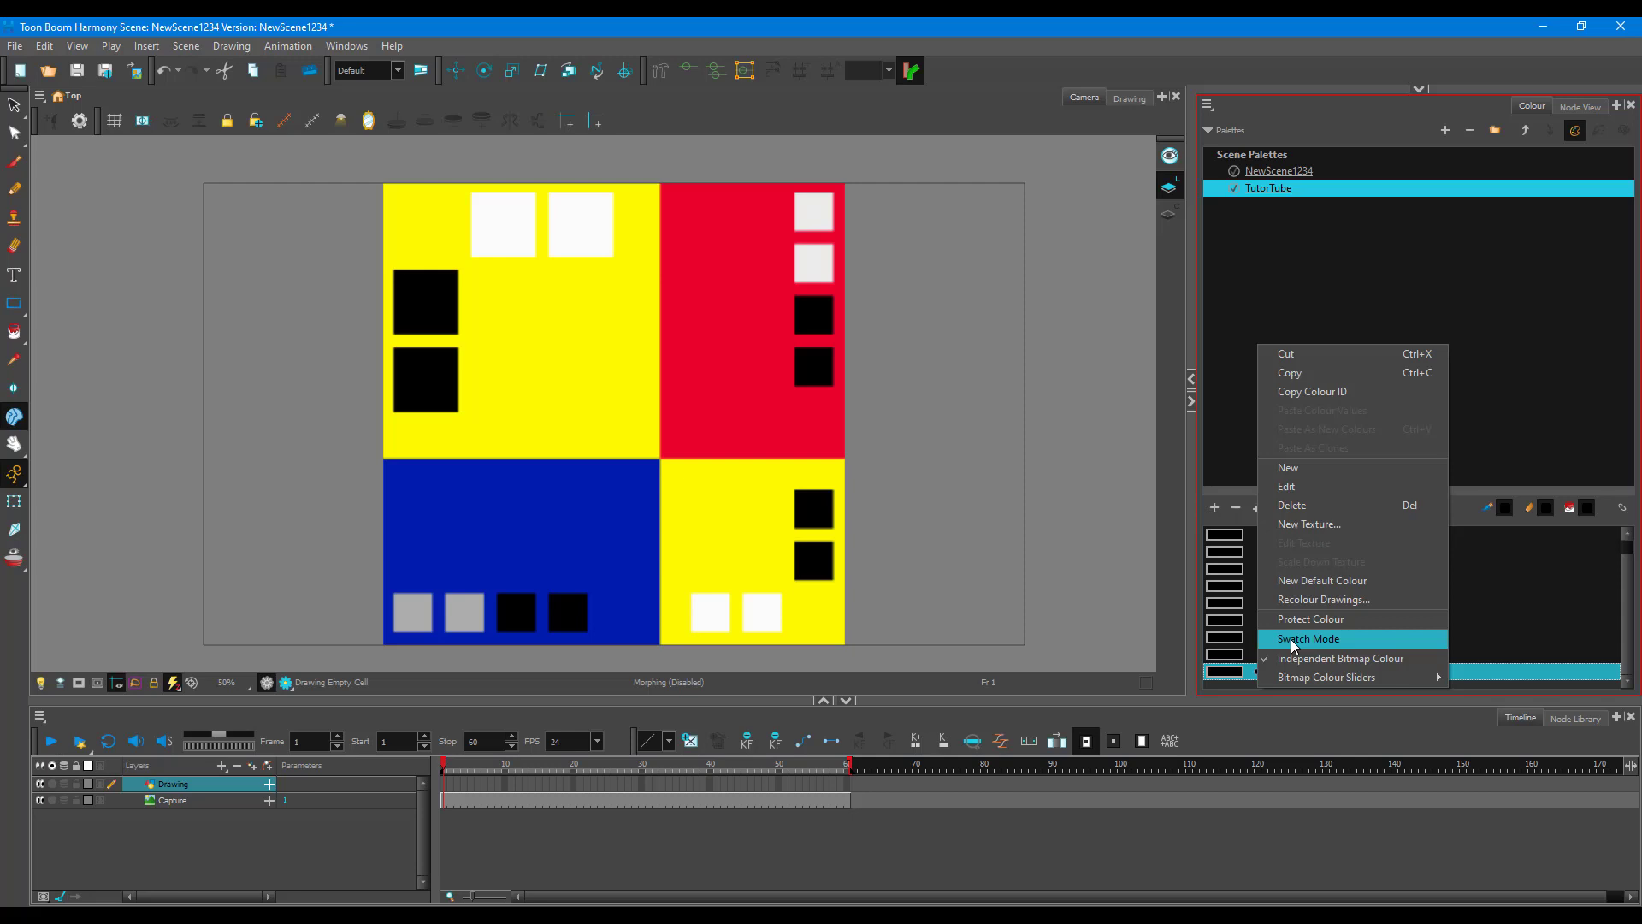
click(1308, 637)
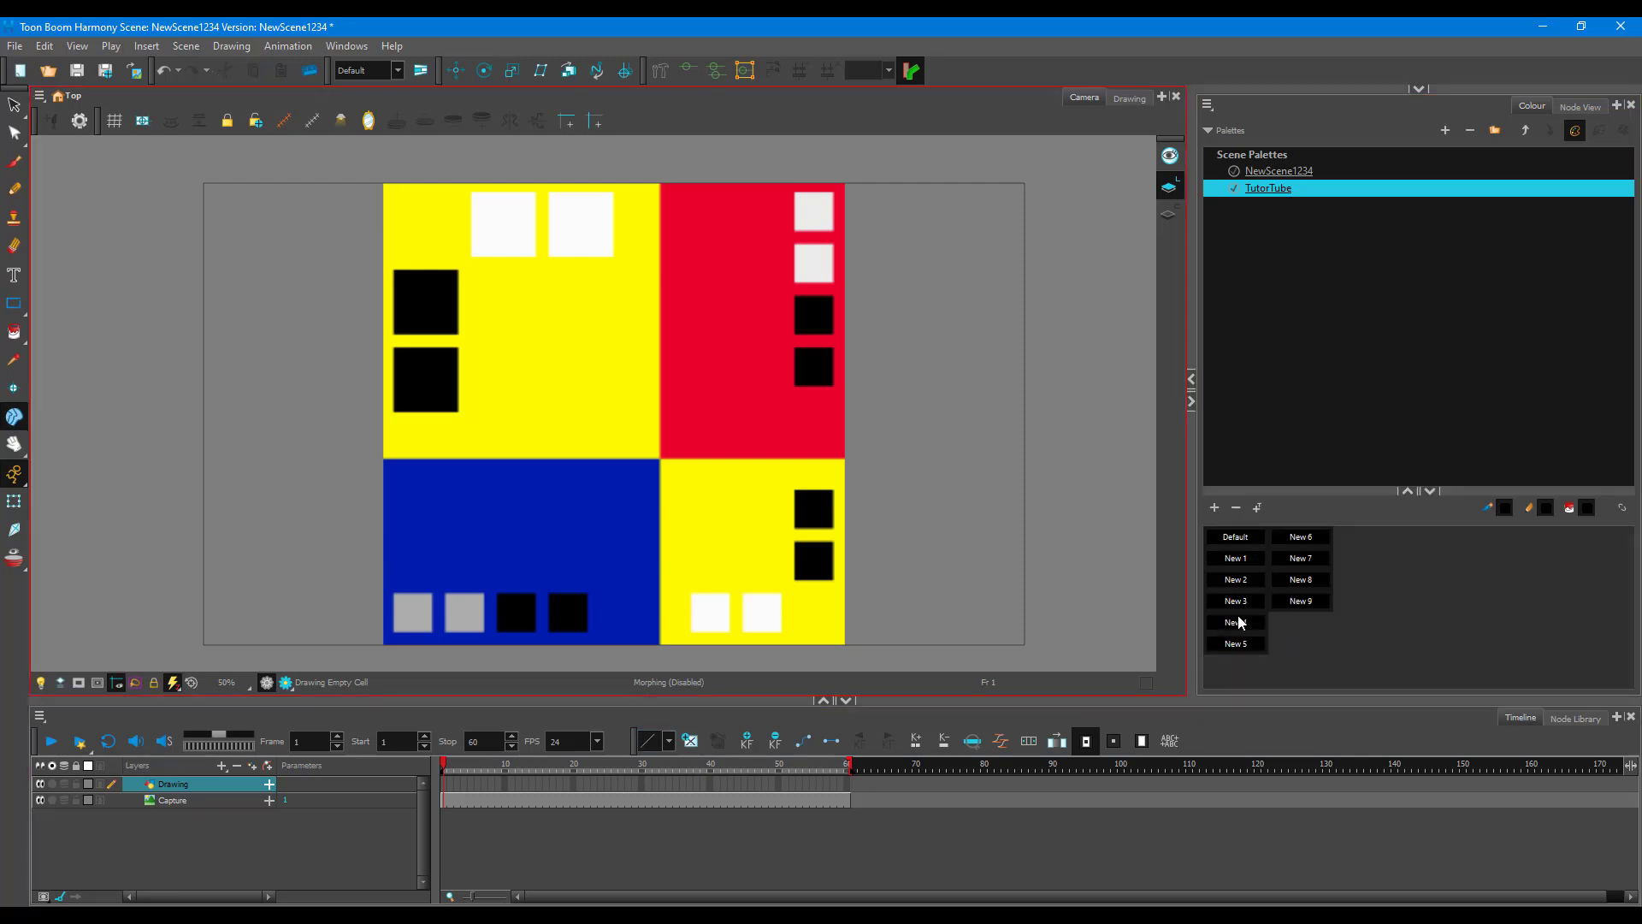
mouse_move(1329, 670)
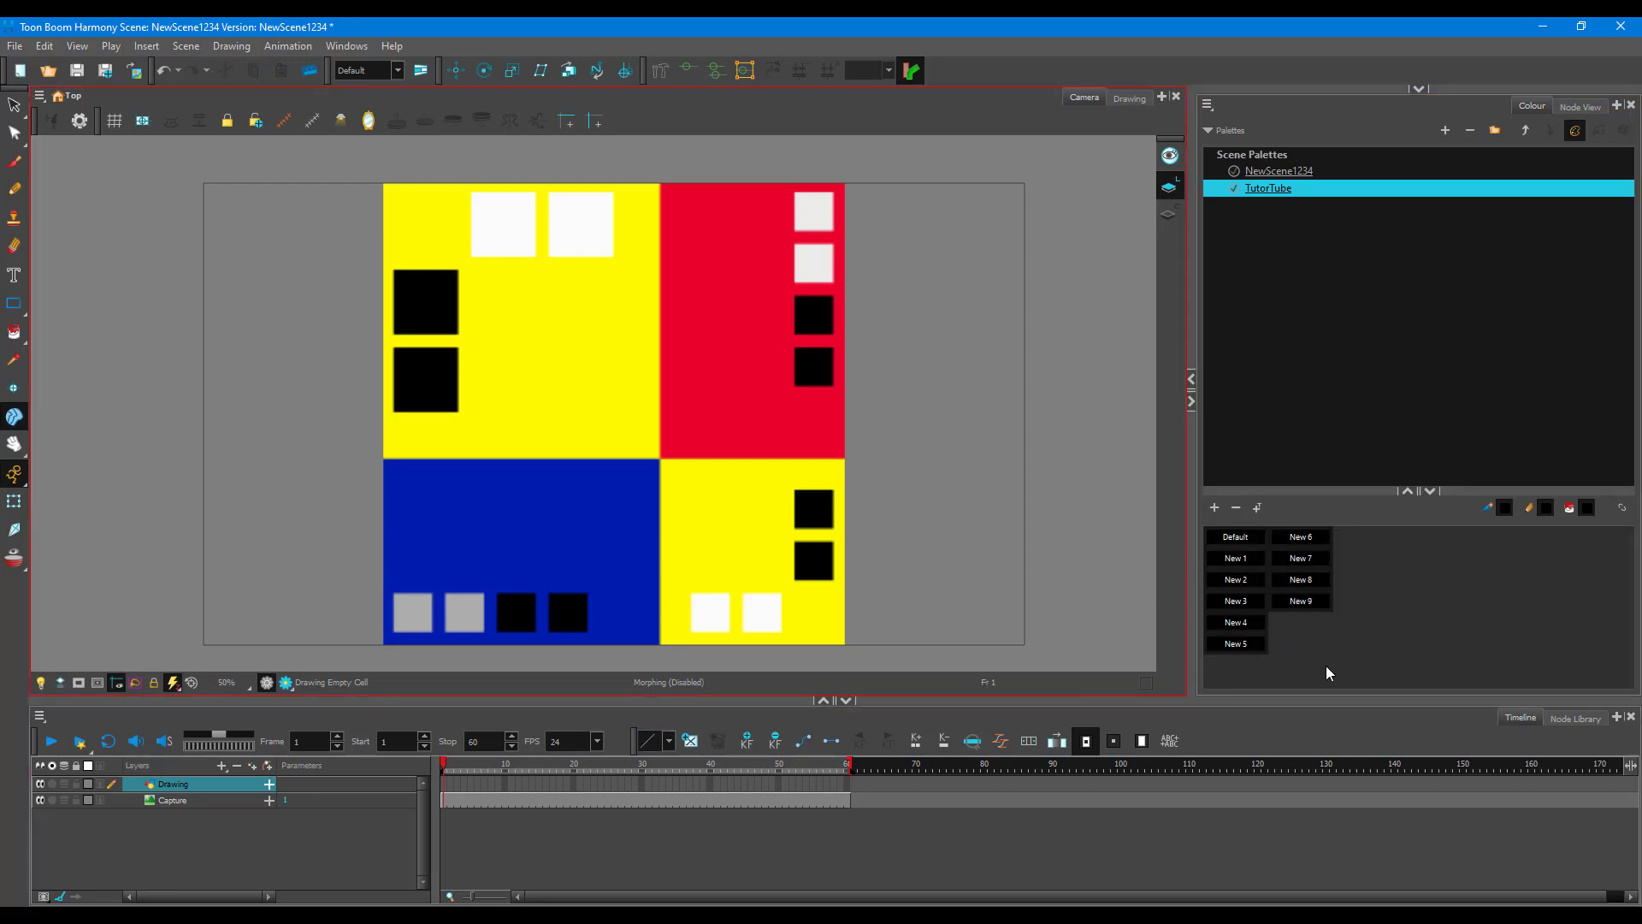
mouse_move(1245, 581)
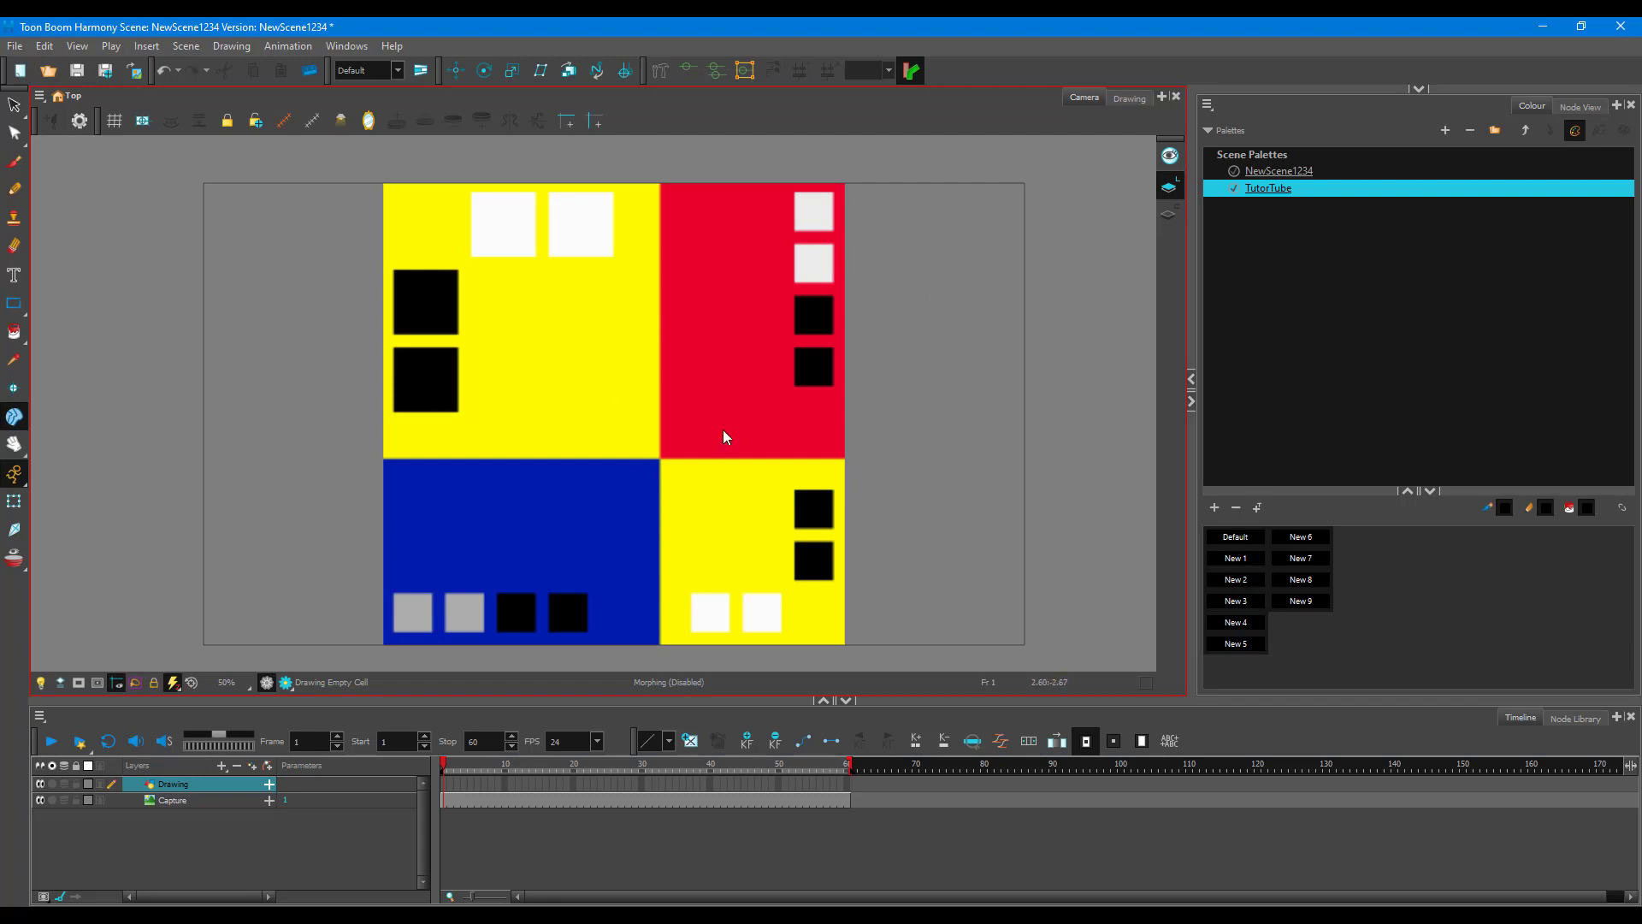
mouse_move(1270, 537)
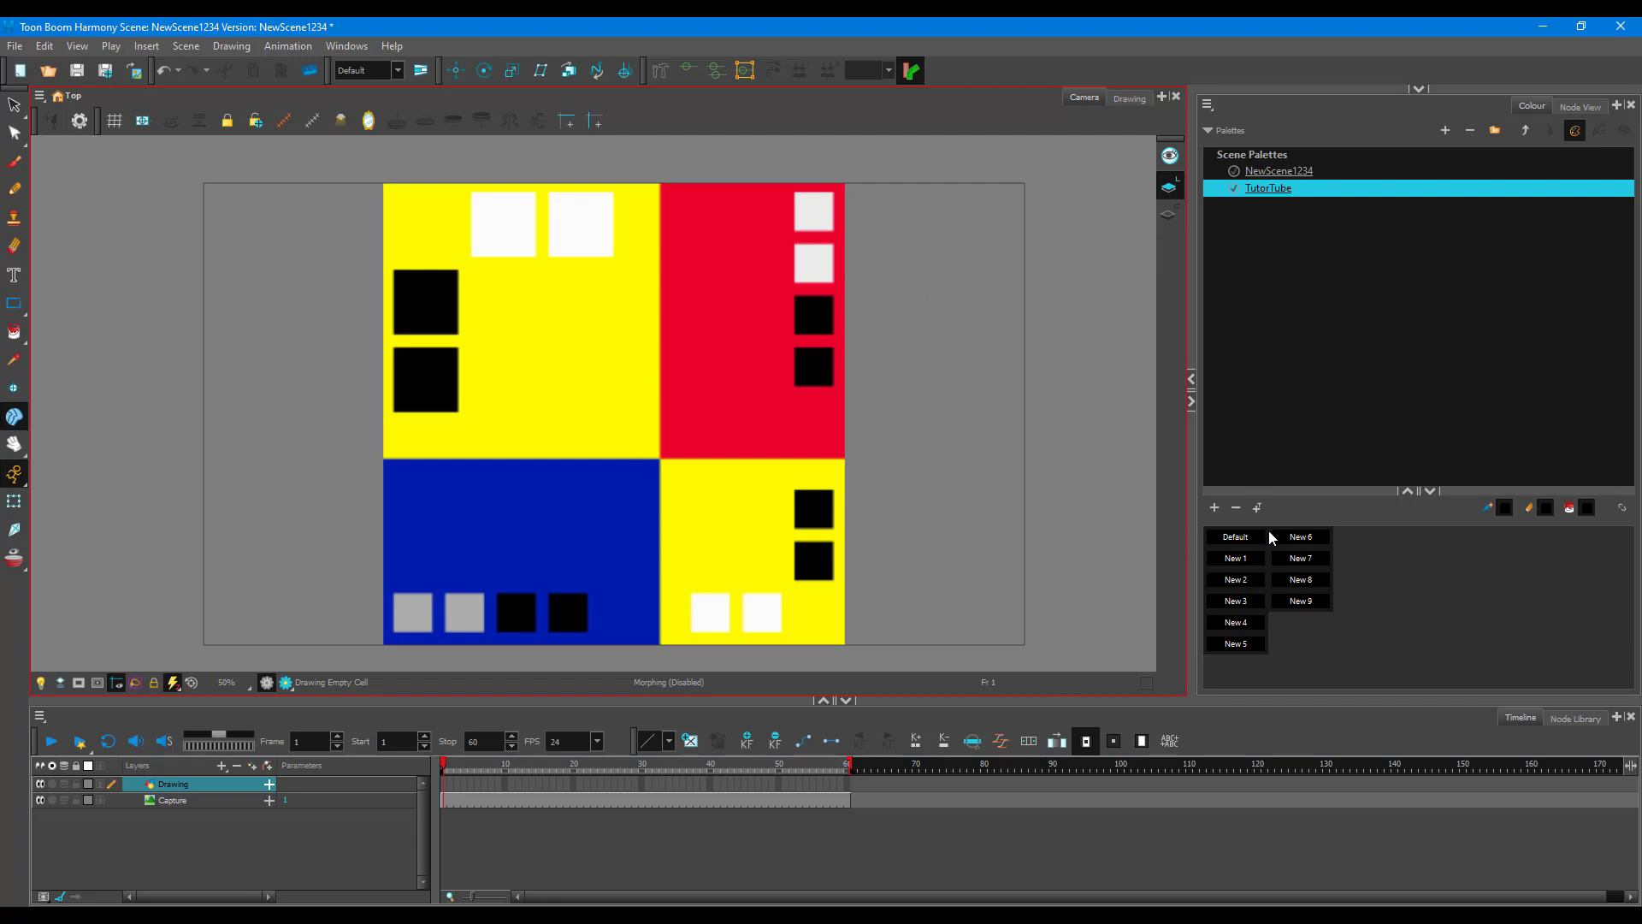
Edit the Default swatch in the Colour Picker to sample the image's yellow
right_click(1233, 535)
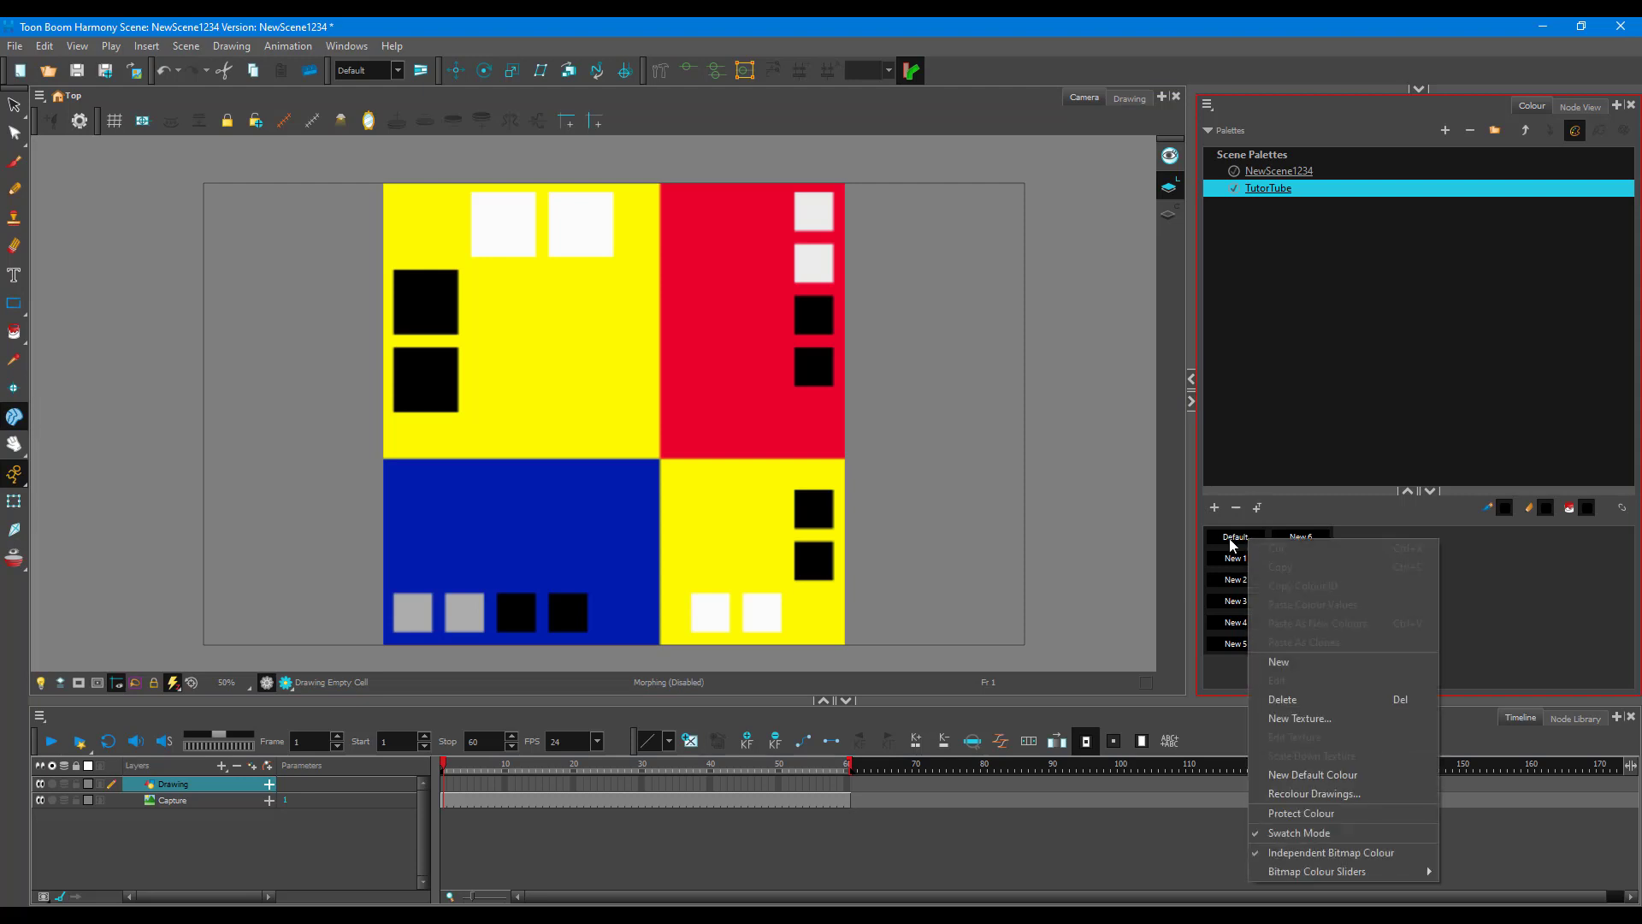
mouse_move(1286, 685)
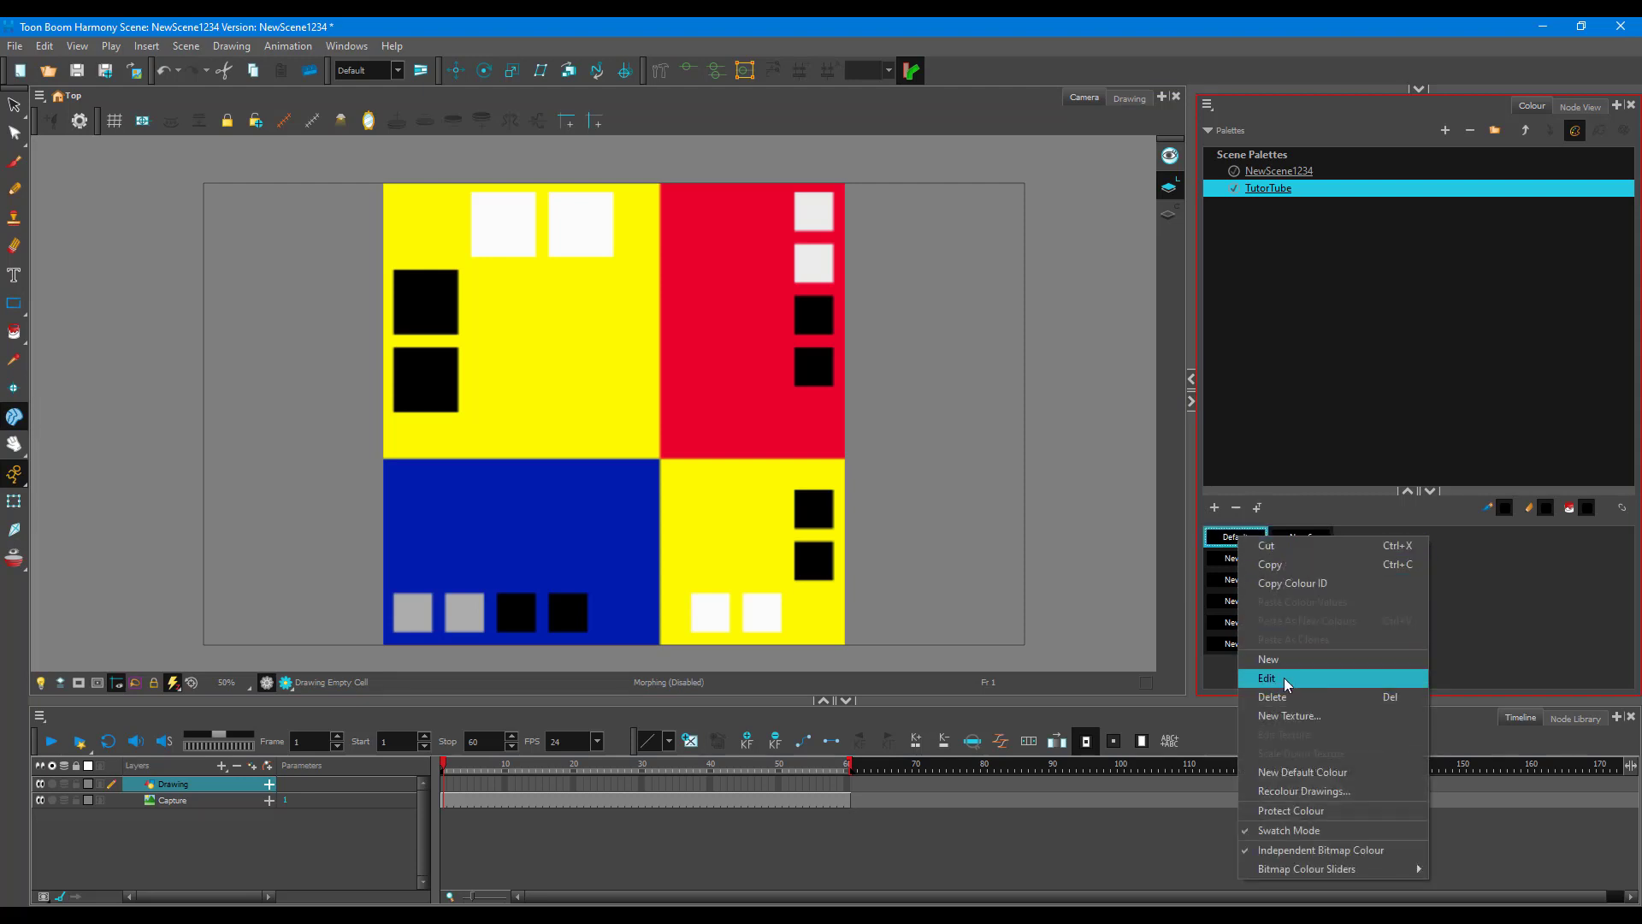
click(1268, 677)
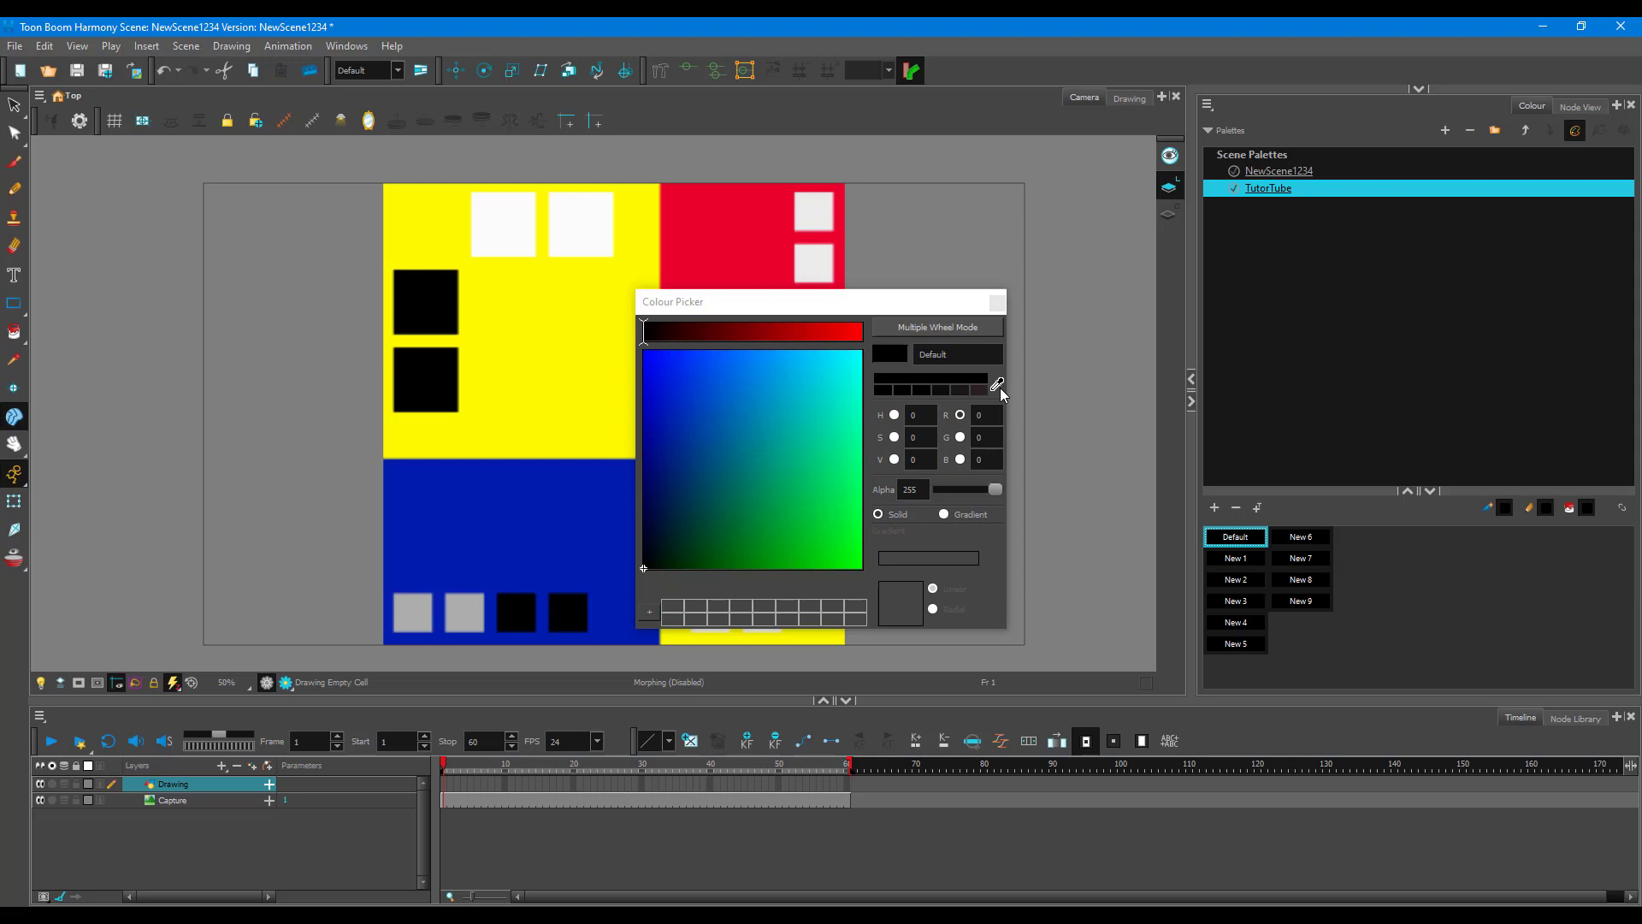
mouse_move(992, 390)
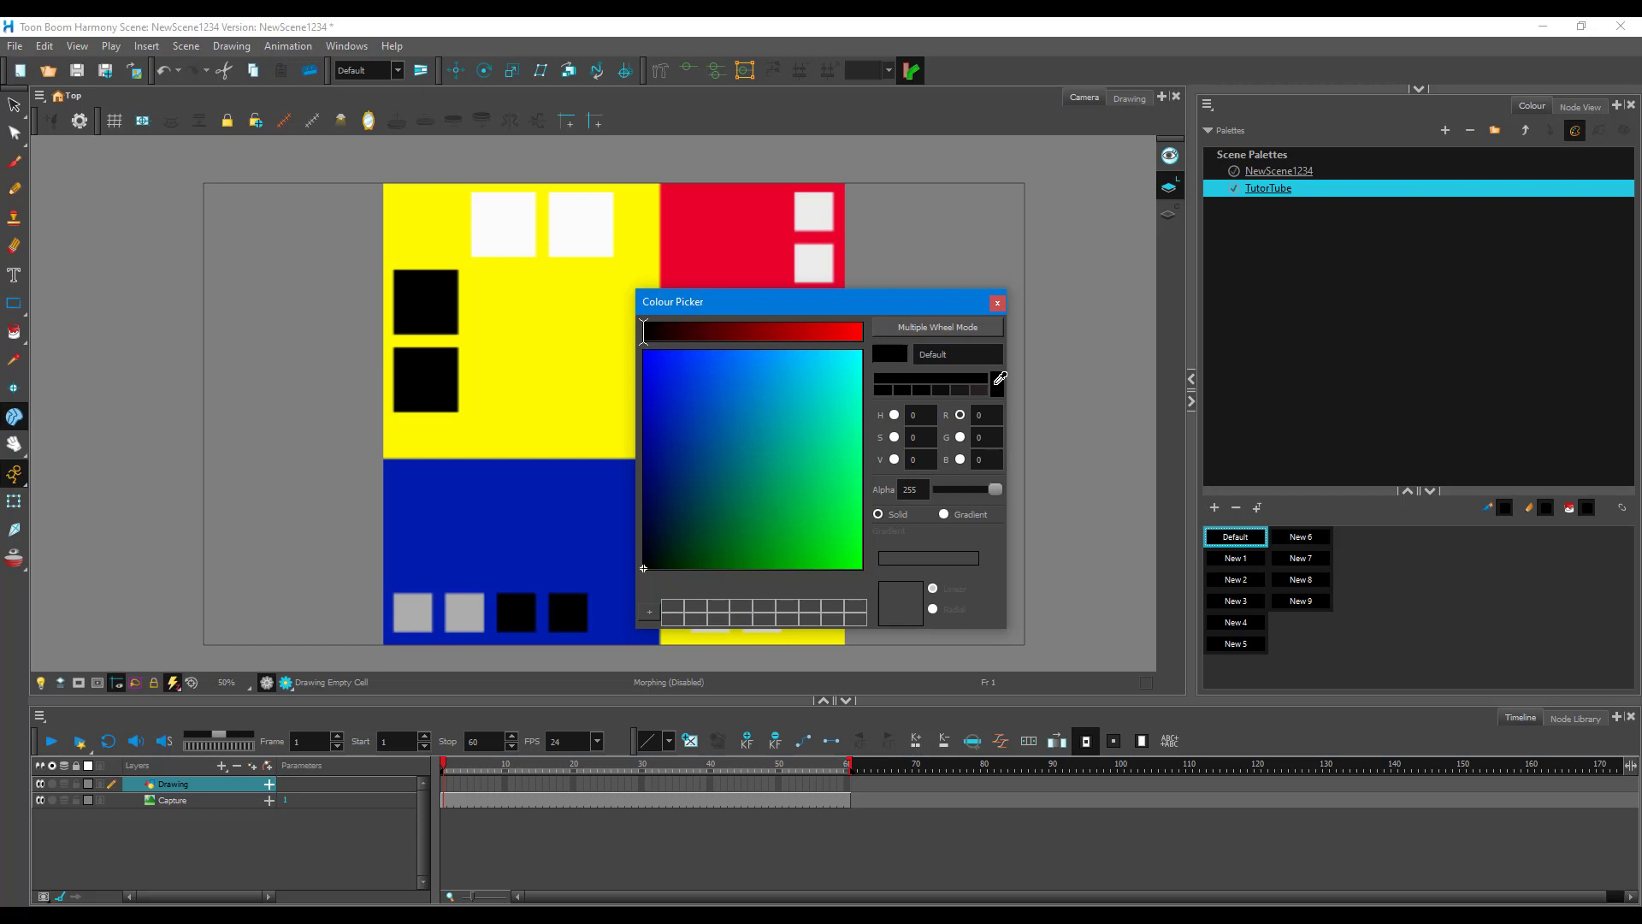
mouse_move(795, 458)
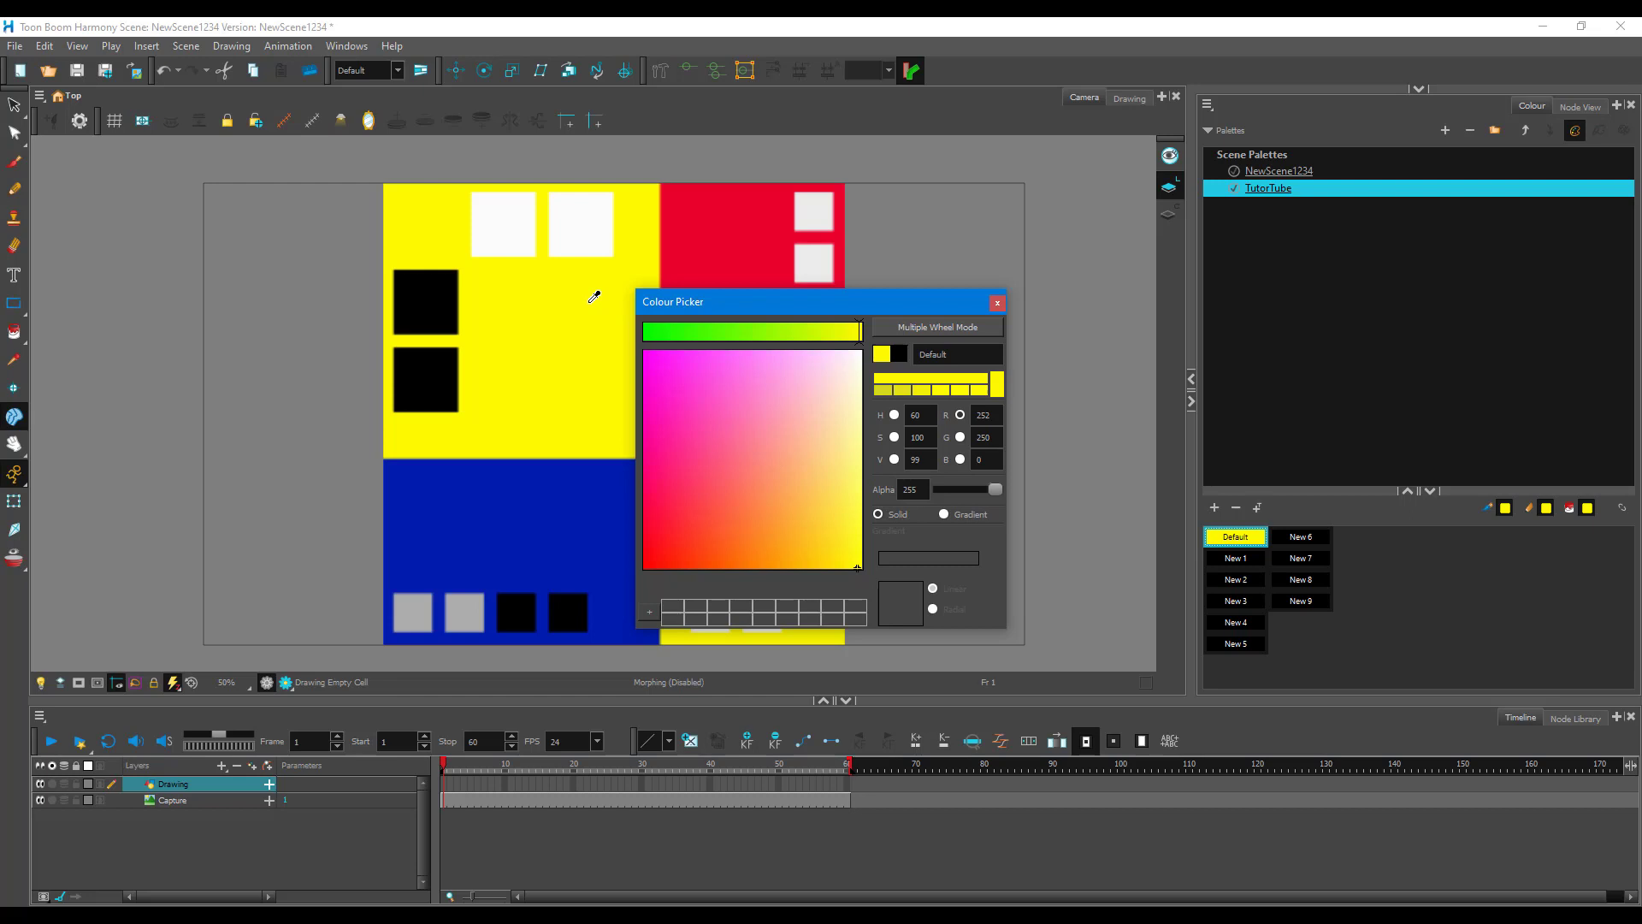
mouse_move(586, 306)
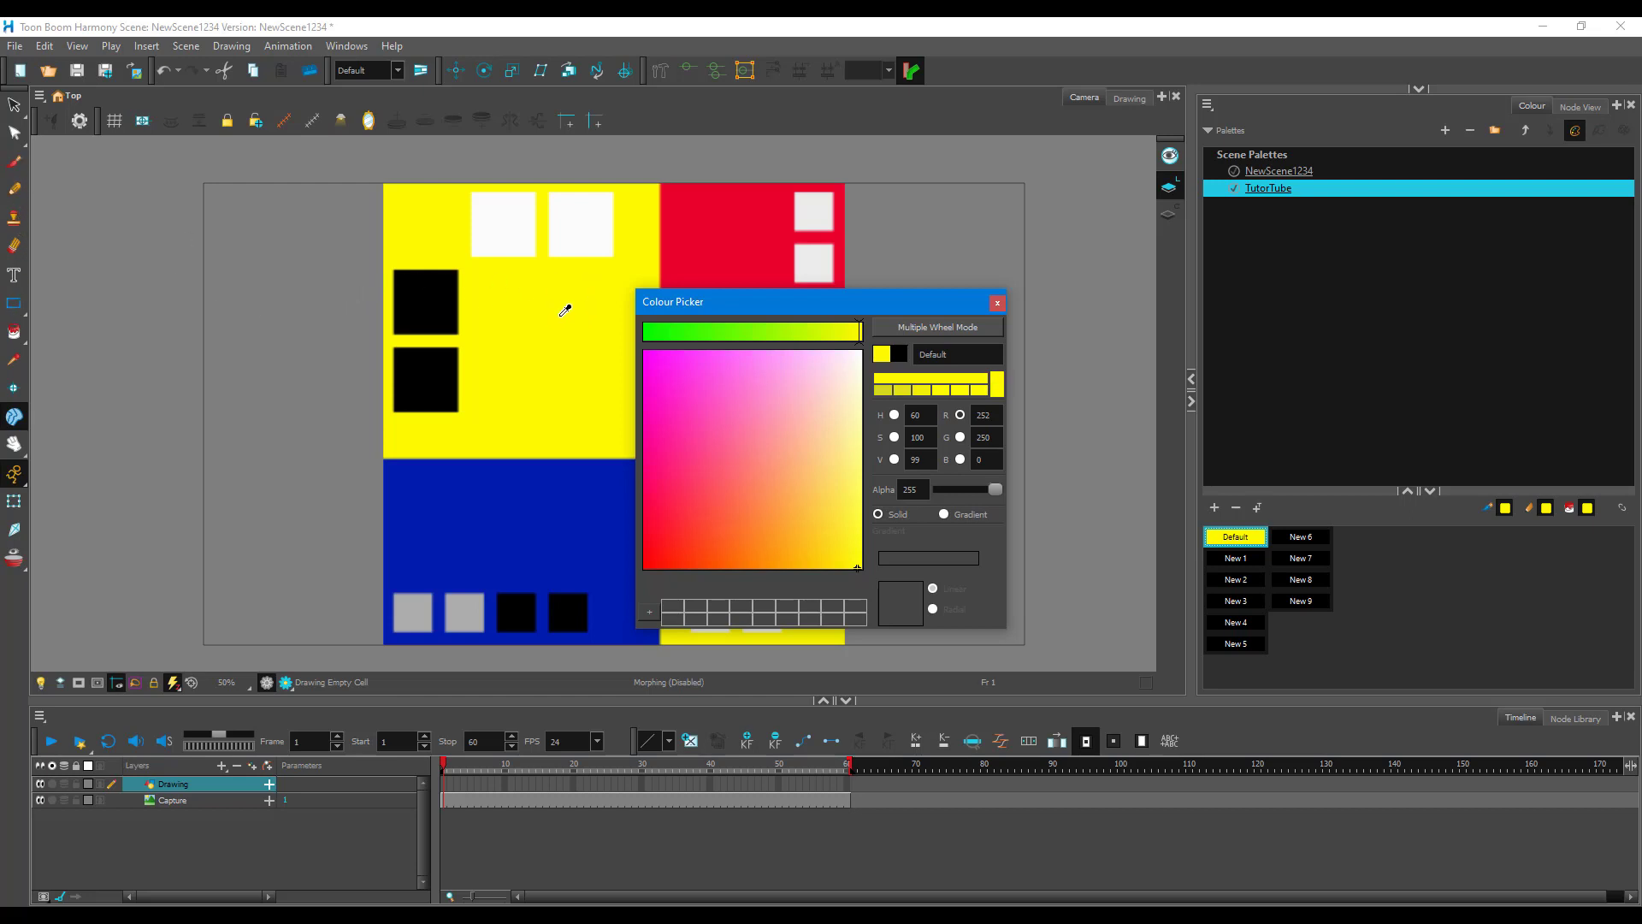
mouse_move(552, 321)
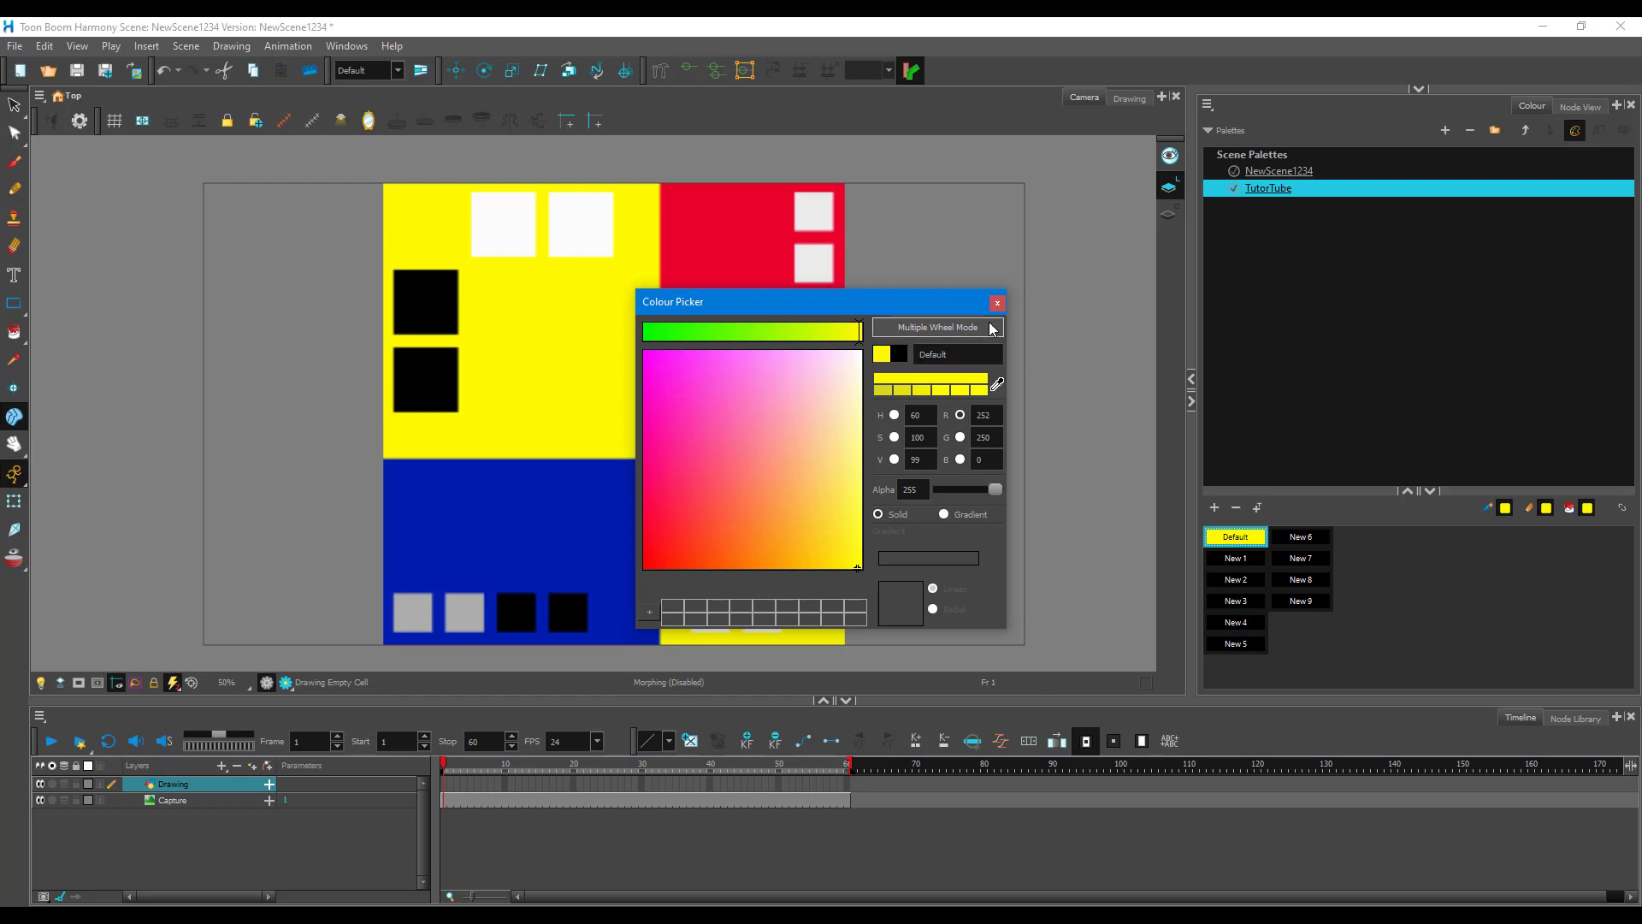
Sample yellow, black, red and white from the image into Default and New 1 through New 4
right_click(1234, 557)
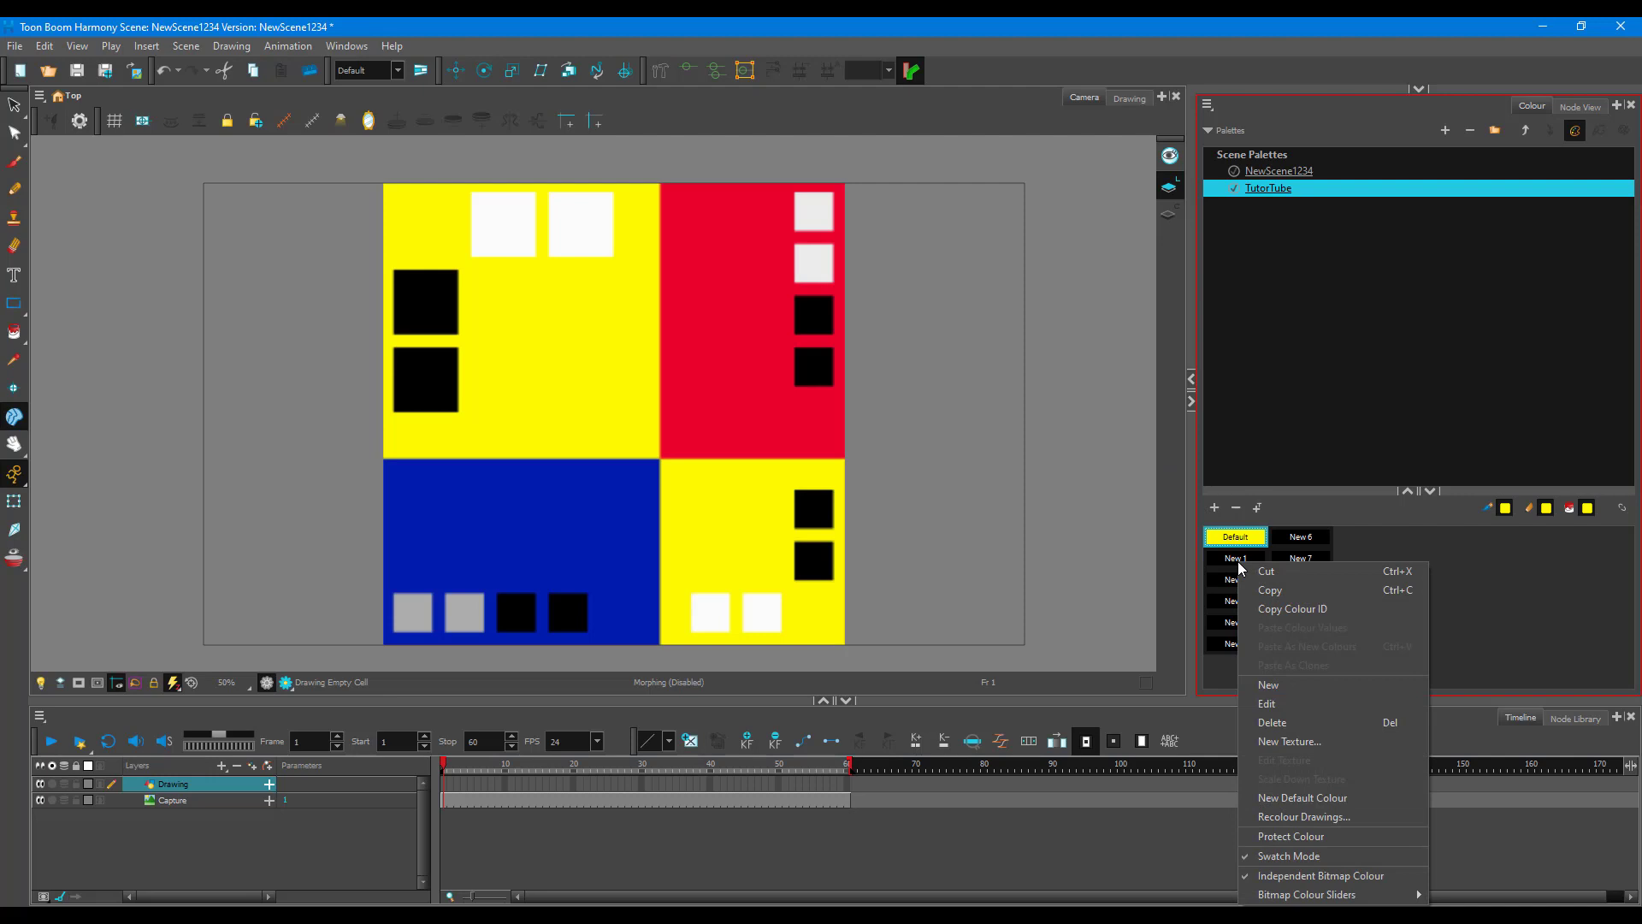
click(1267, 703)
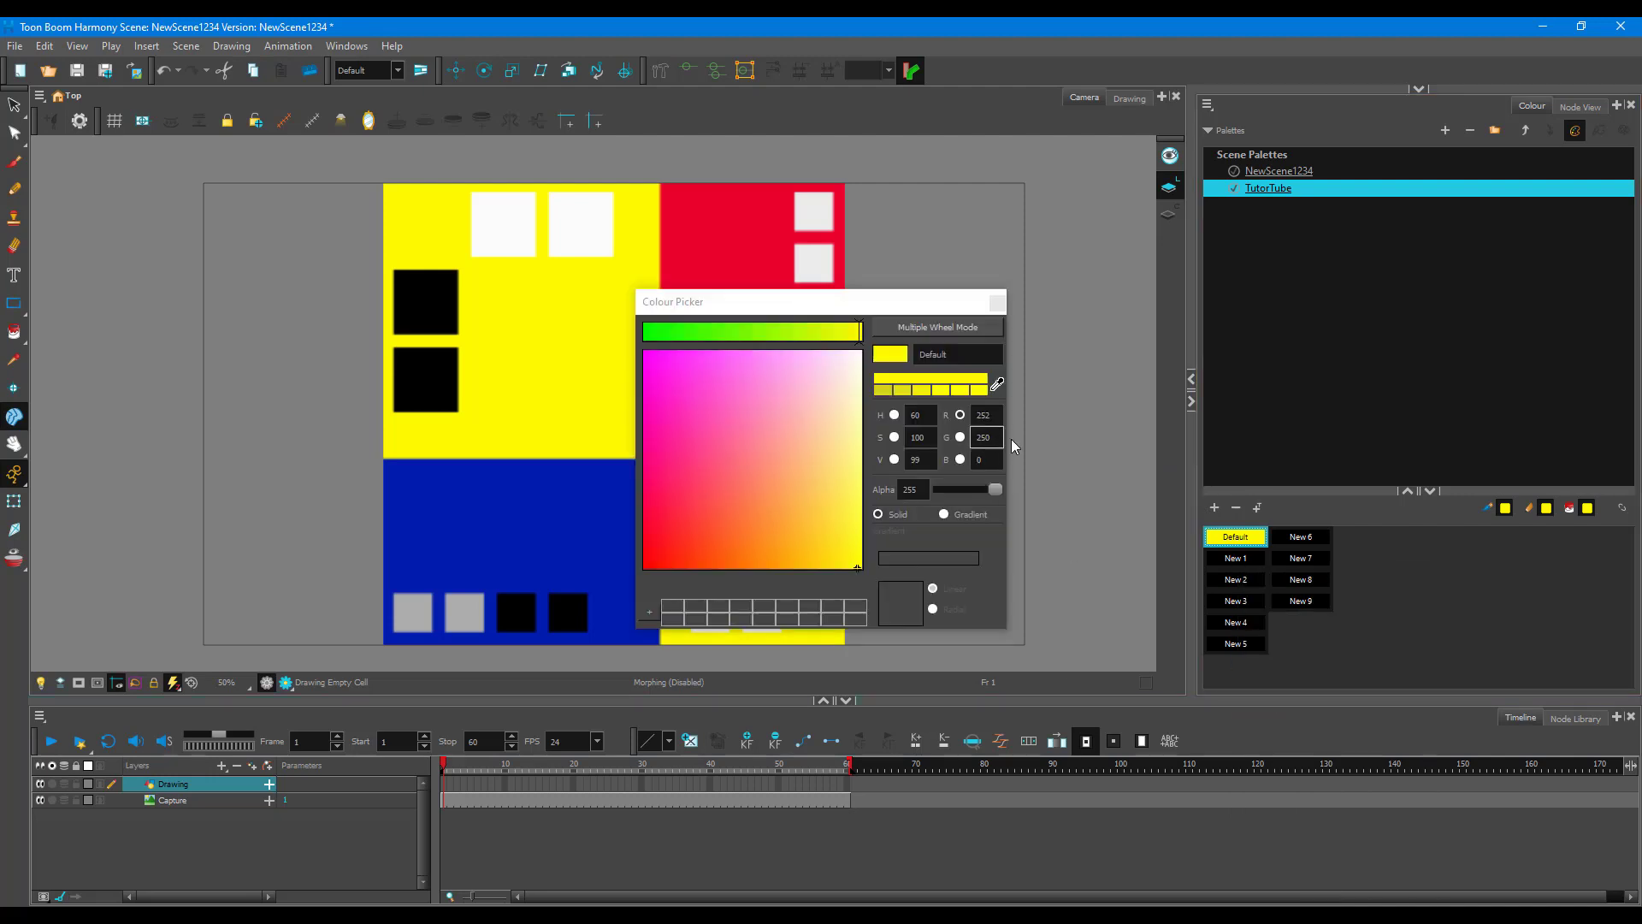
right_click(1235, 557)
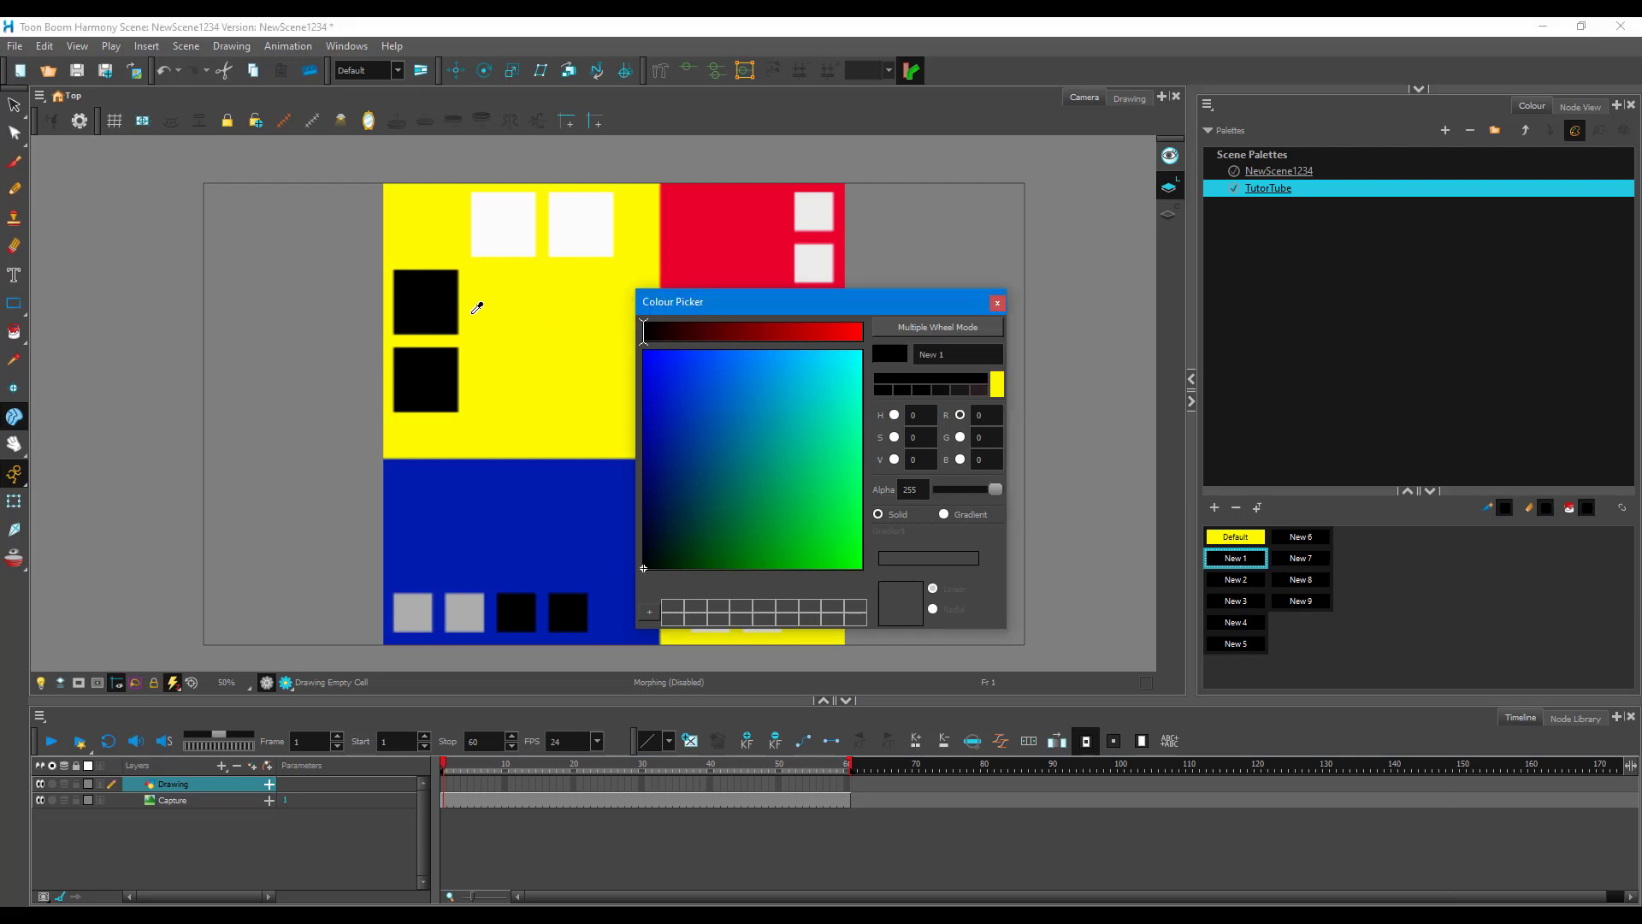
click(995, 302)
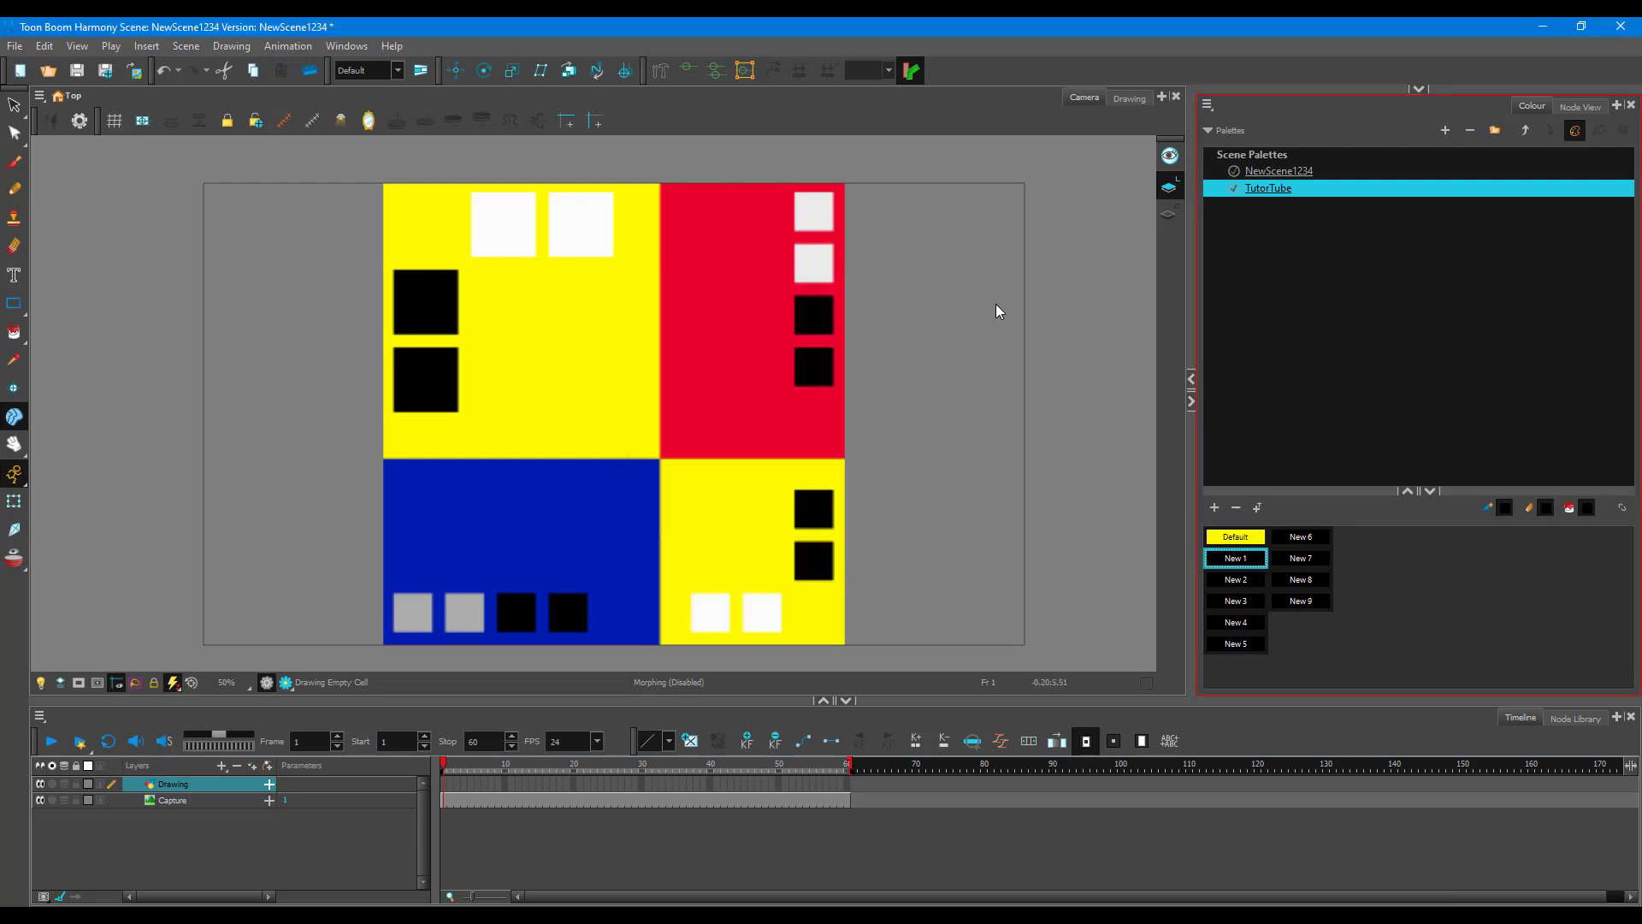
right_click(1235, 580)
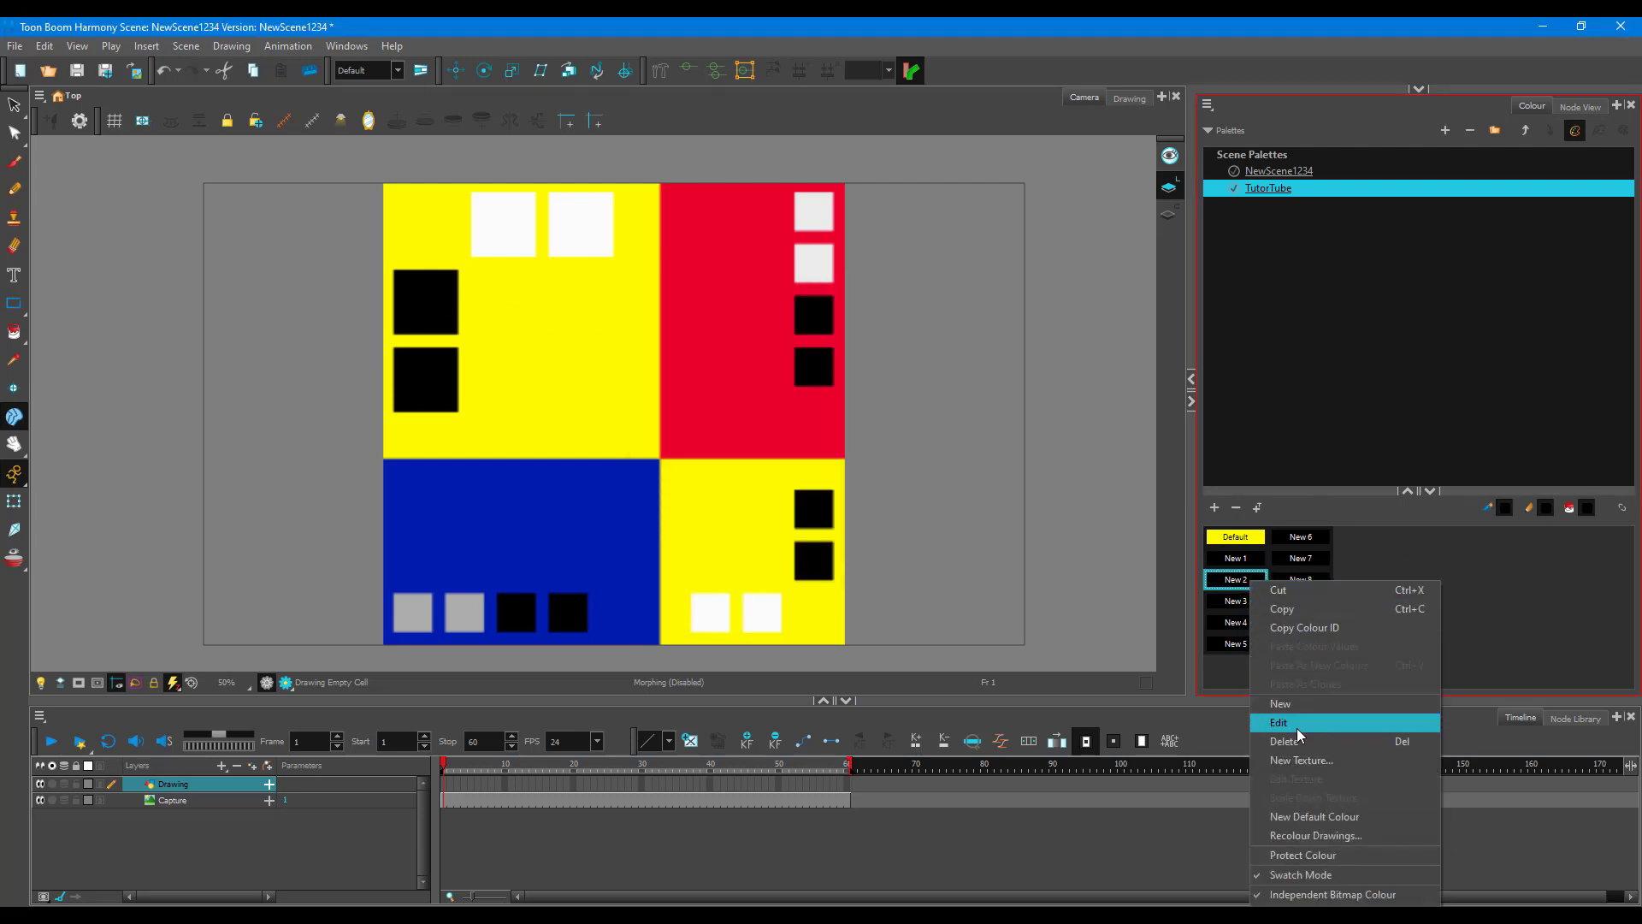
click(1279, 722)
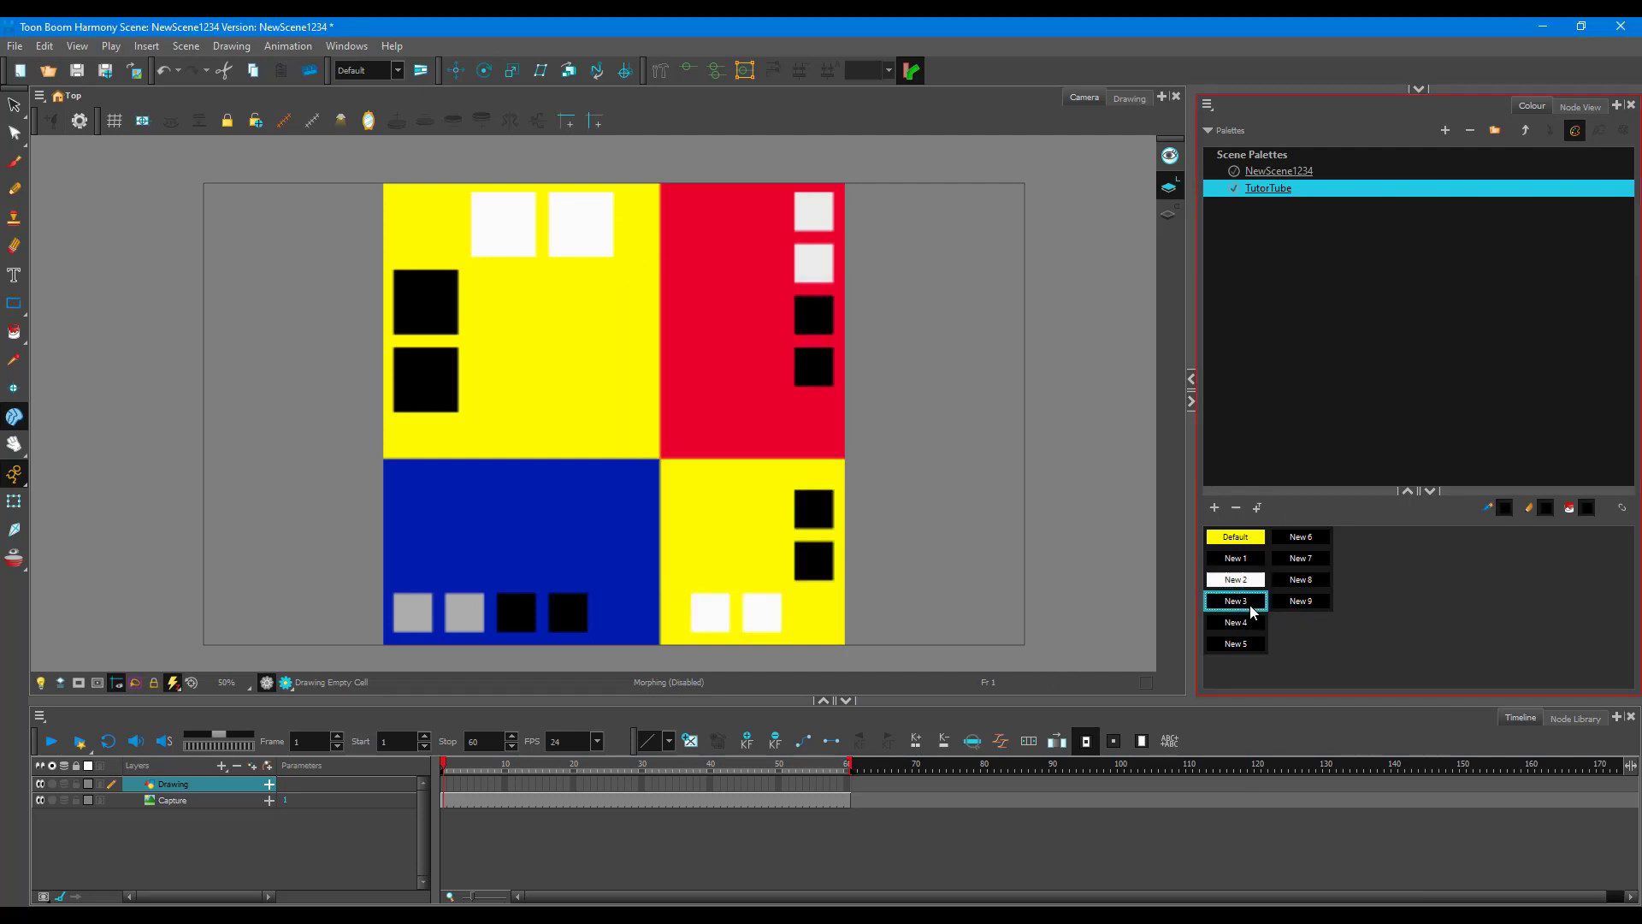
double_click(1236, 600)
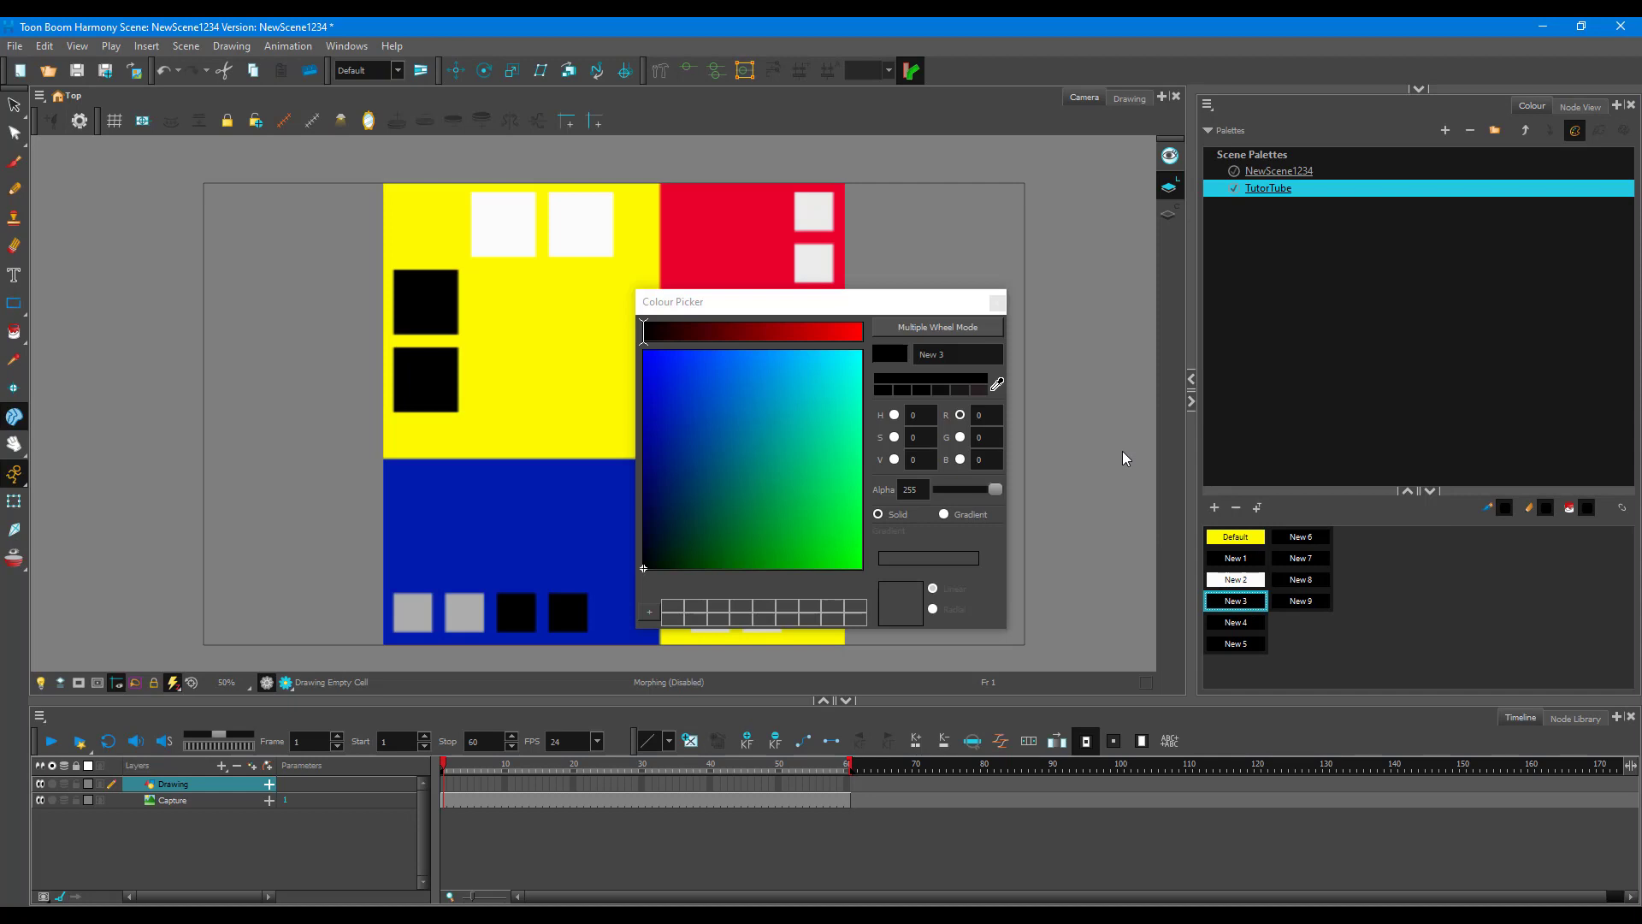
click(844, 330)
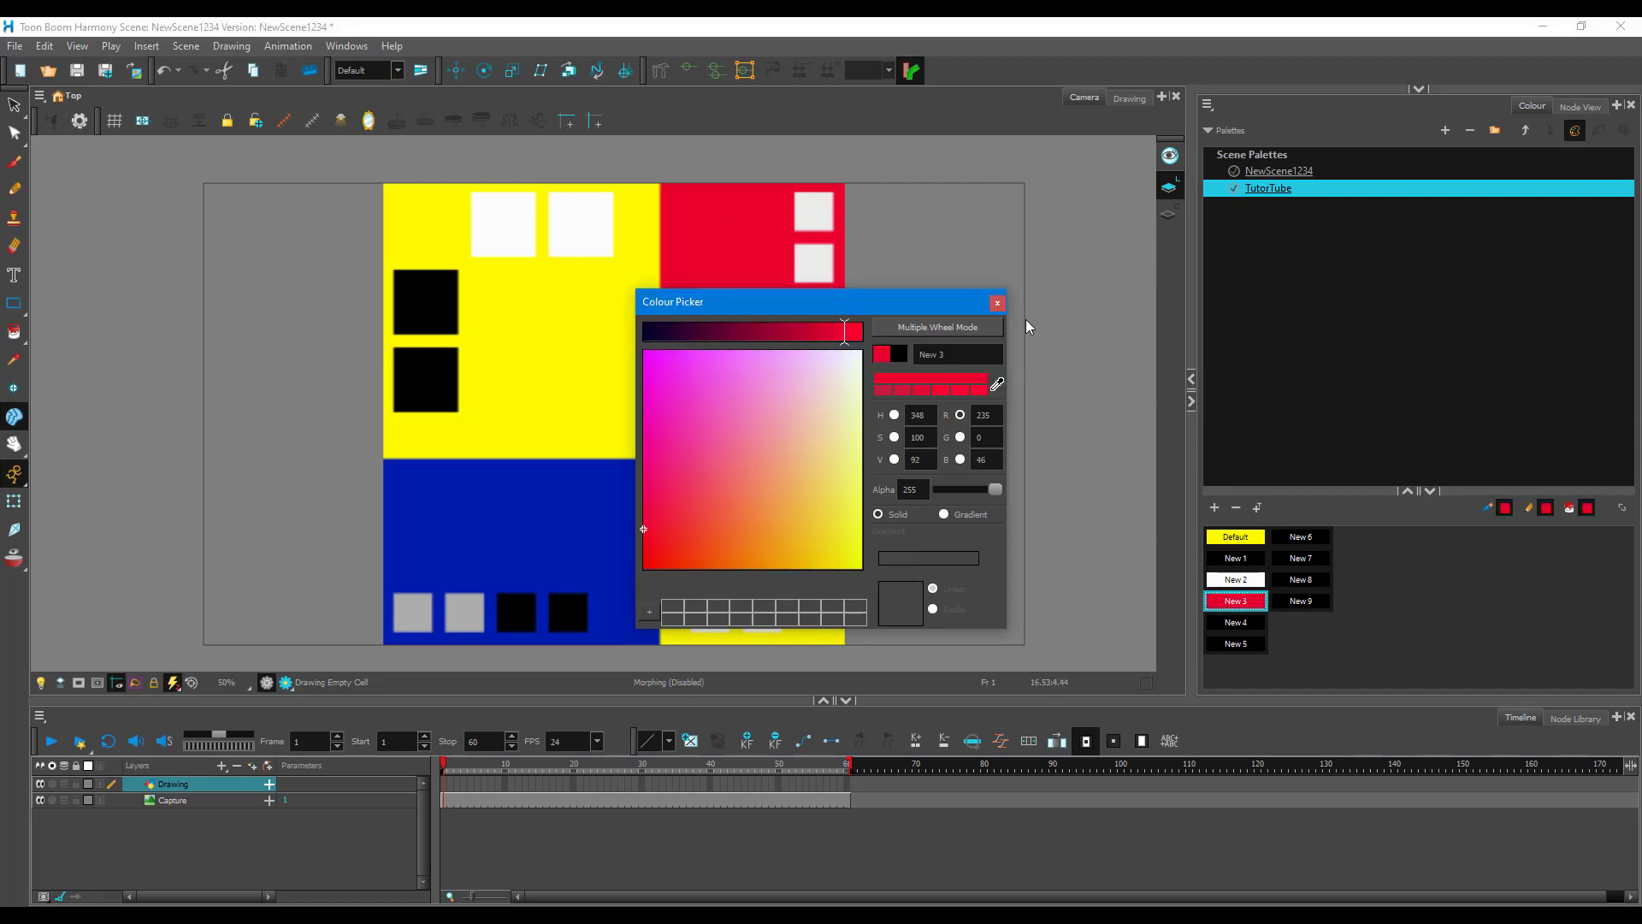
right_click(1234, 601)
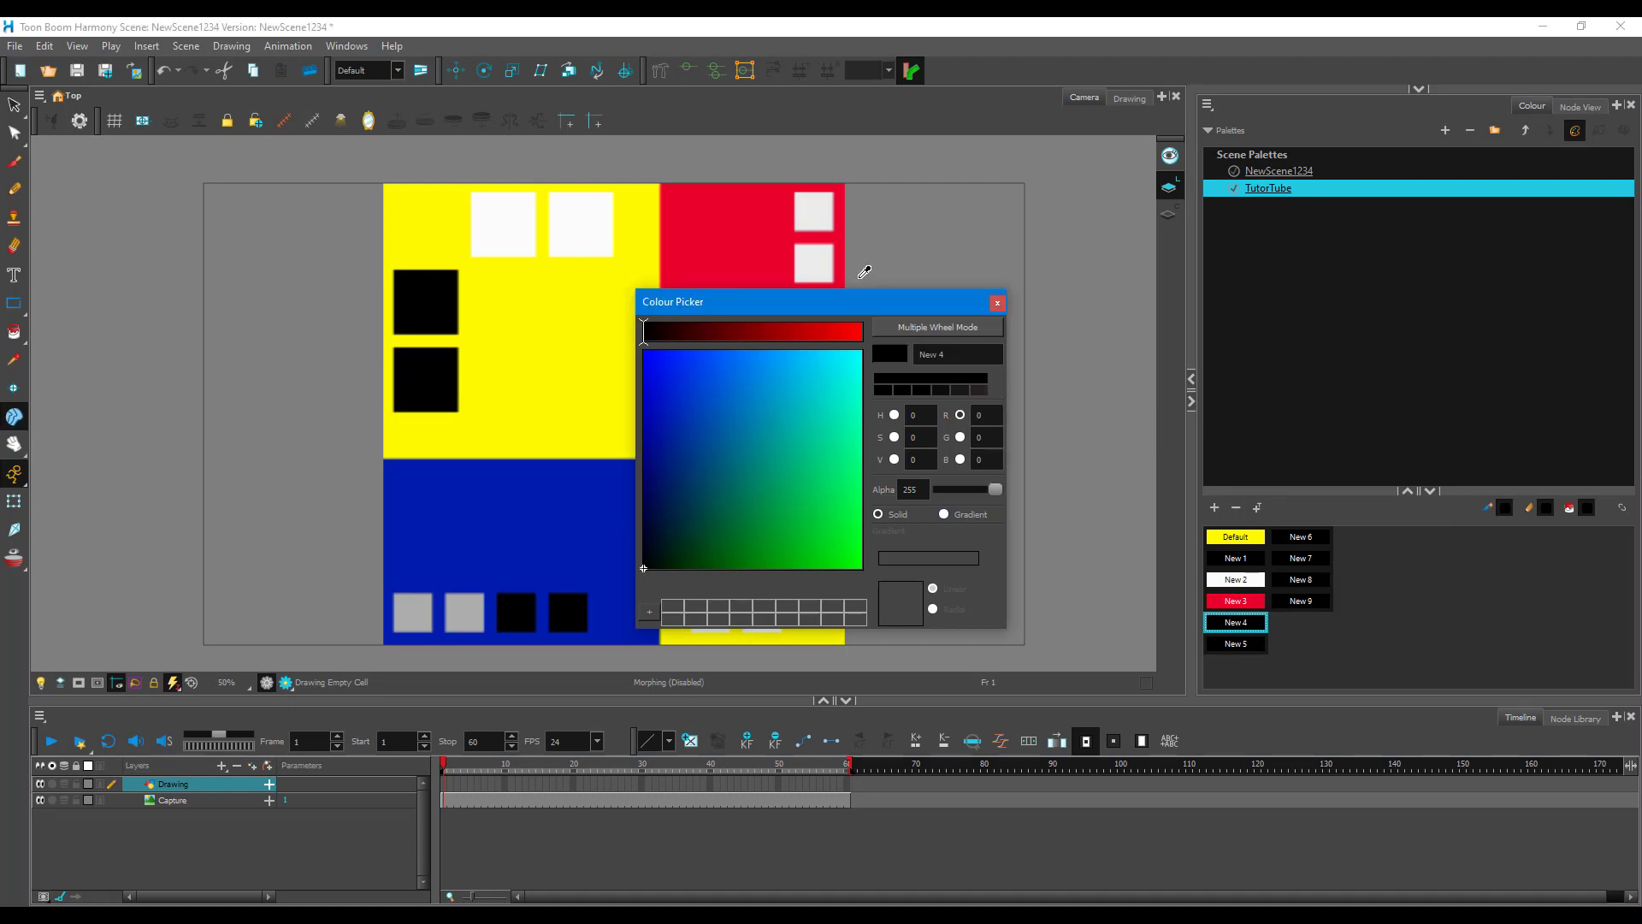
click(996, 303)
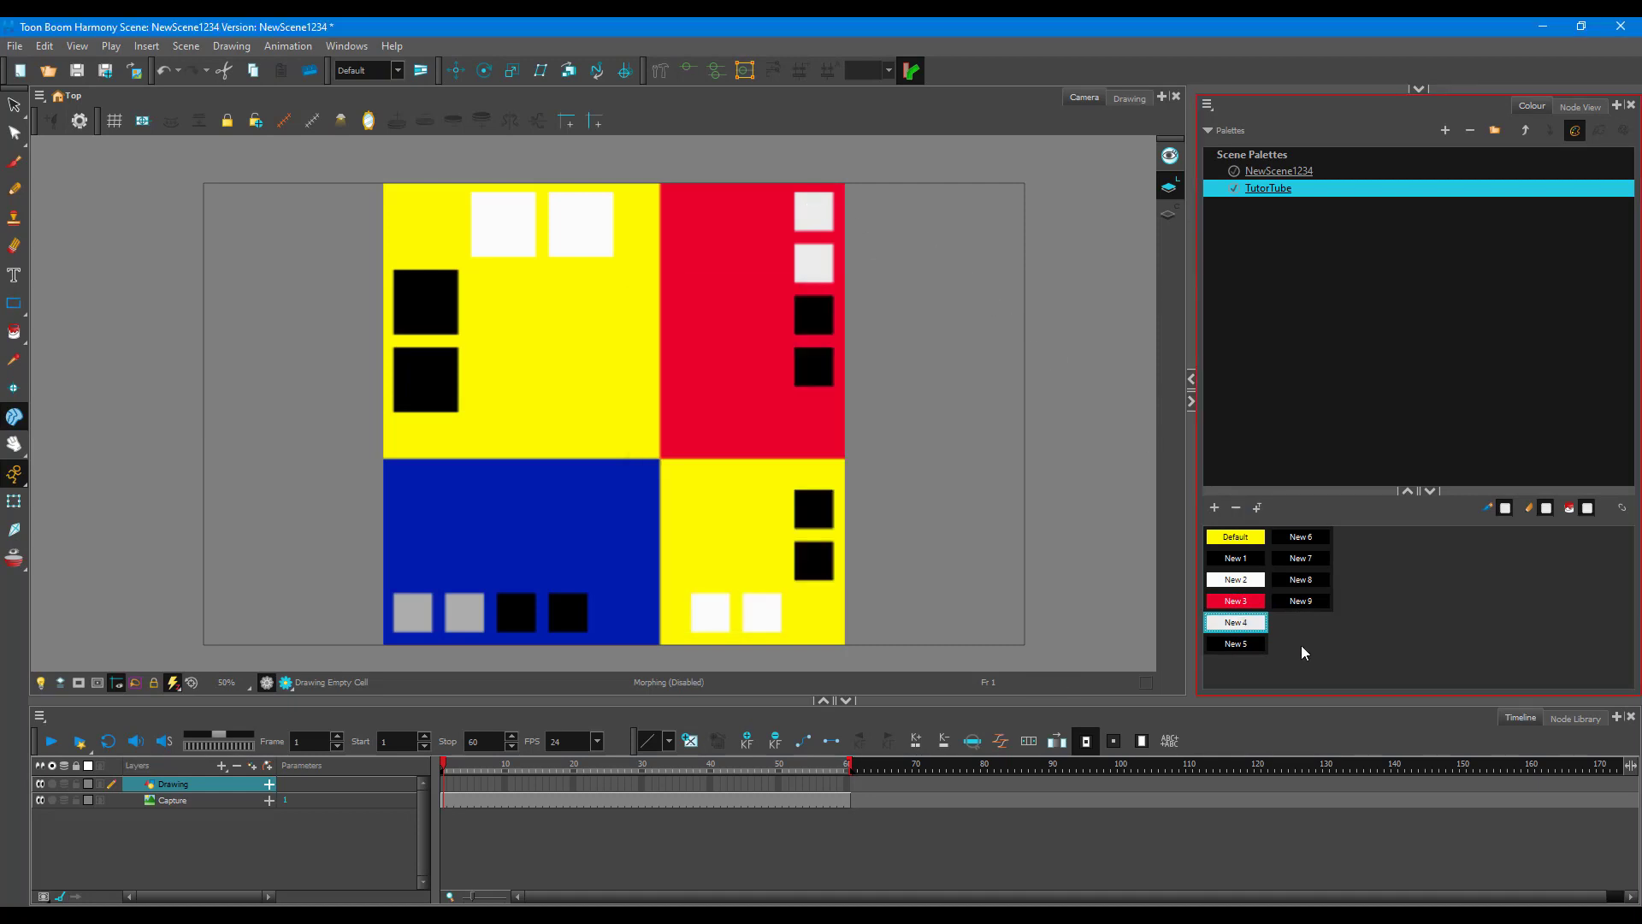
Sample blue, grey and black from the image into New 5 through New 8
right_click(1234, 643)
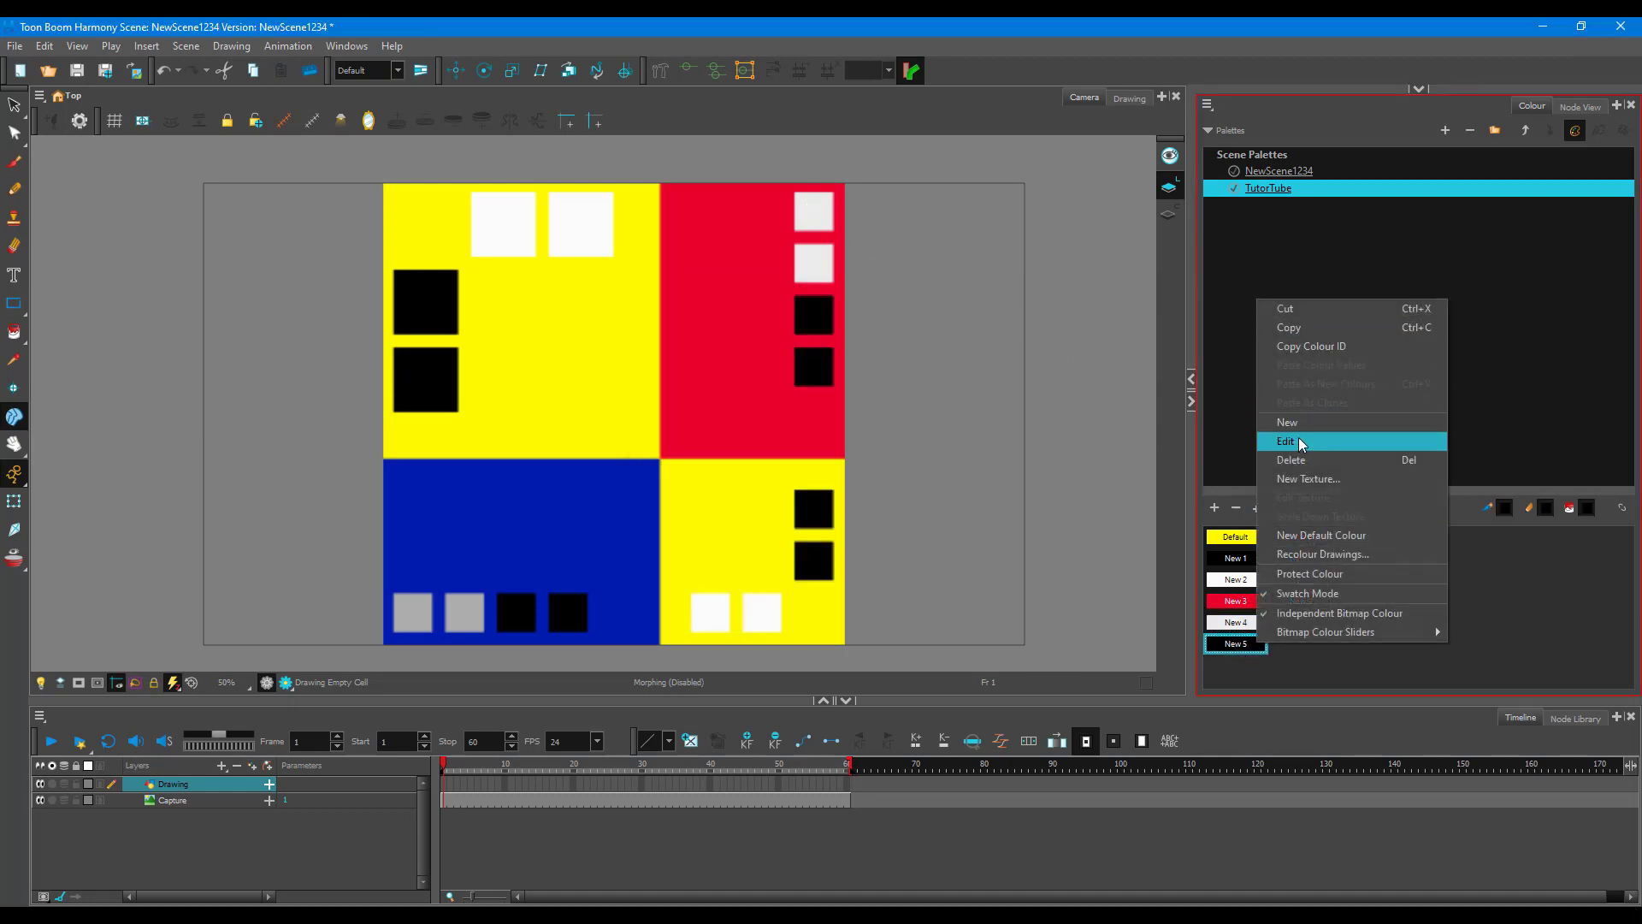
click(1284, 440)
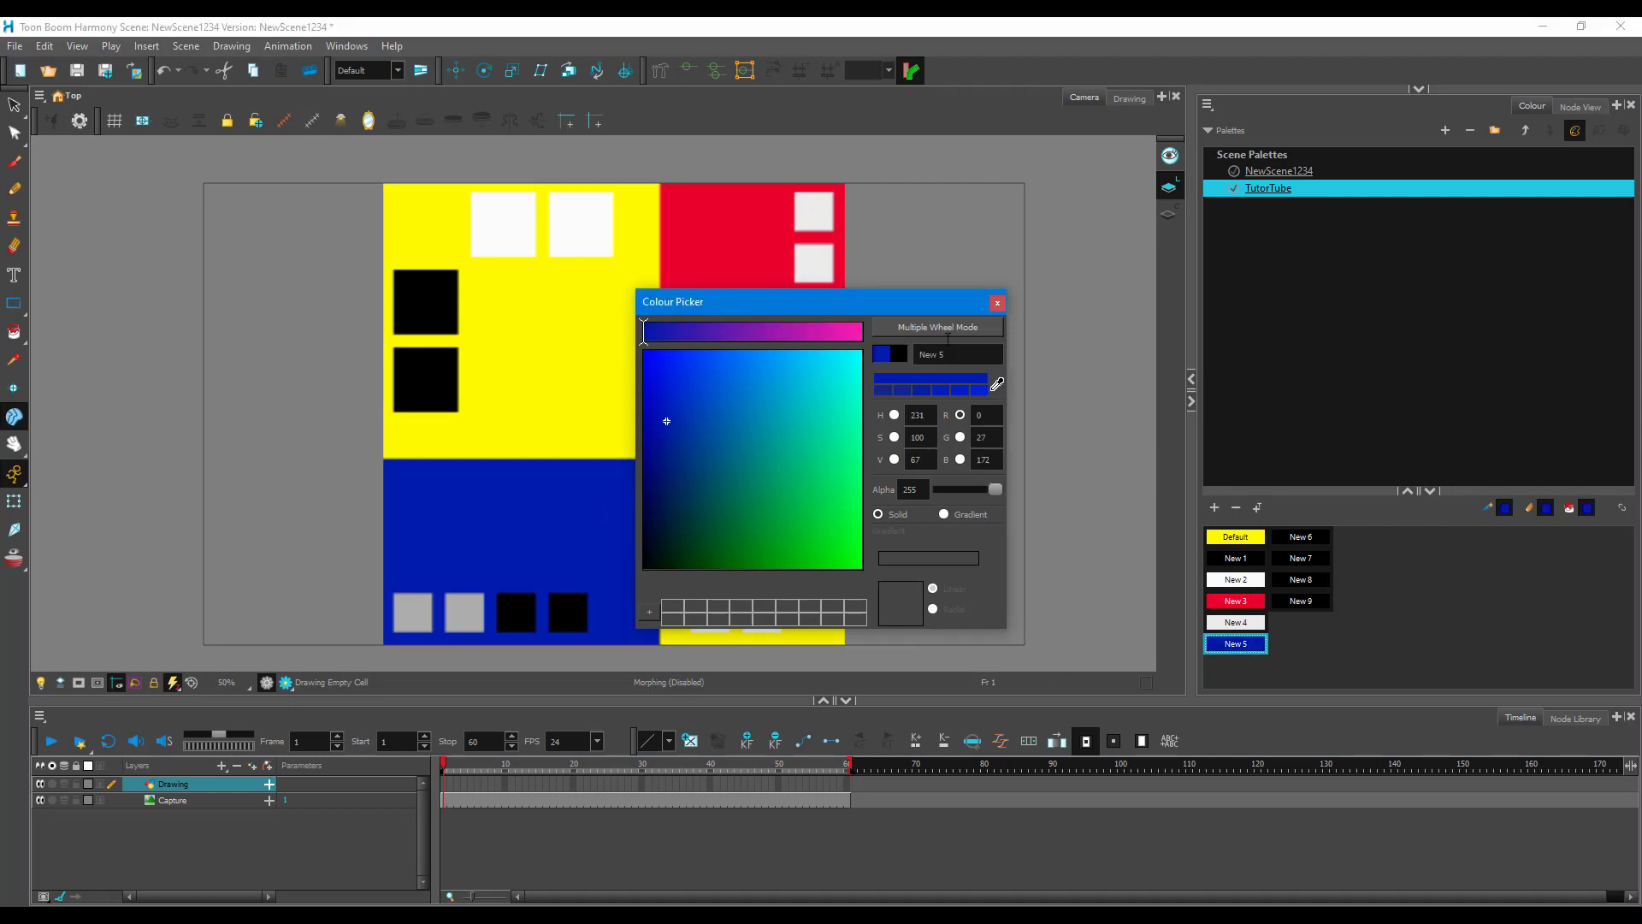
right_click(1299, 535)
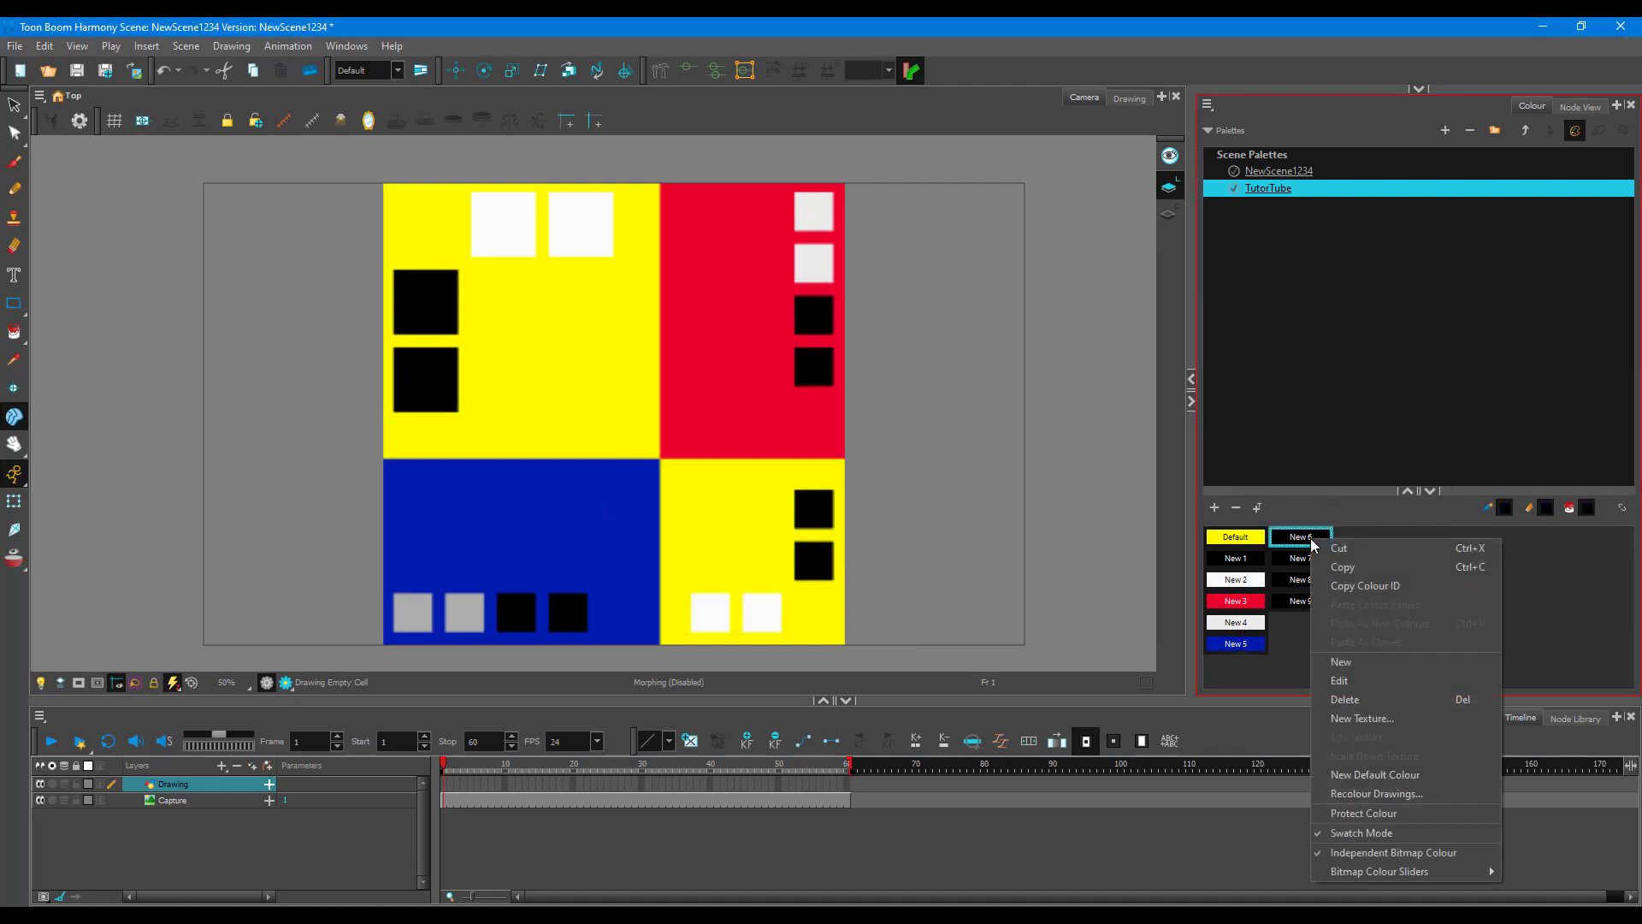
click(1339, 679)
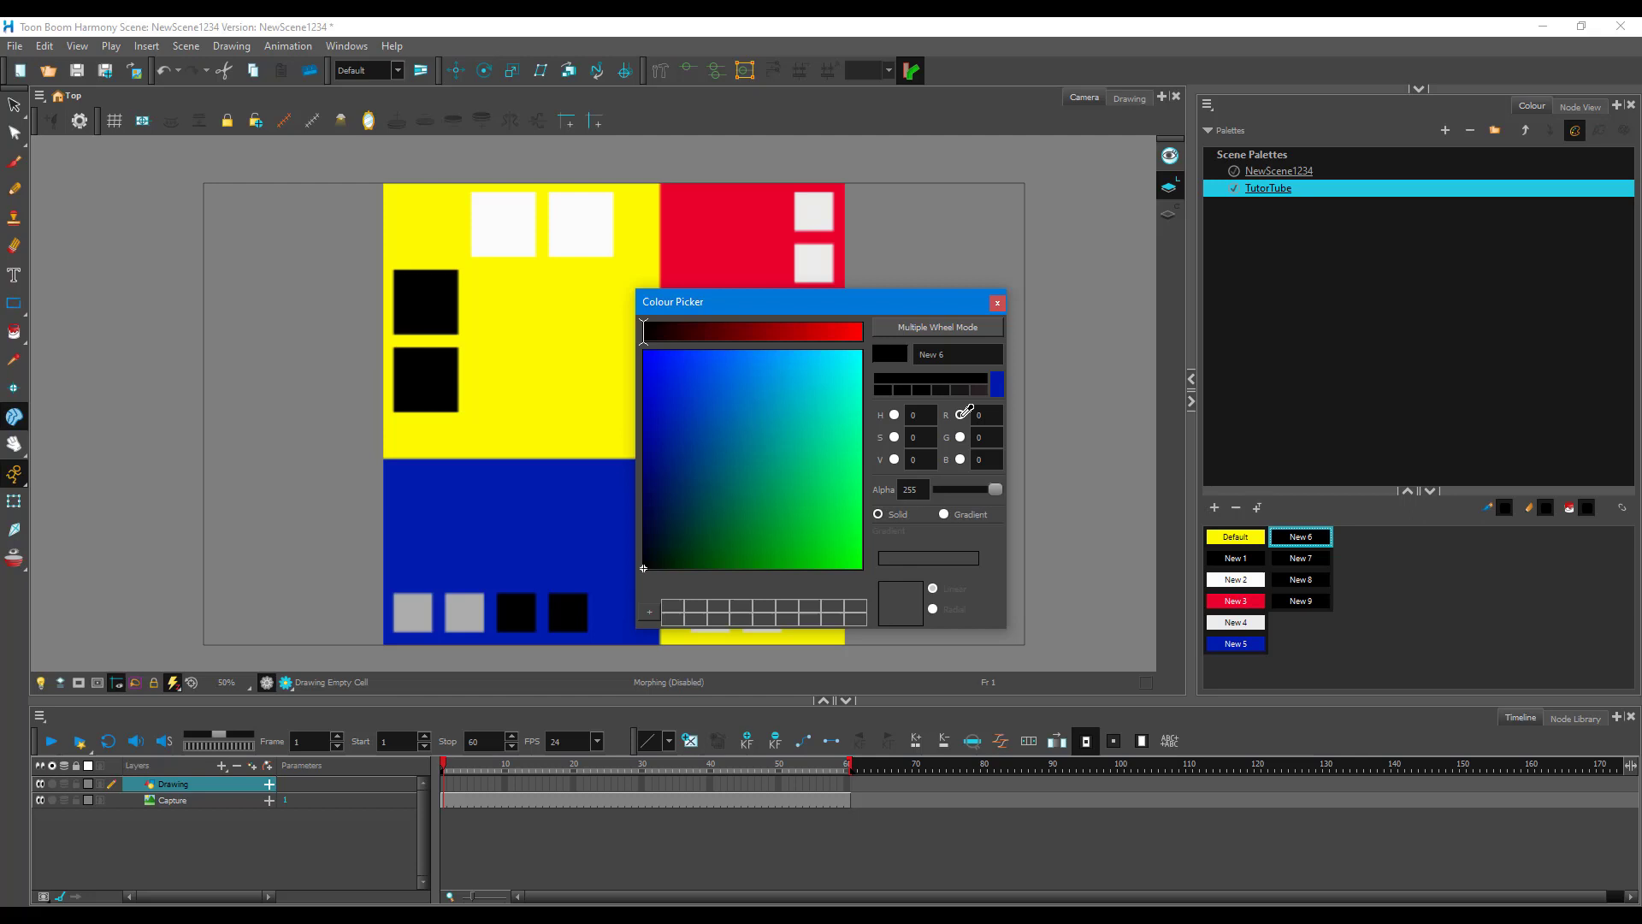
click(995, 302)
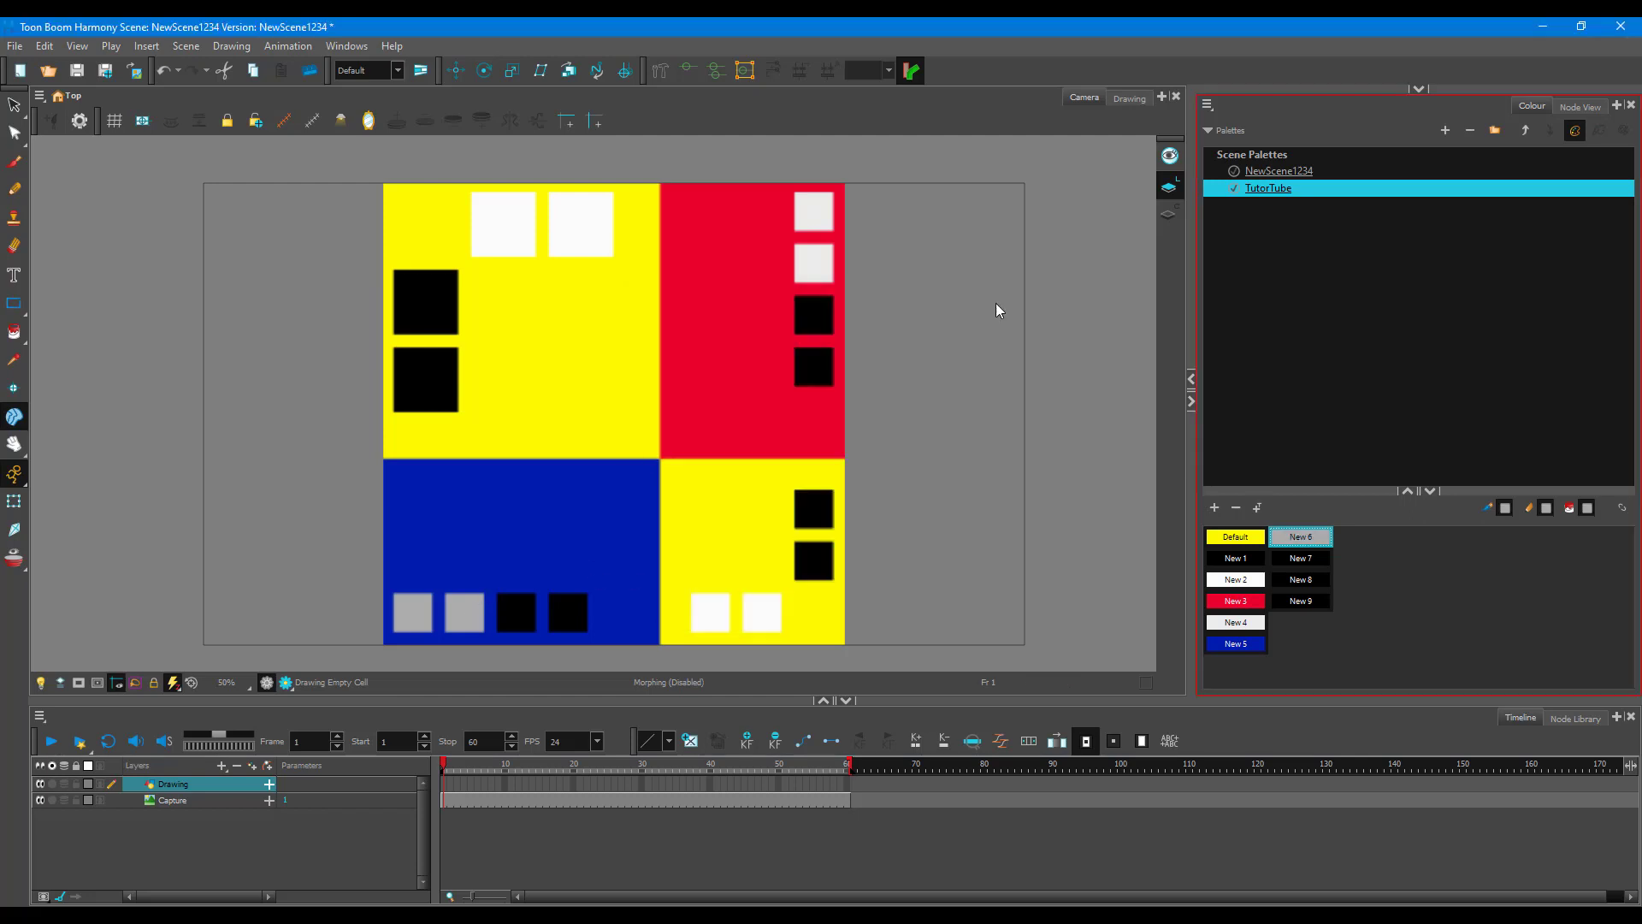
right_click(1299, 557)
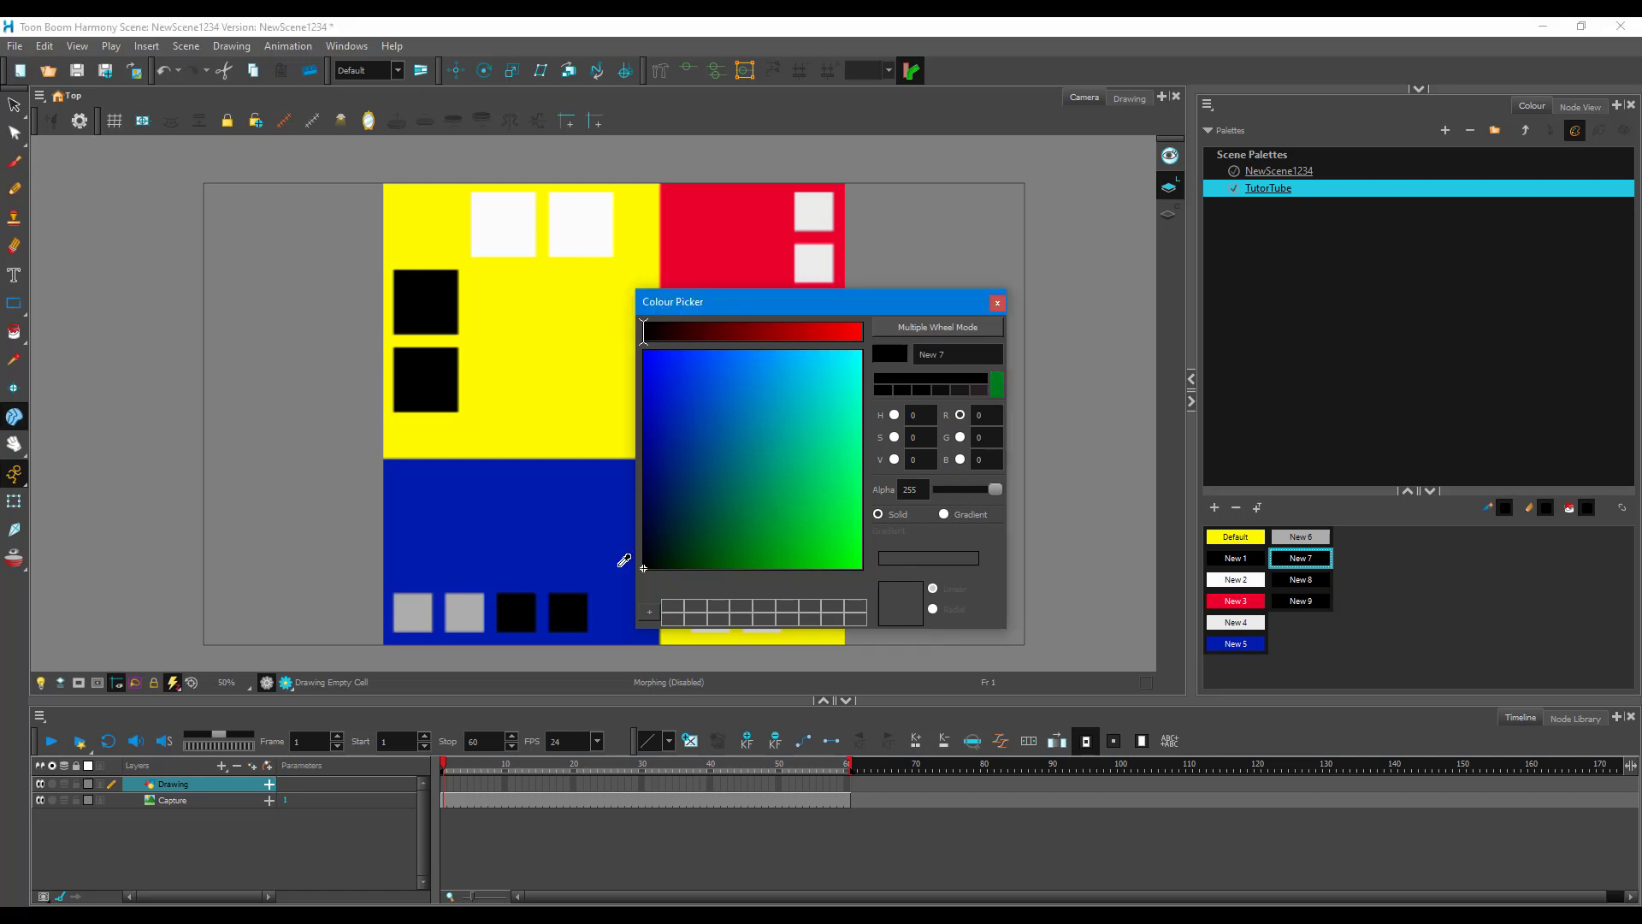
click(996, 301)
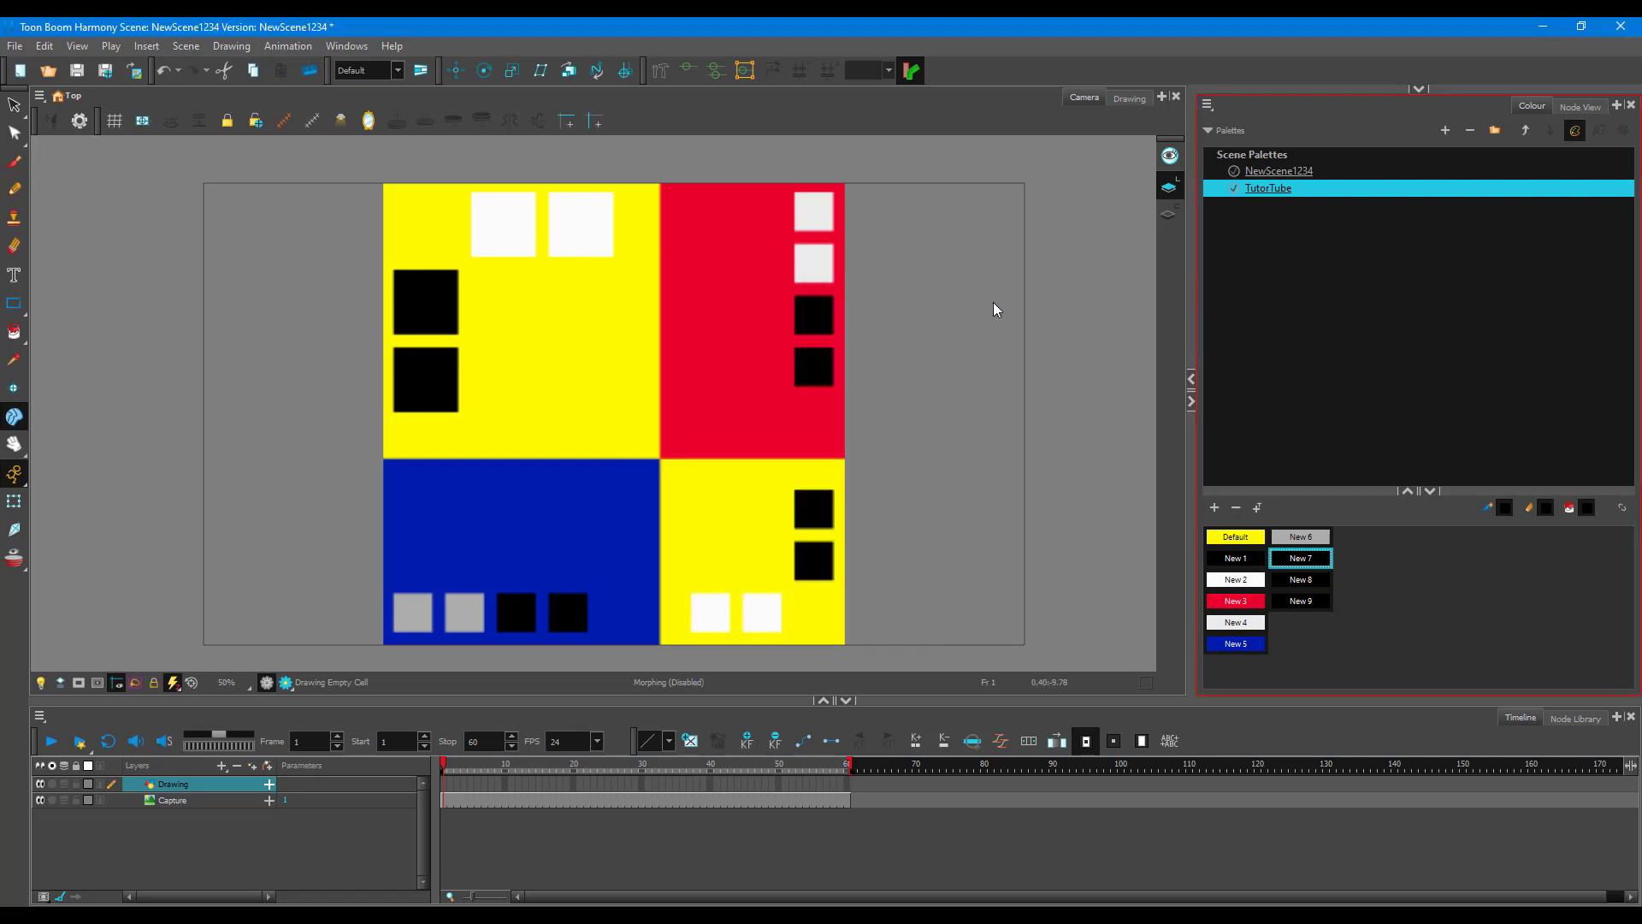
right_click(1300, 580)
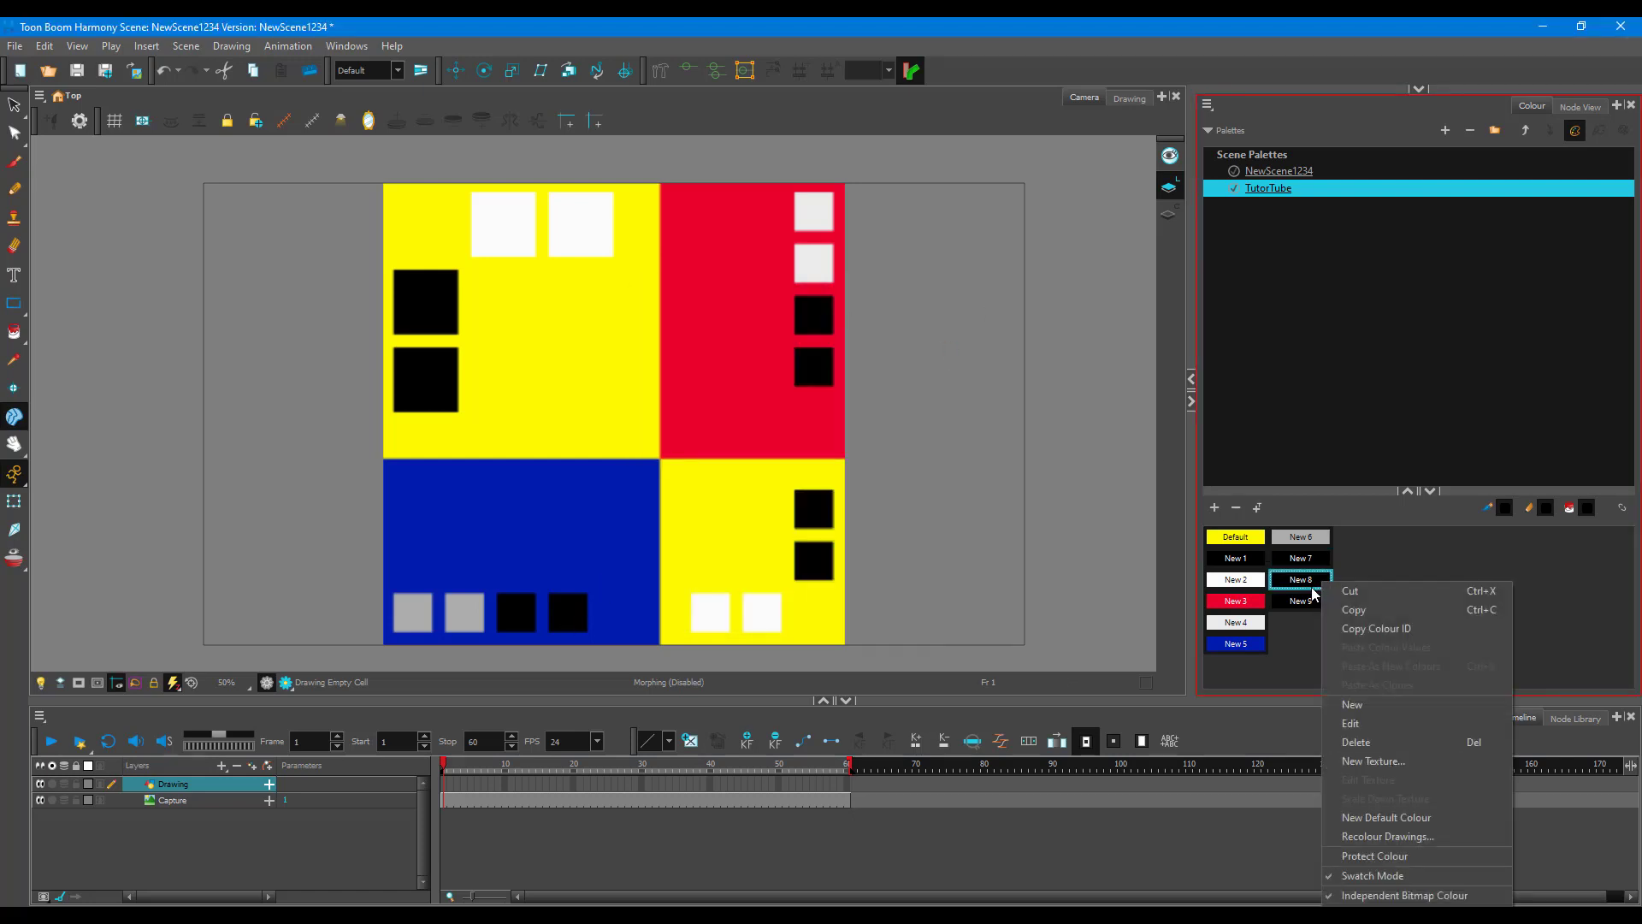
click(1351, 722)
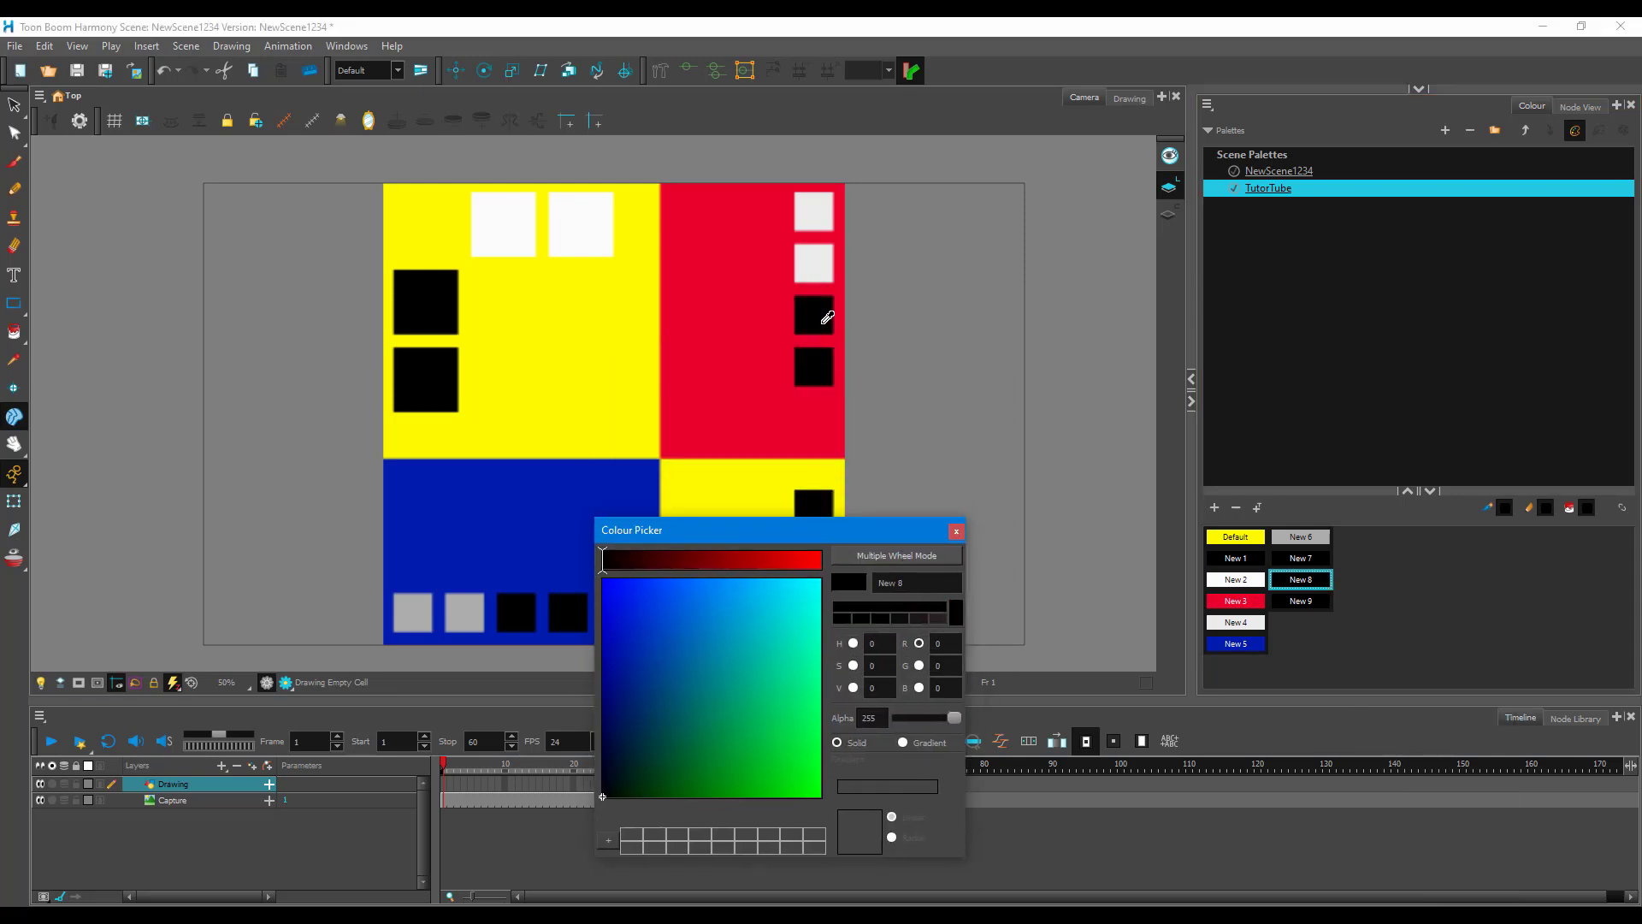
click(954, 530)
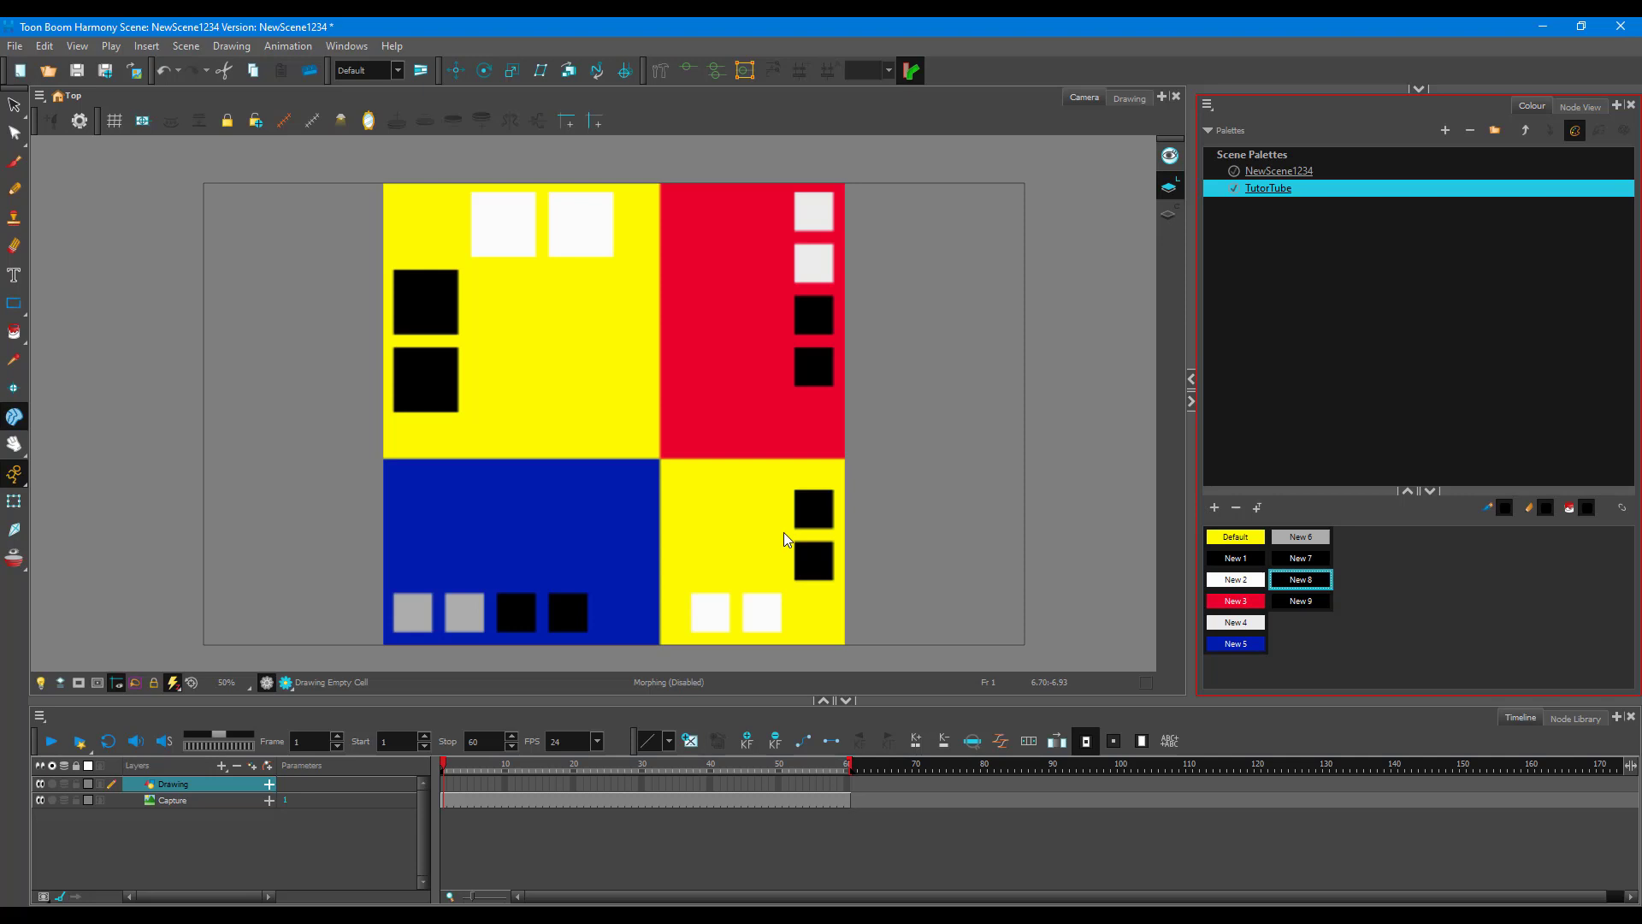
Add swatches New 10 and New 11, then sample yellow into New 9 and black into New 10
click(1299, 600)
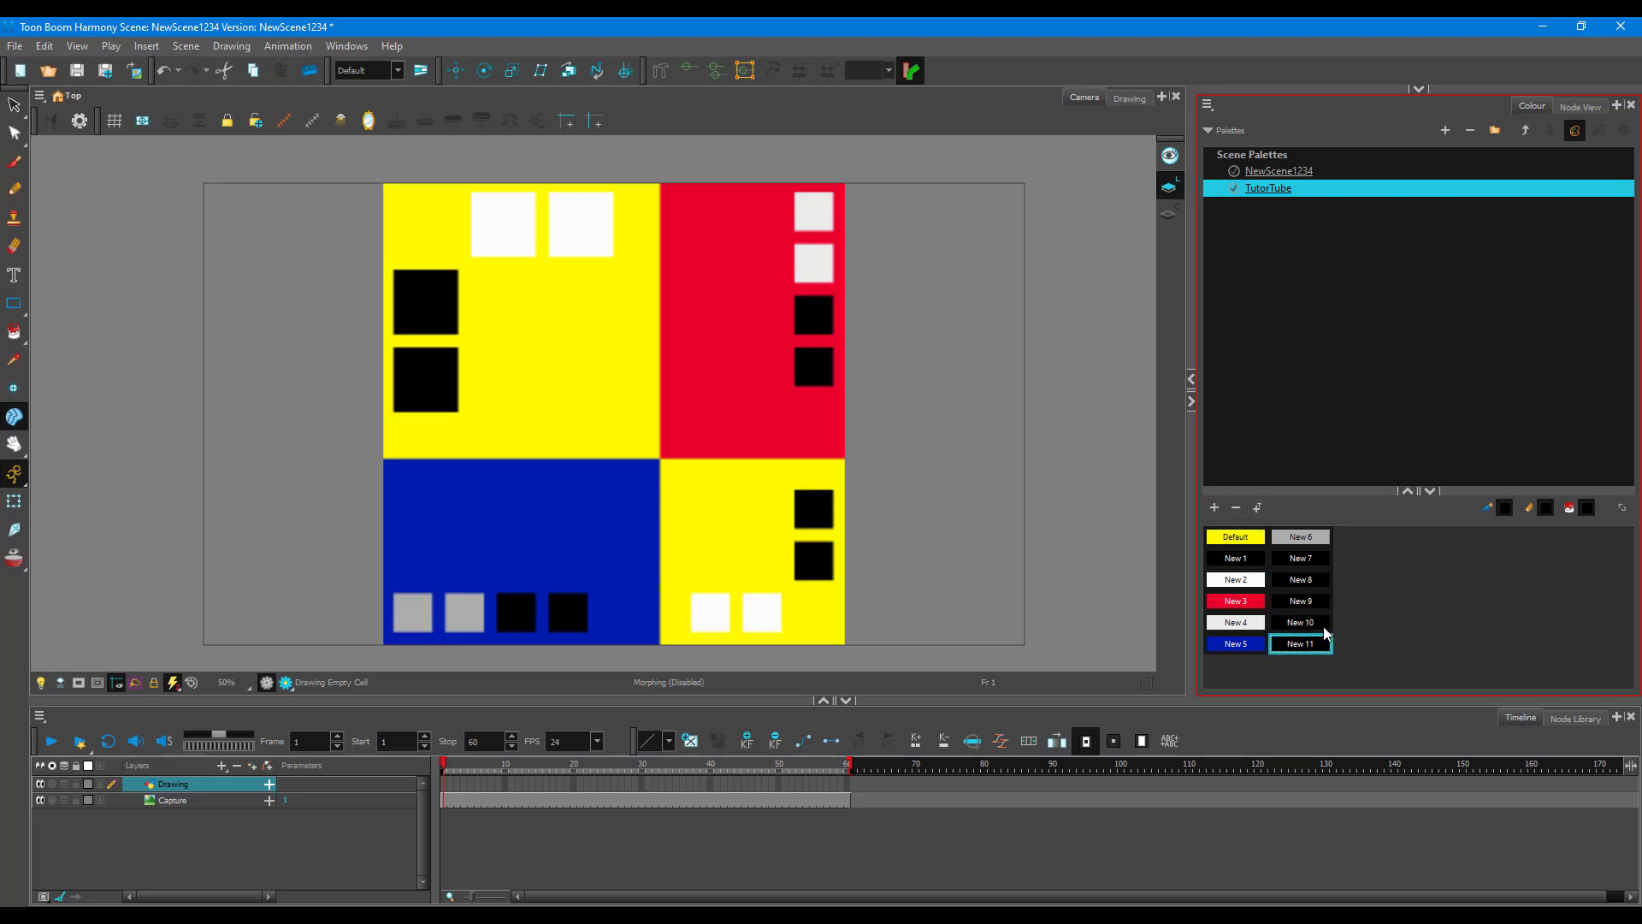
right_click(1300, 600)
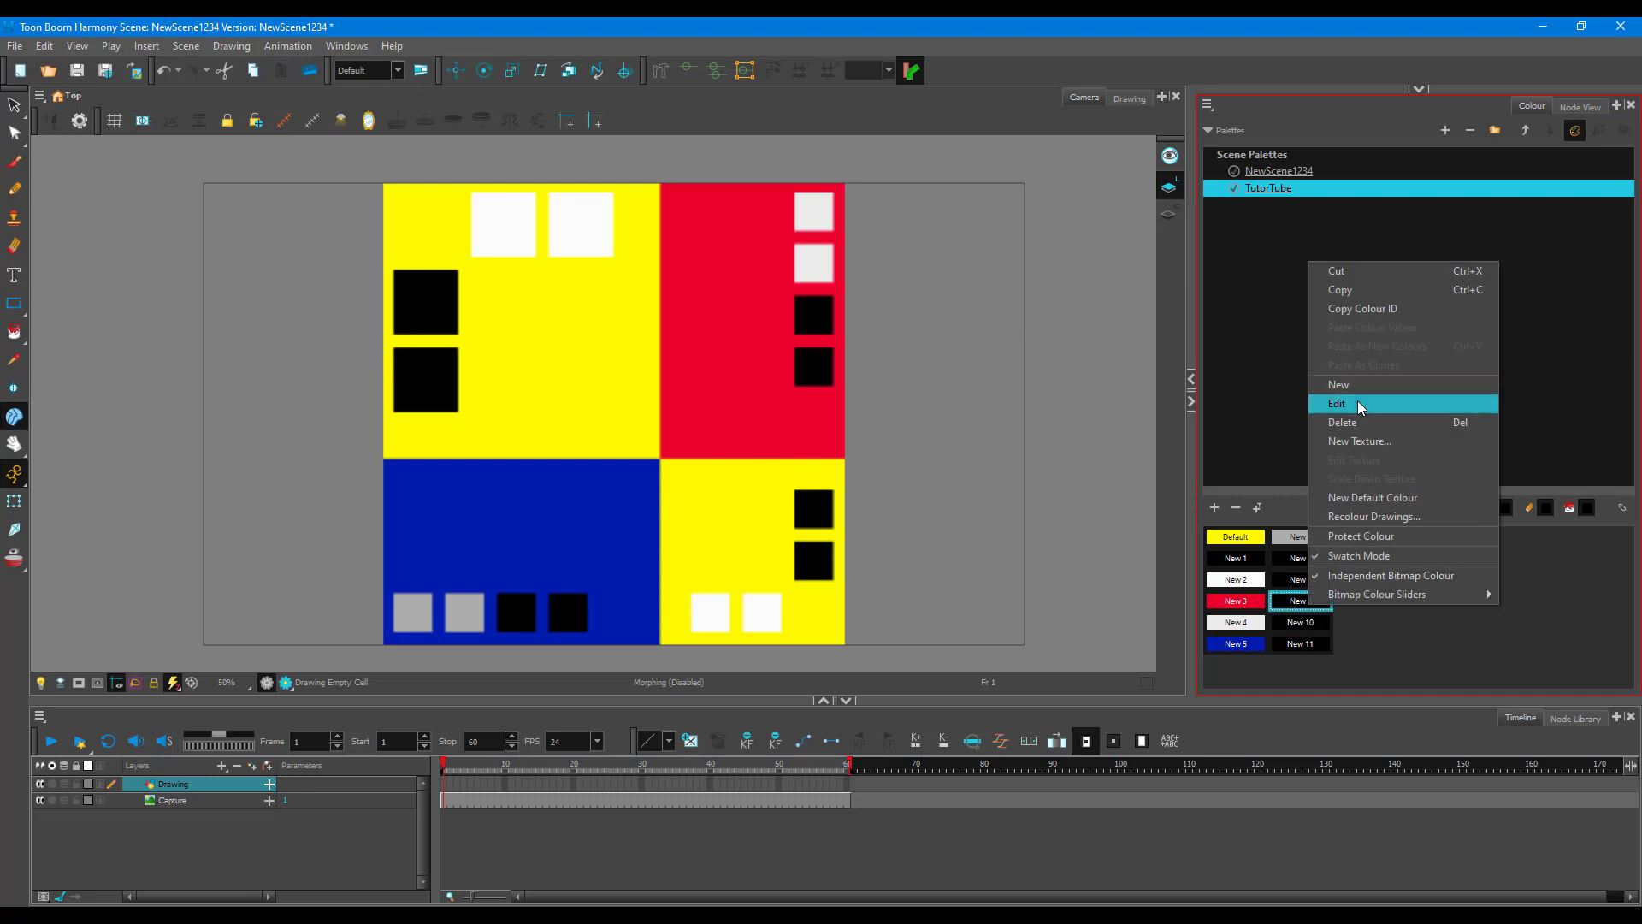
click(1337, 404)
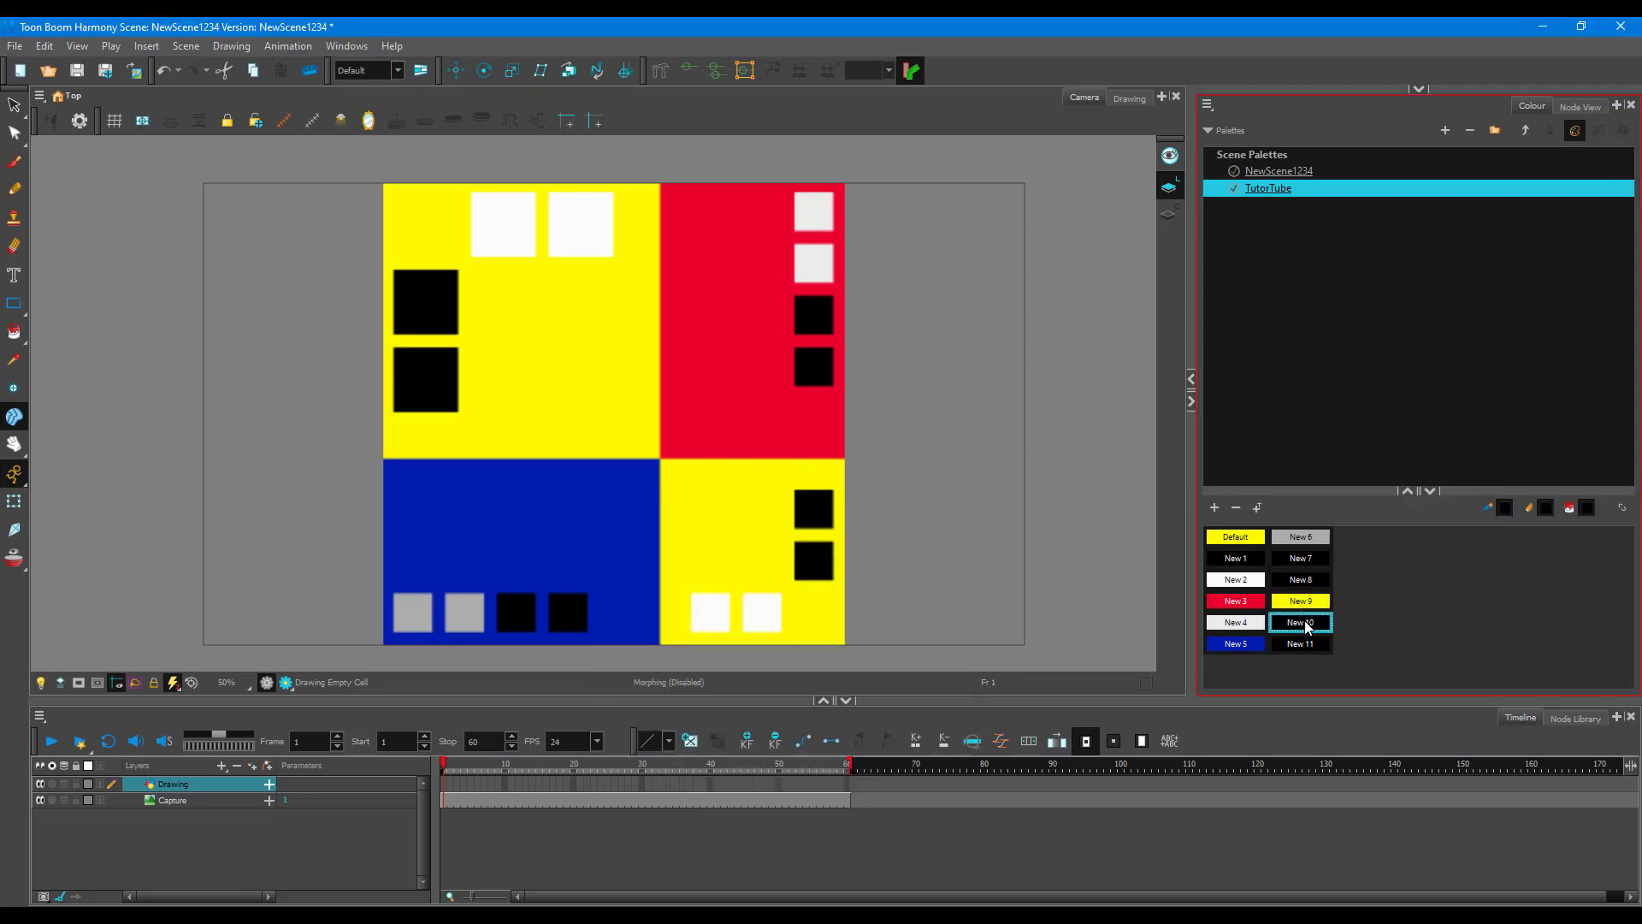
double_click(1298, 620)
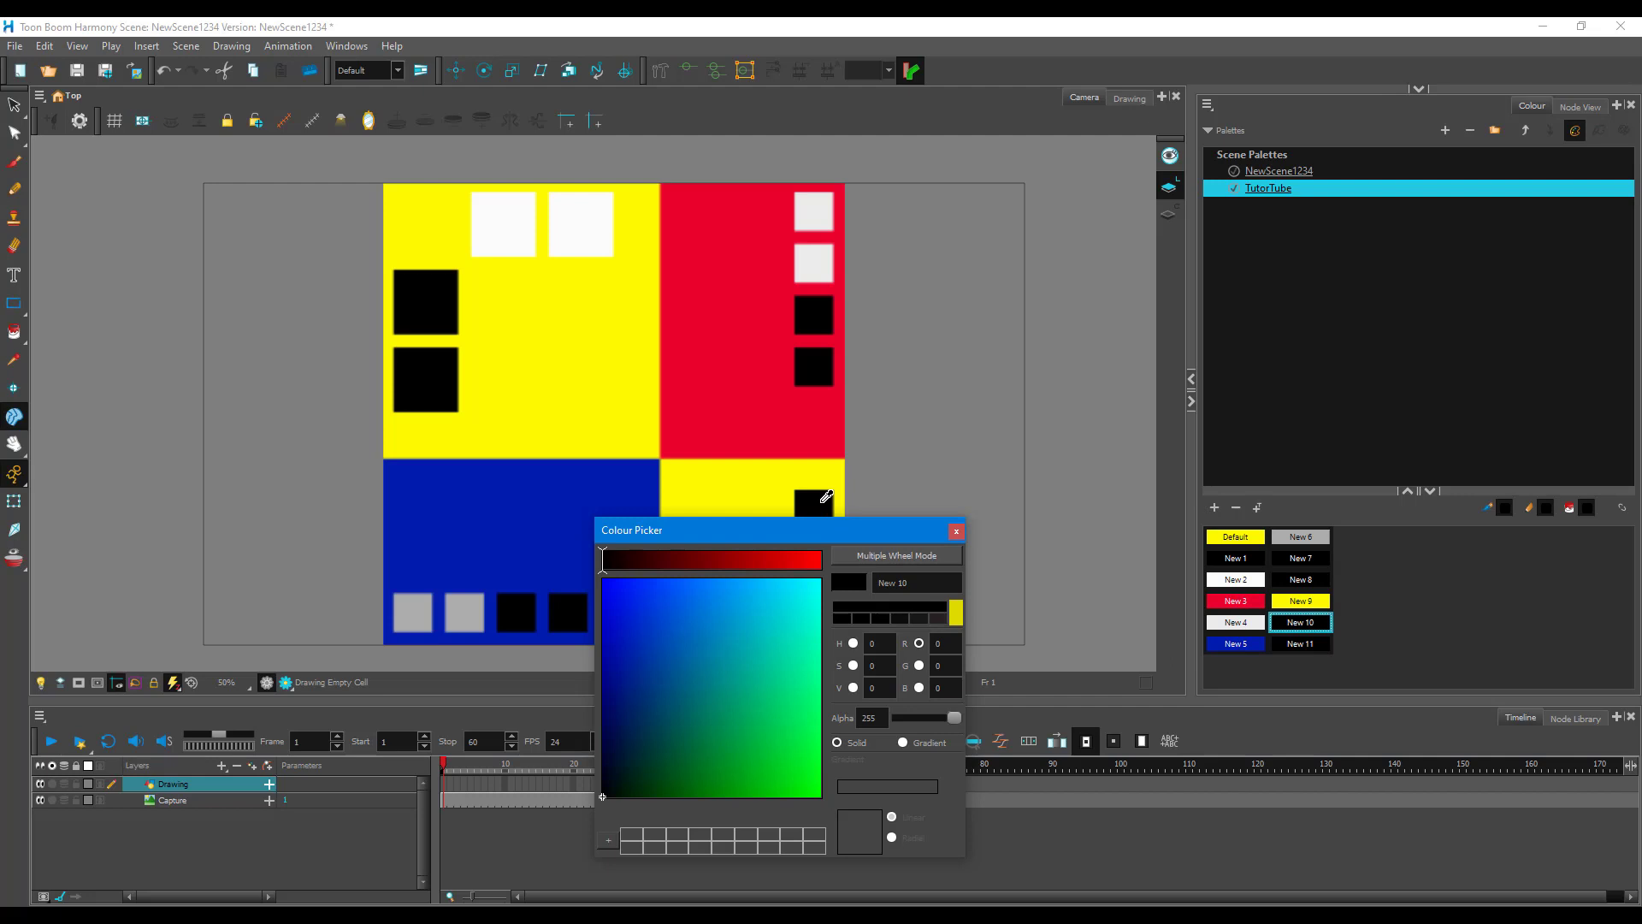
click(953, 530)
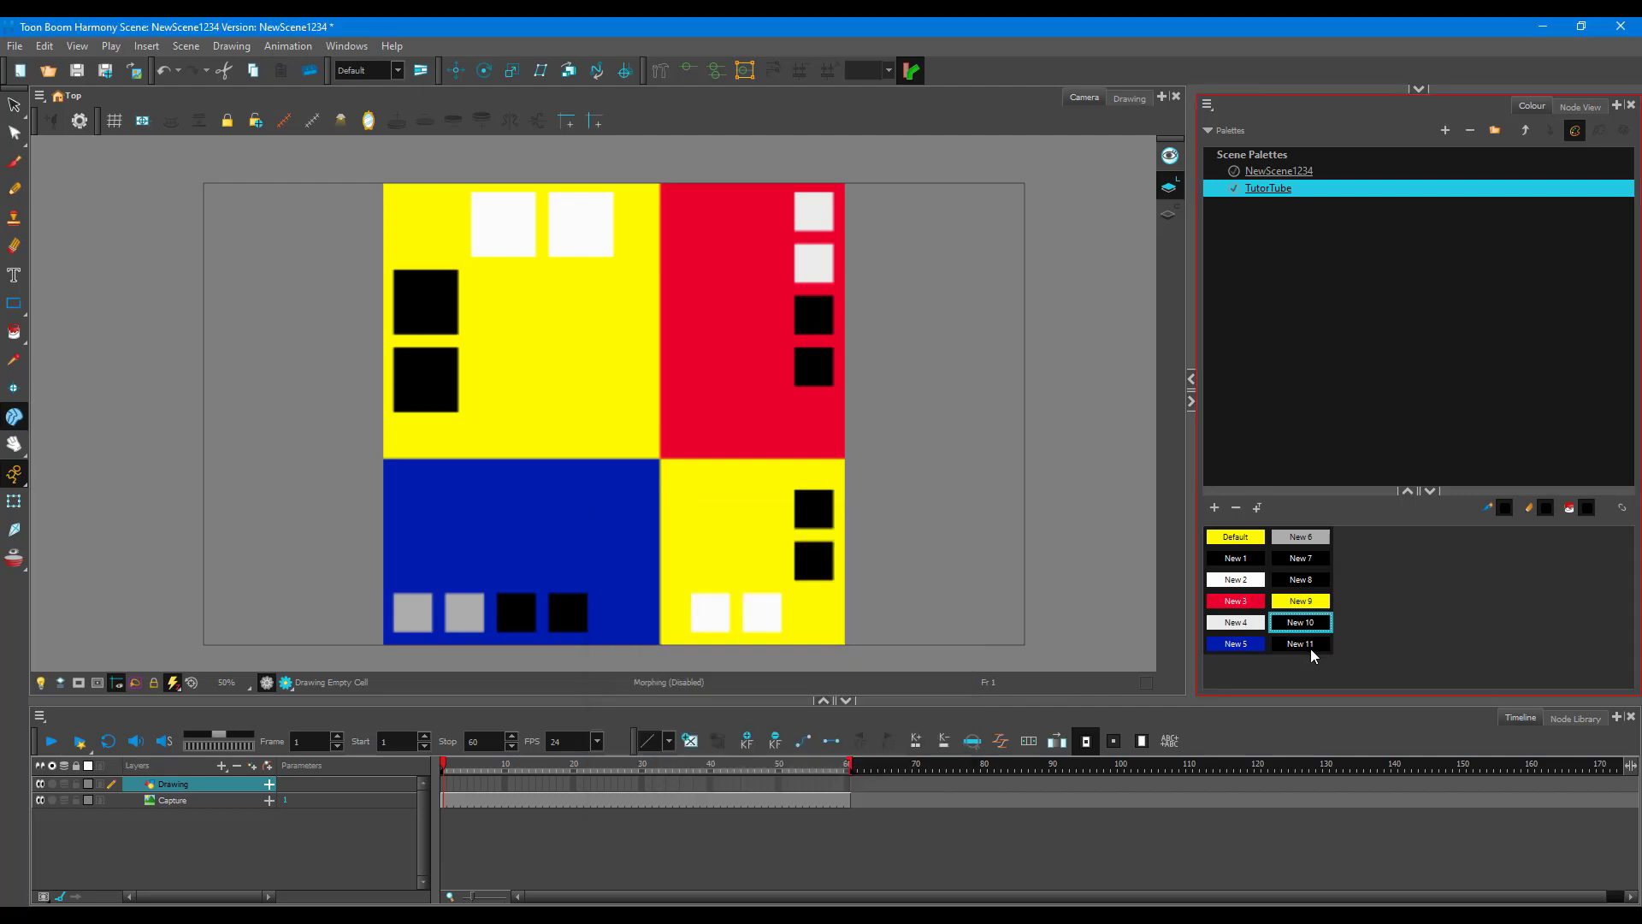
Sample white into New 11 and rename the Default swatch to Yellow
double_click(1298, 643)
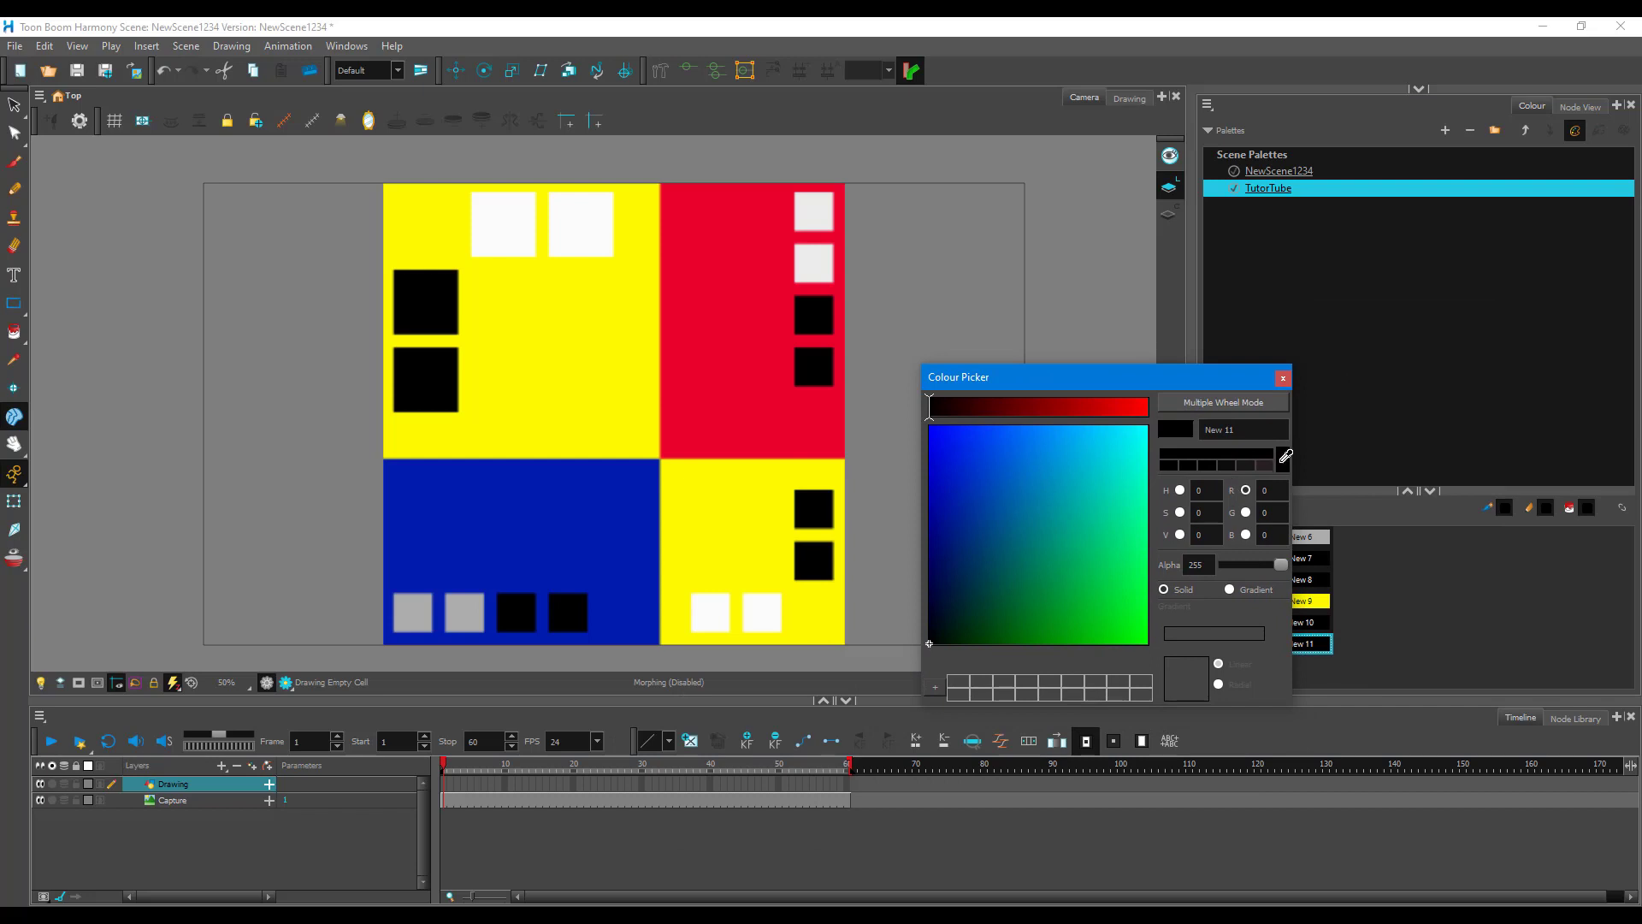
click(1281, 377)
text(Yell)
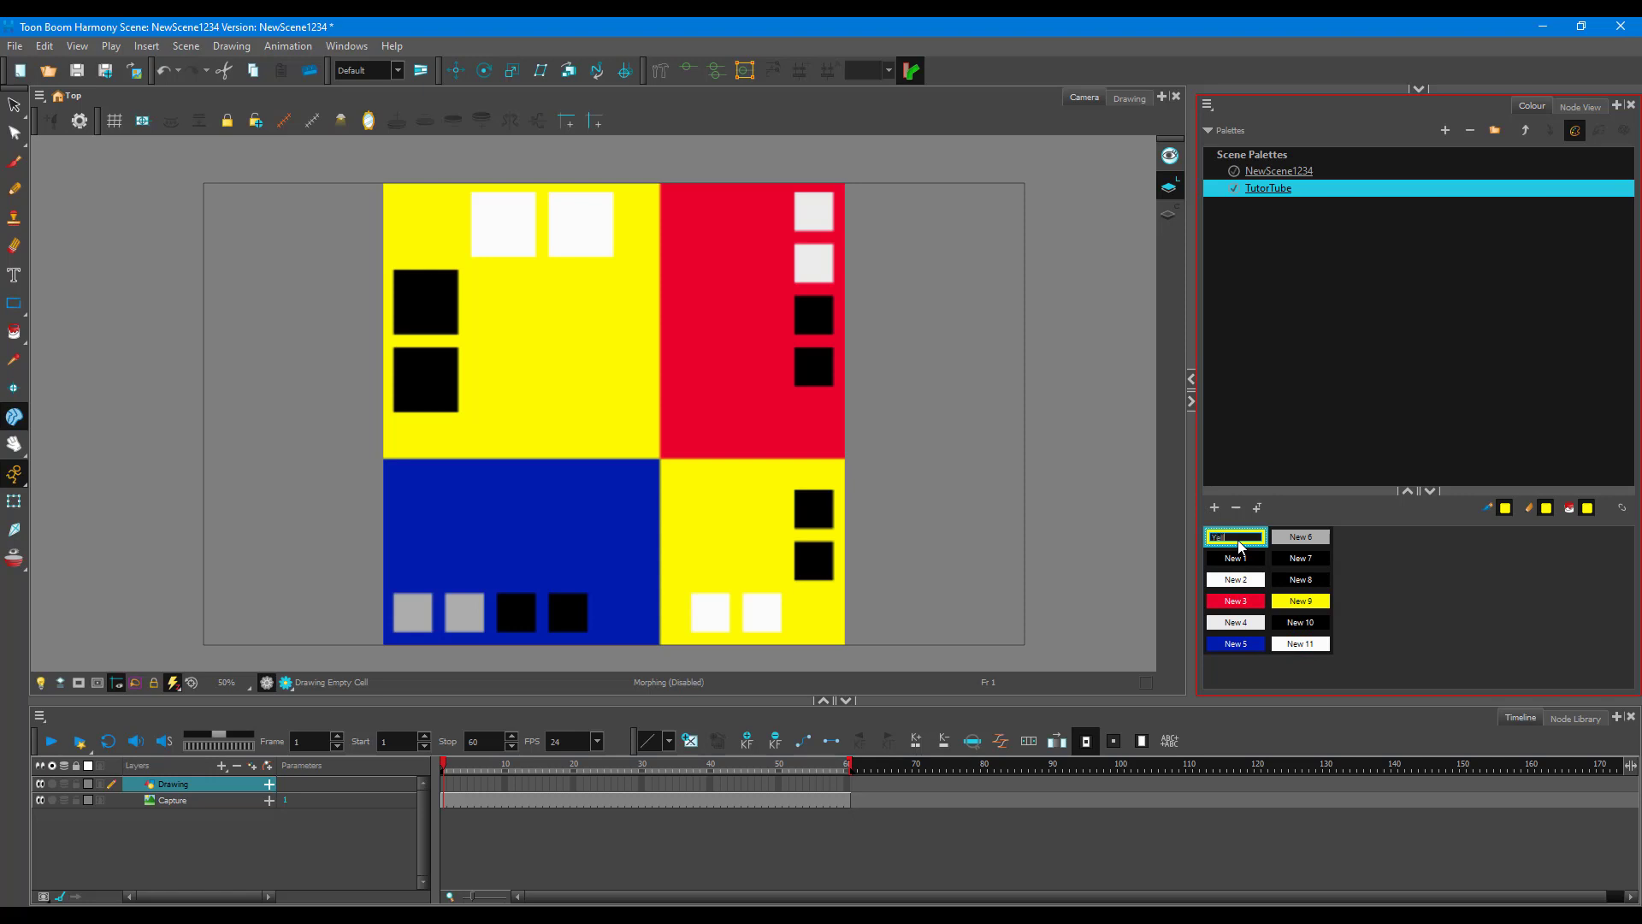
double_click(1234, 557)
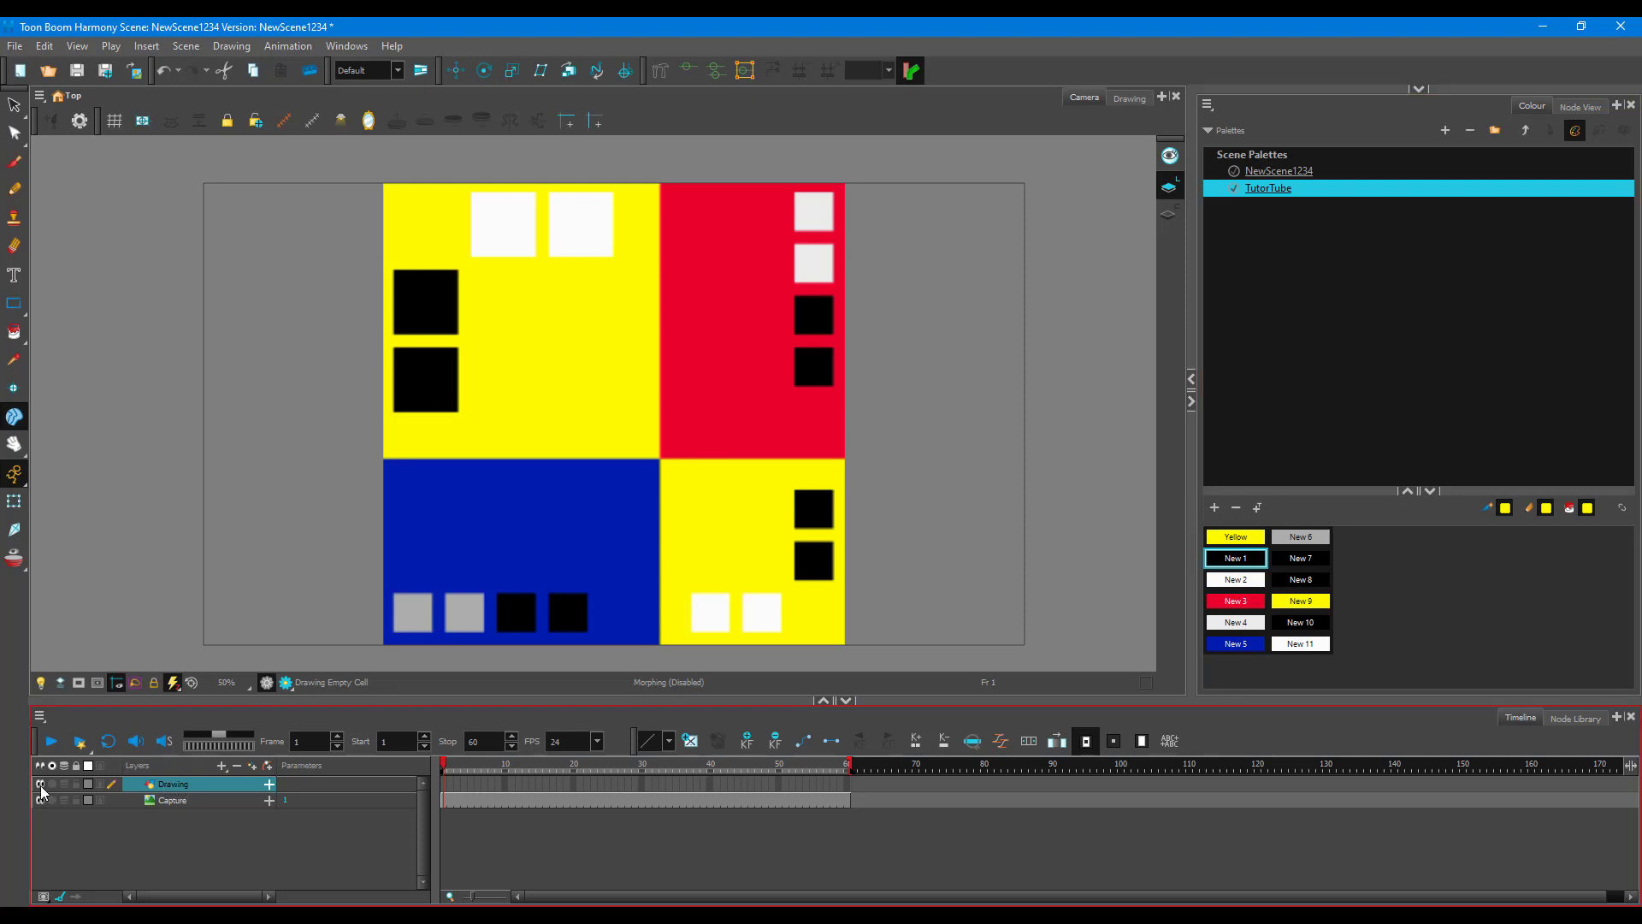
Hide the Capture layer and paint the drawn rectangle with New 3 red, then New 5 blue
click(39, 785)
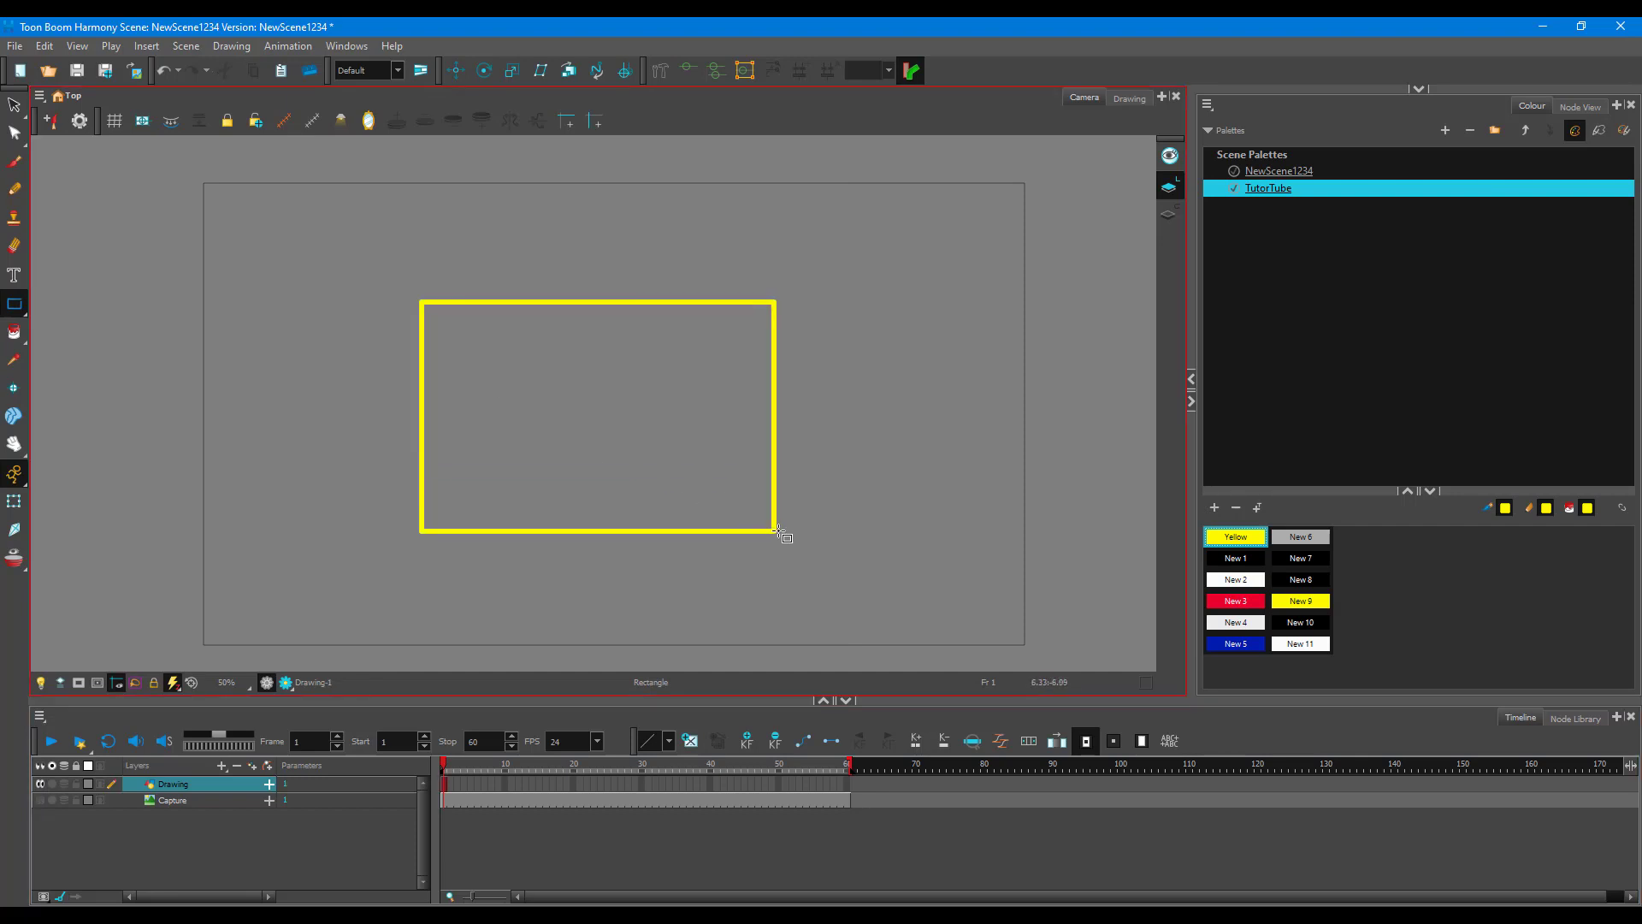
click(1233, 600)
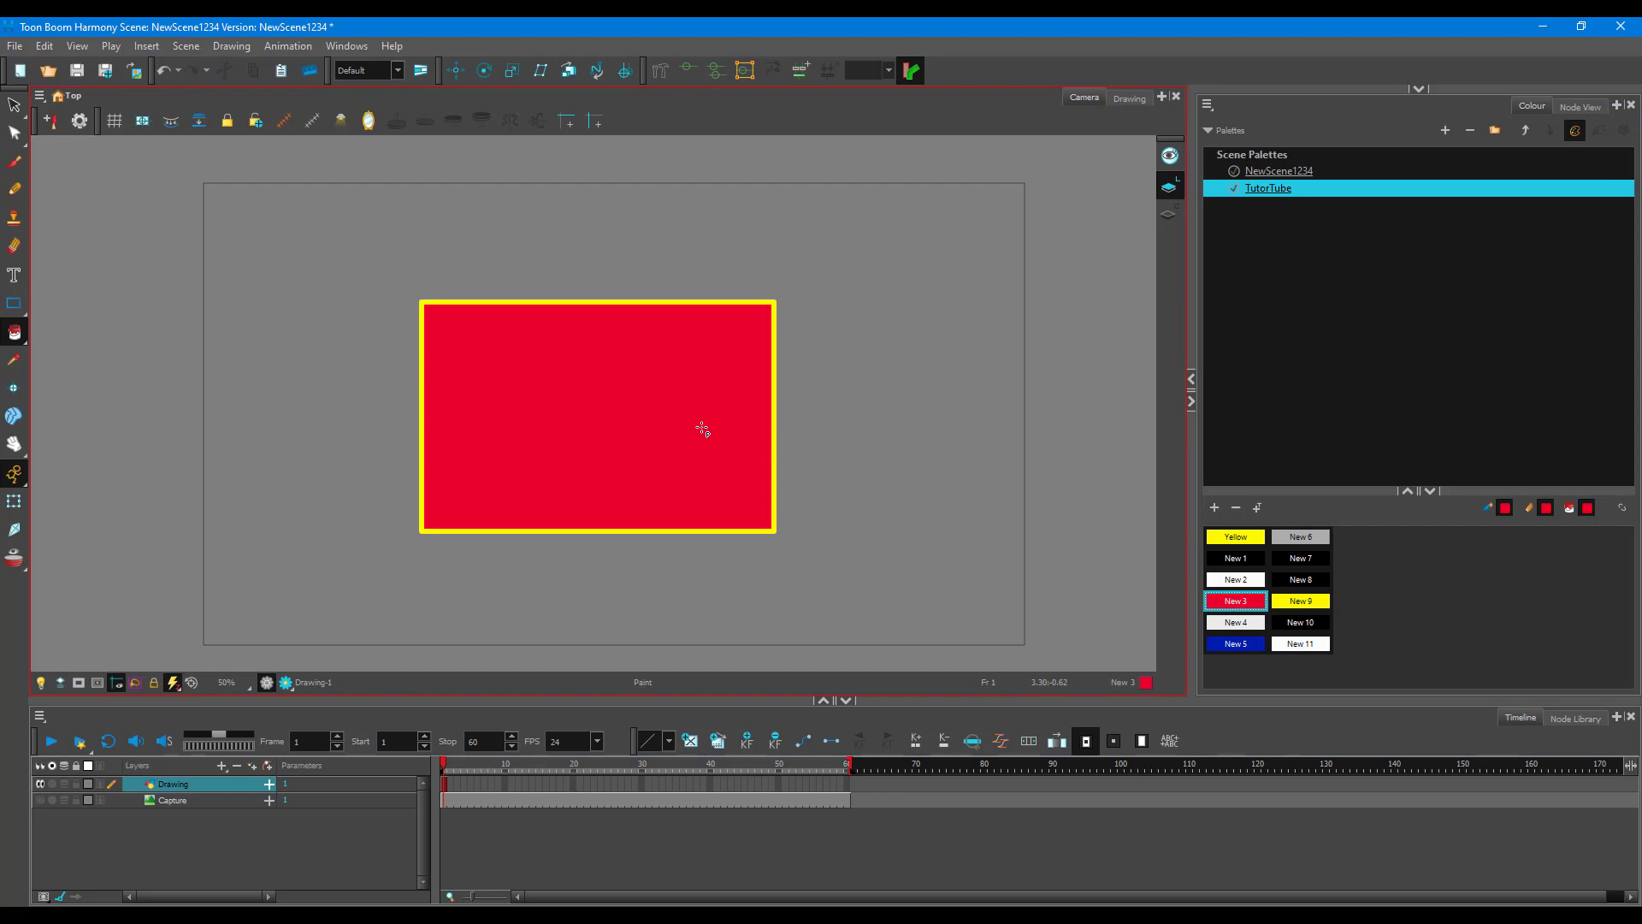
click(1233, 643)
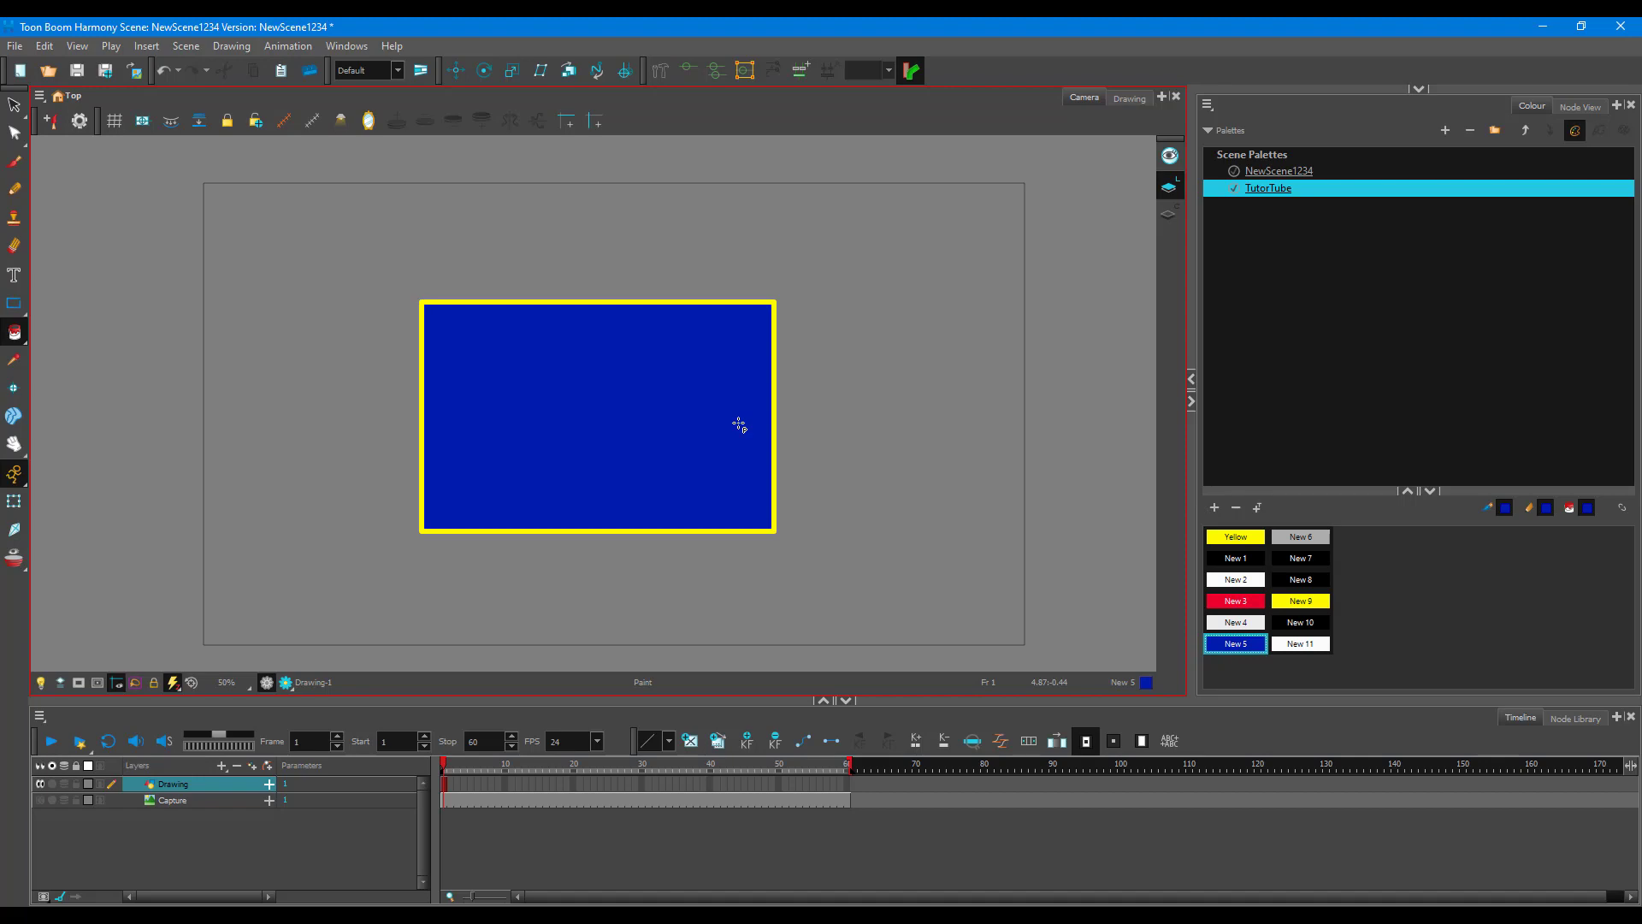
mouse_move(739, 422)
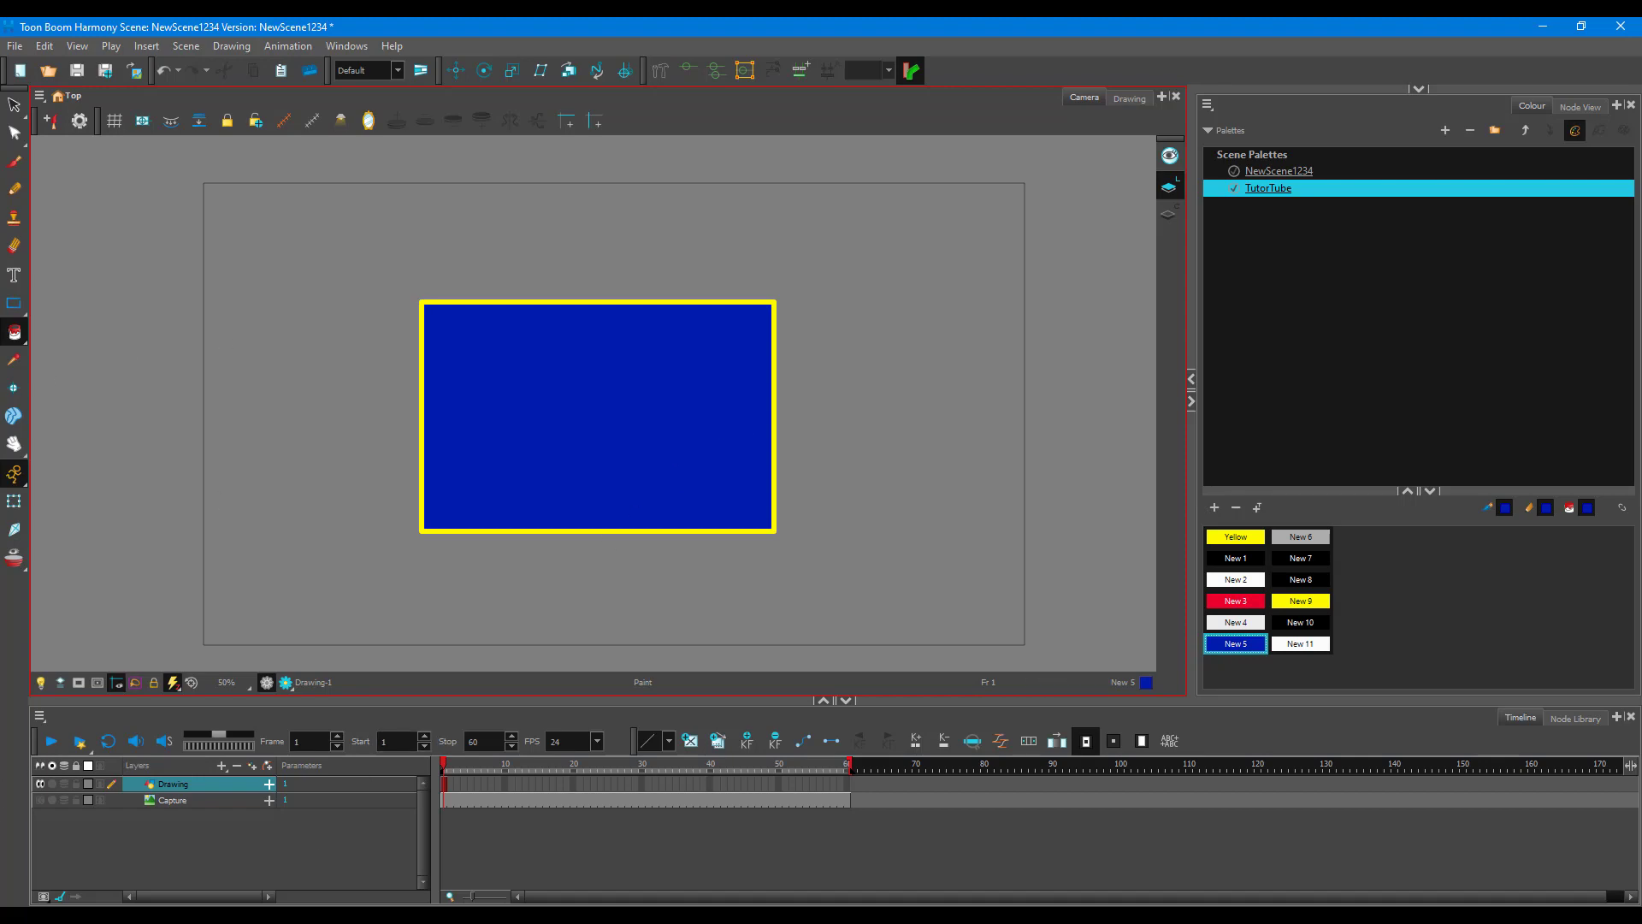